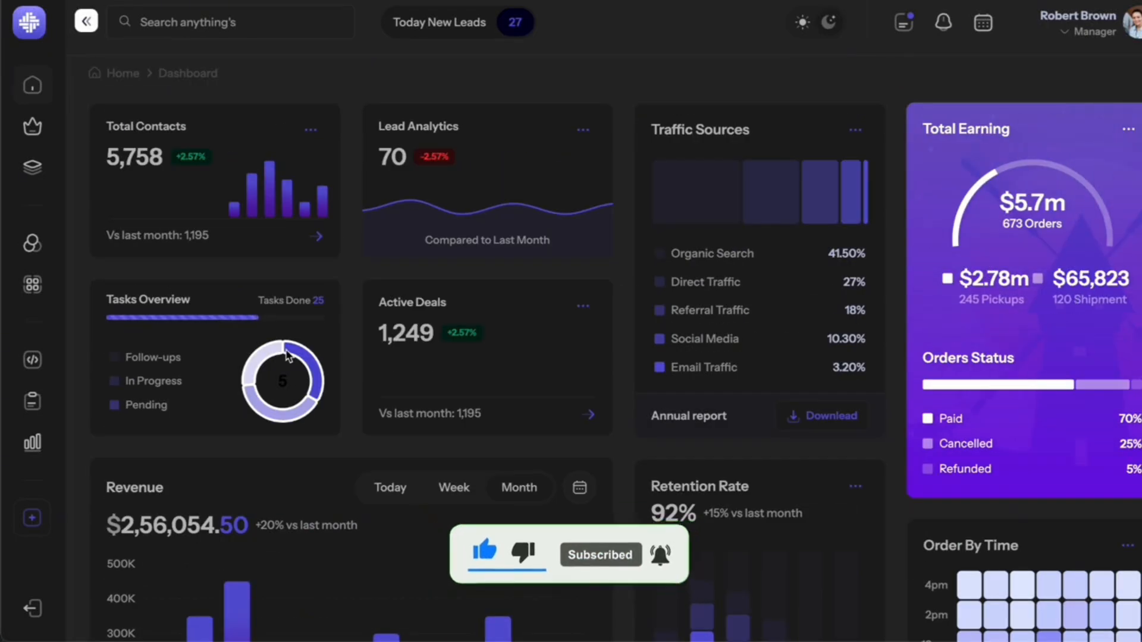
Follow the agent adding analytics and task-management specs and tasks, then passing strict validation
scroll(down, 3)
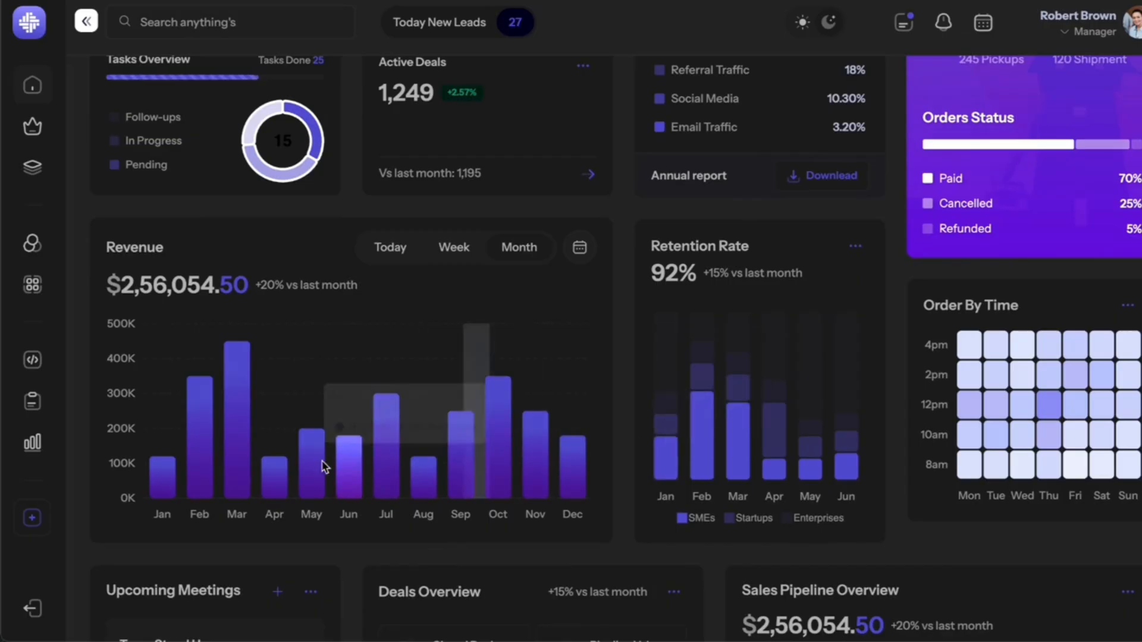
scroll(down, 3)
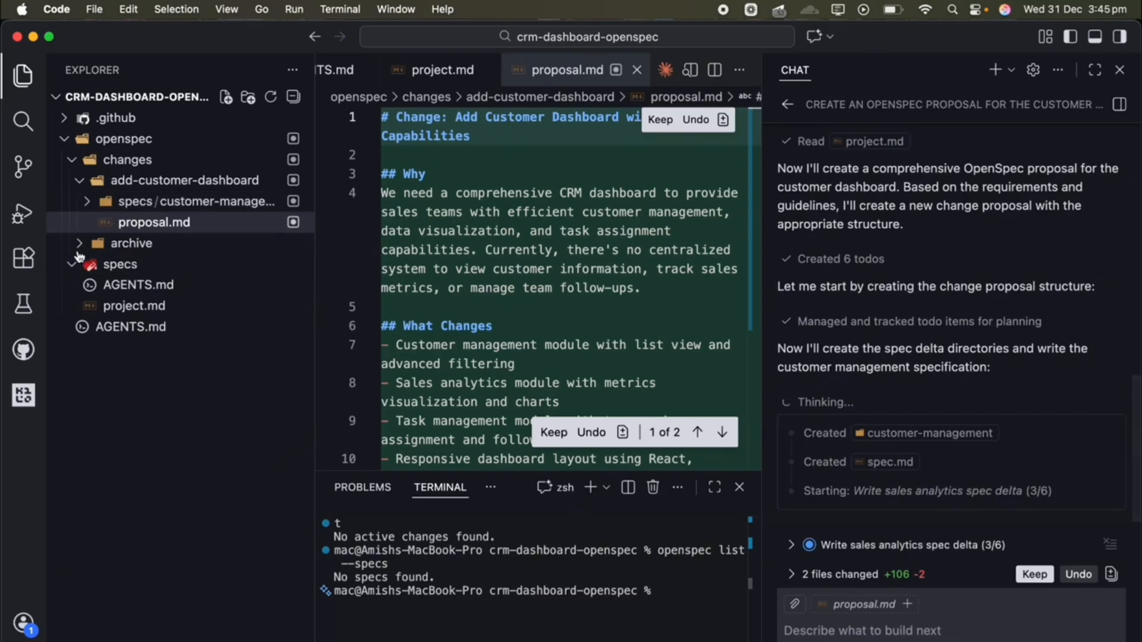
click(134, 305)
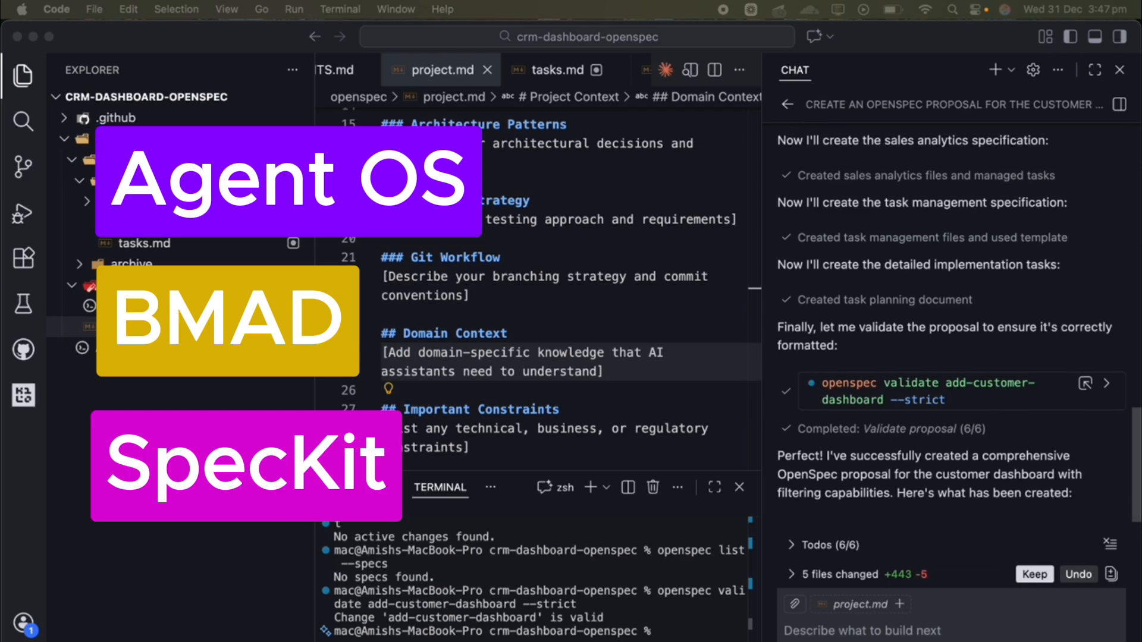
scroll(down, 3)
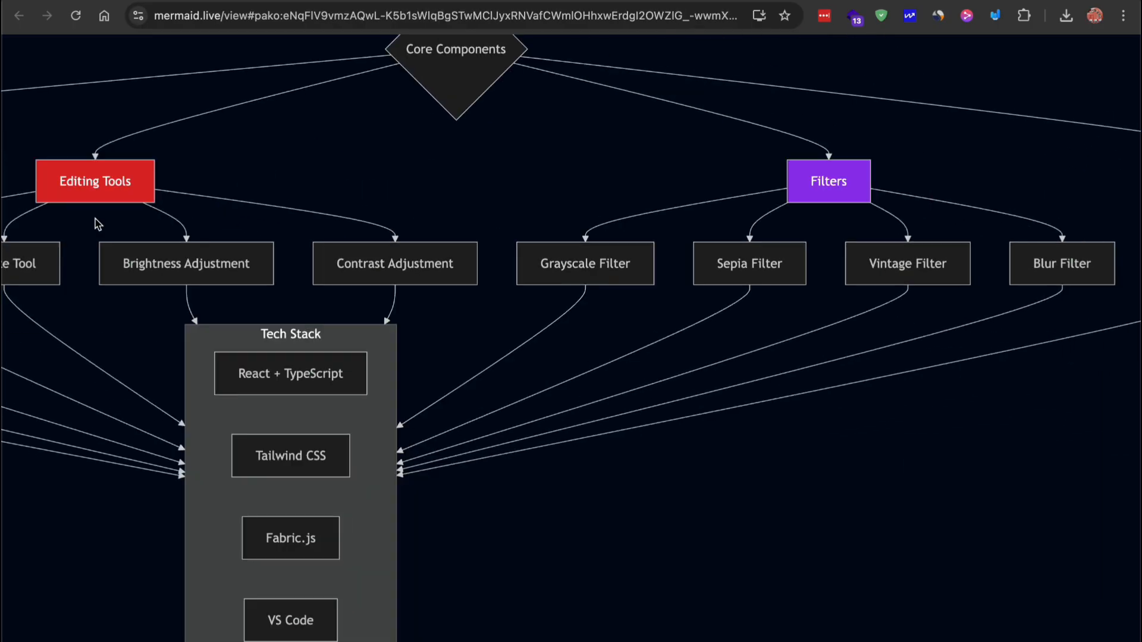
scroll(down, 3)
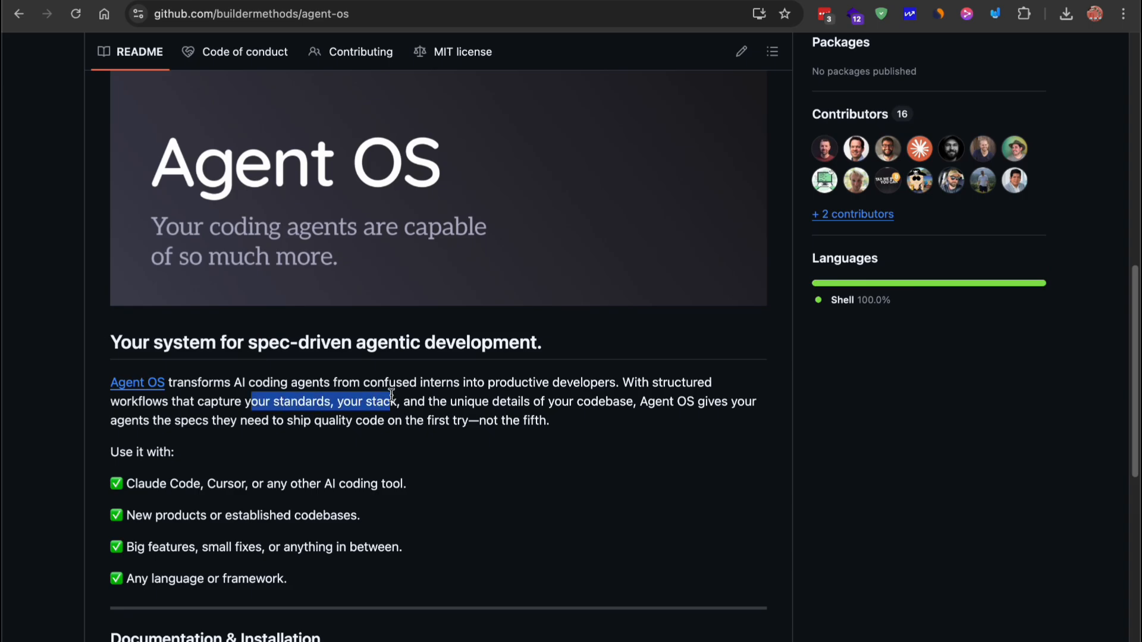
Open the Agent OS docs site and read the overview down to Next steps
click(137, 382)
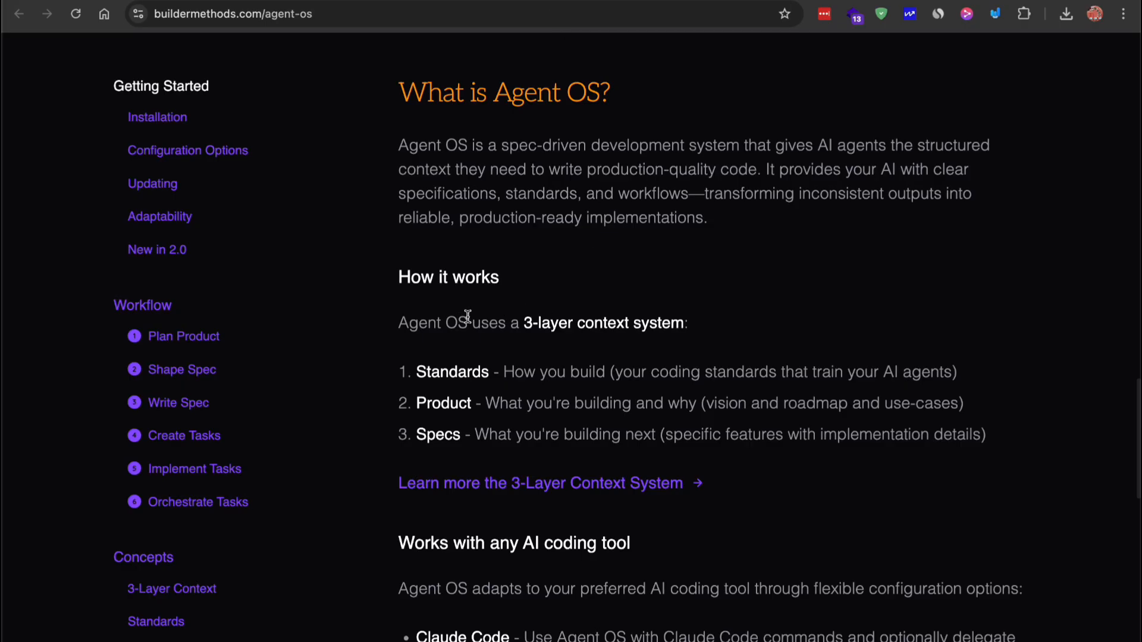
scroll(down, 3)
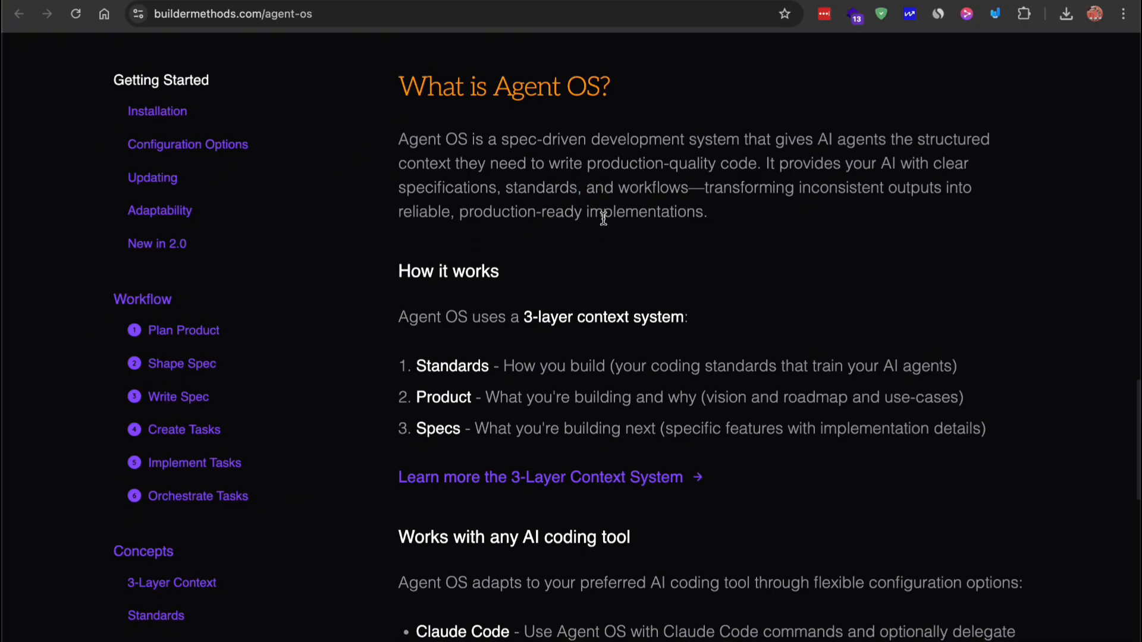
scroll(down, 3)
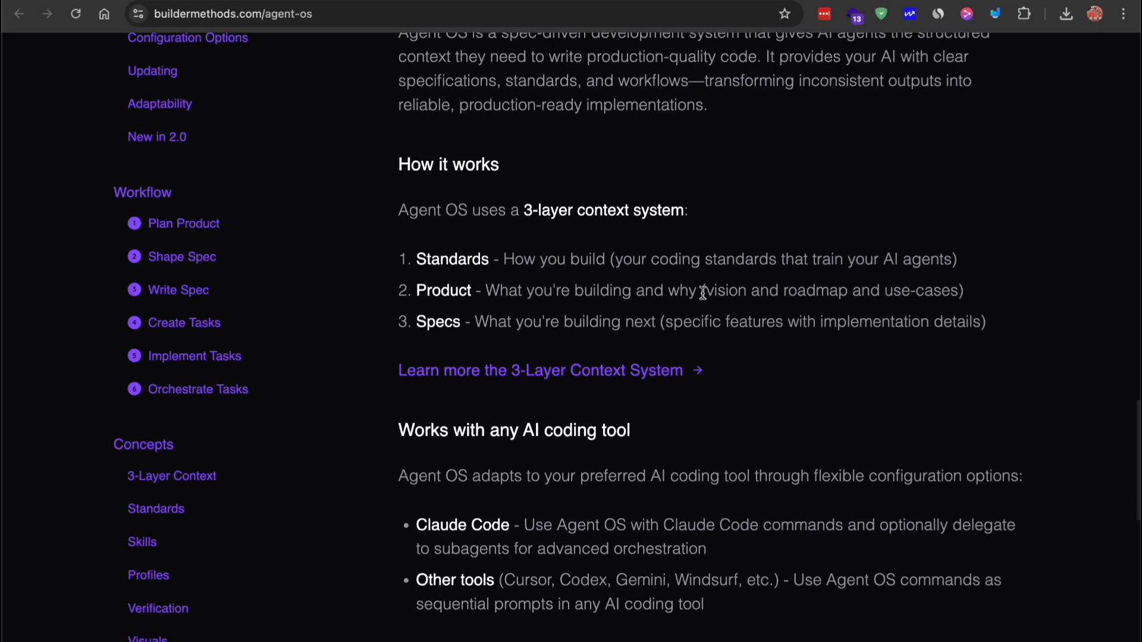
scroll(down, 3)
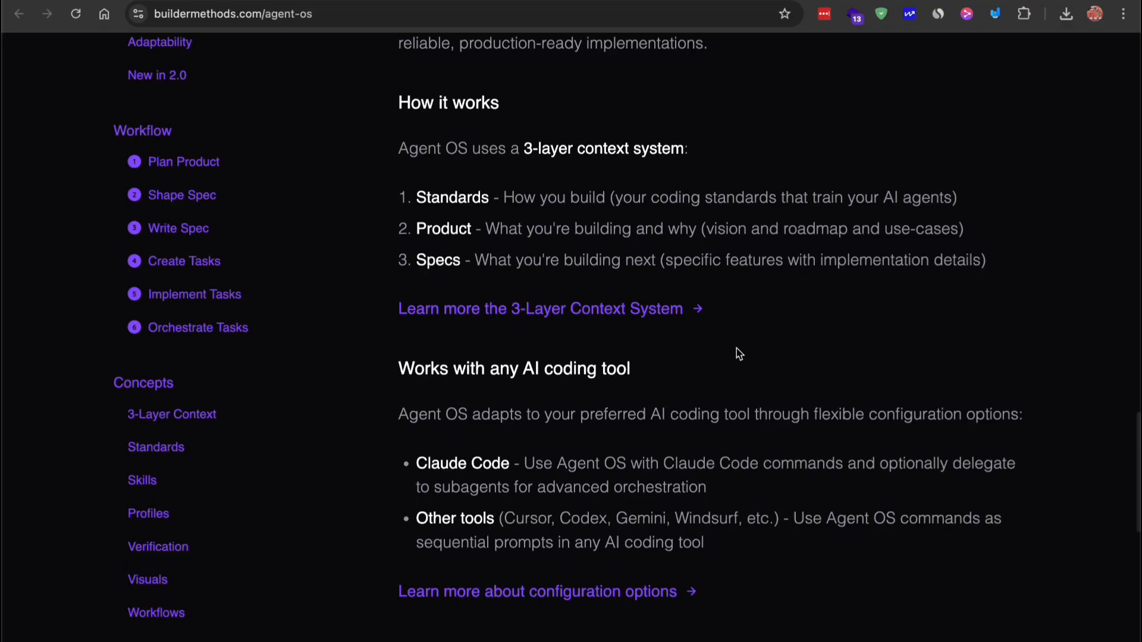
scroll(down, 3)
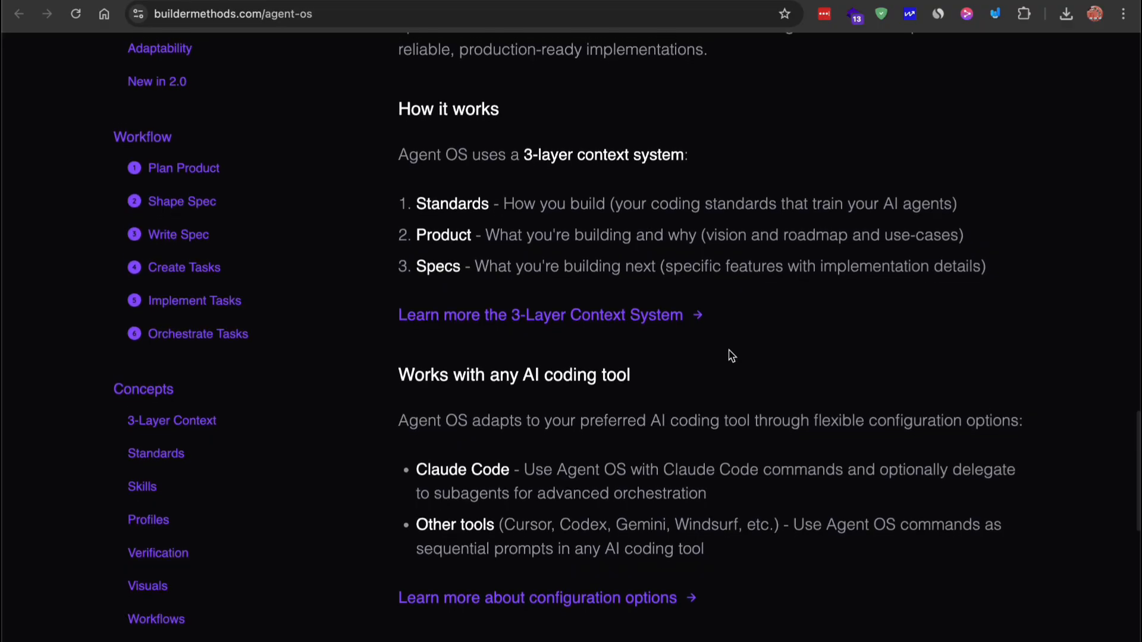
mouse_move(539, 243)
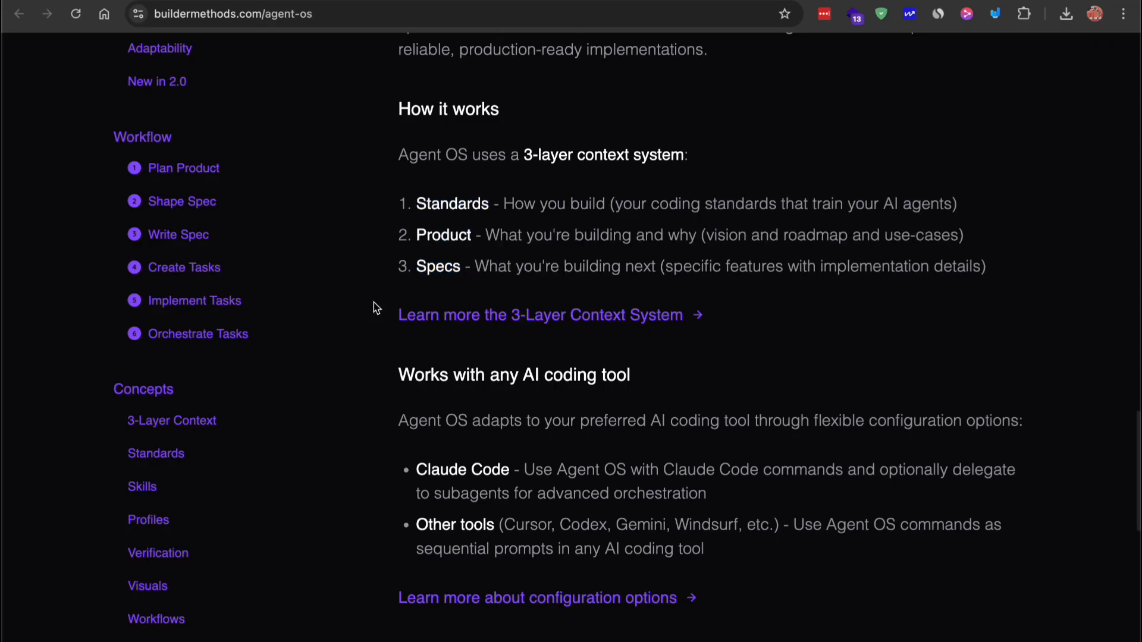
scroll(down, 3)
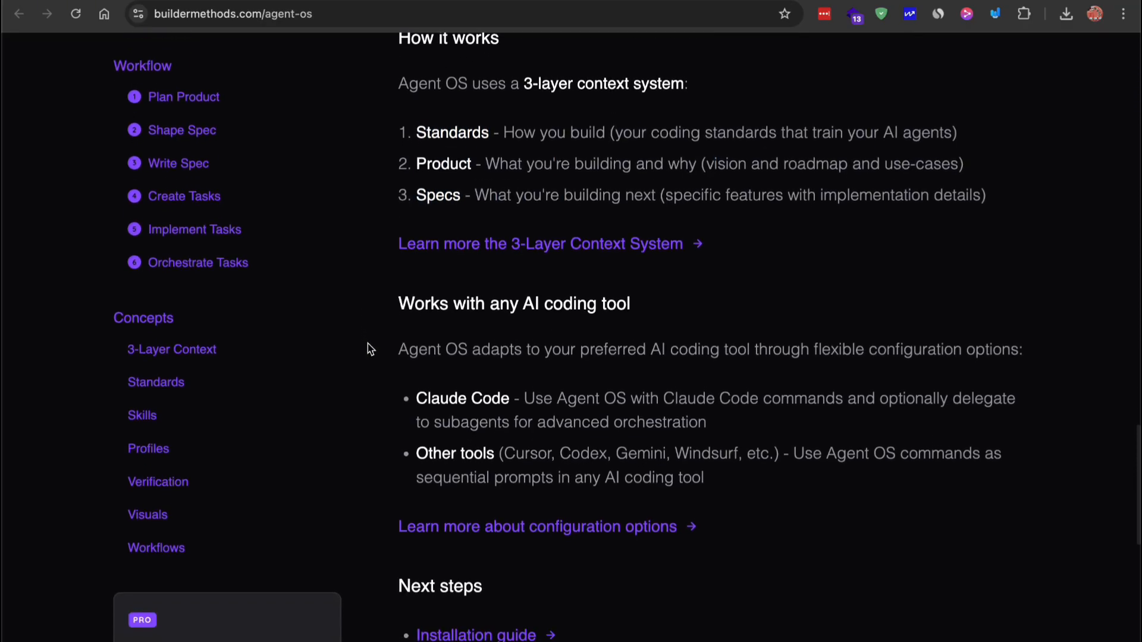
scroll(down, 3)
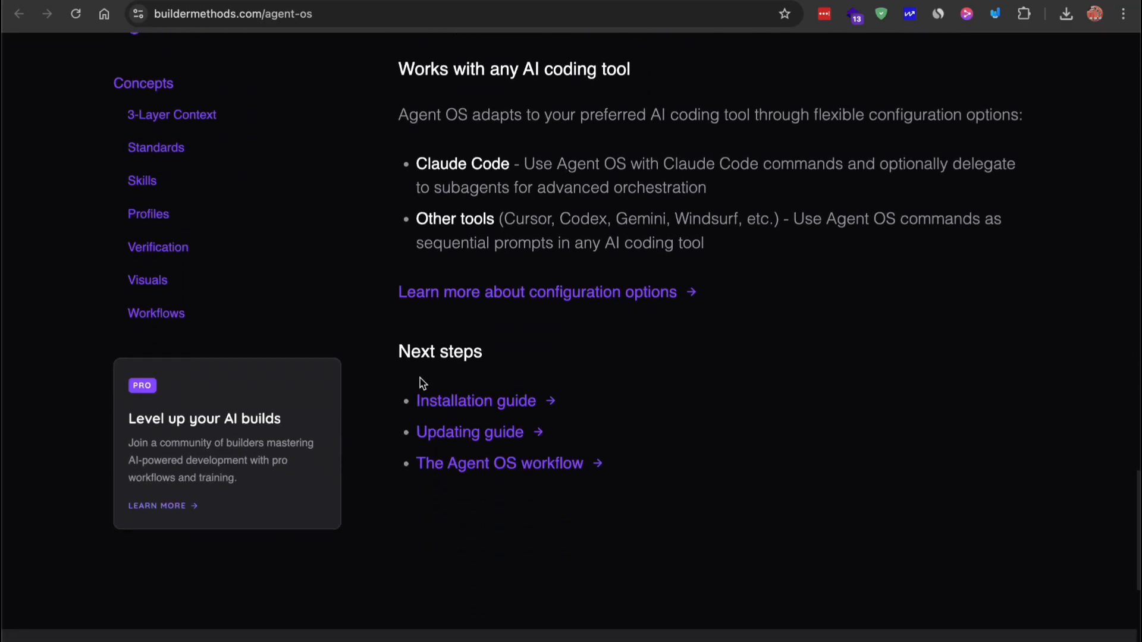
Open the Installation Guide and highlight the note about what installation creates
click(476, 400)
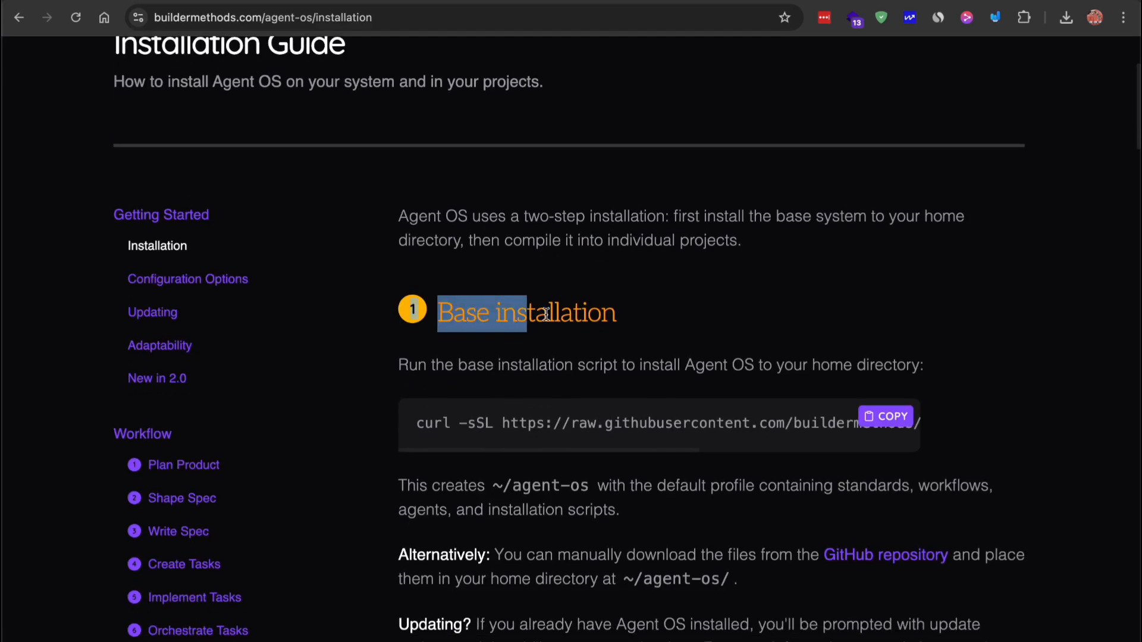
scroll(down, 3)
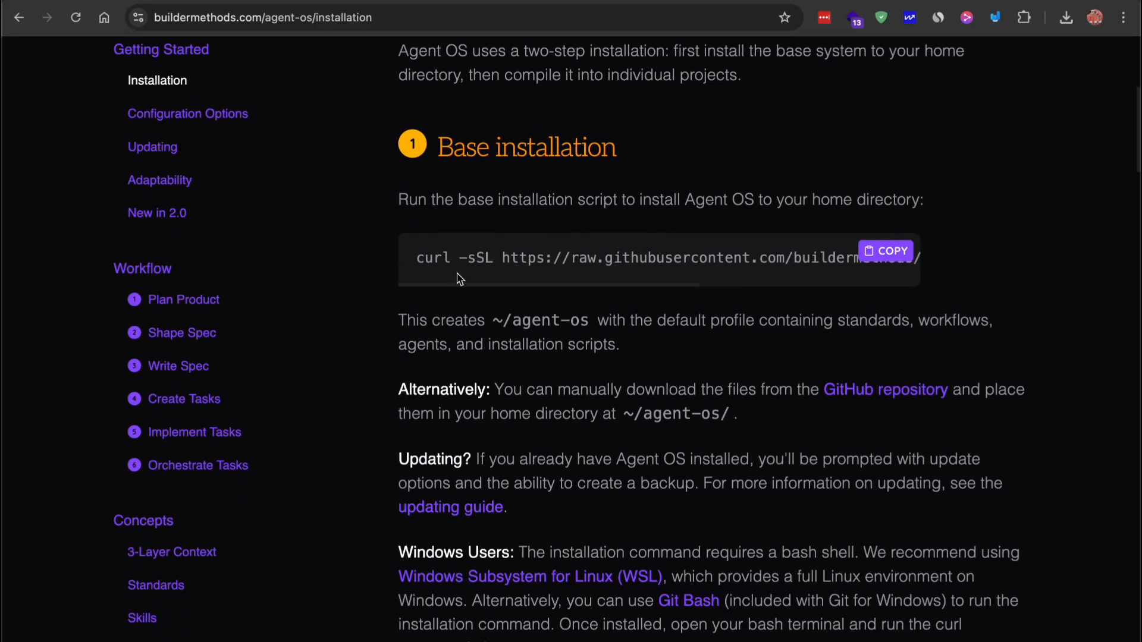
mouse_move(751, 257)
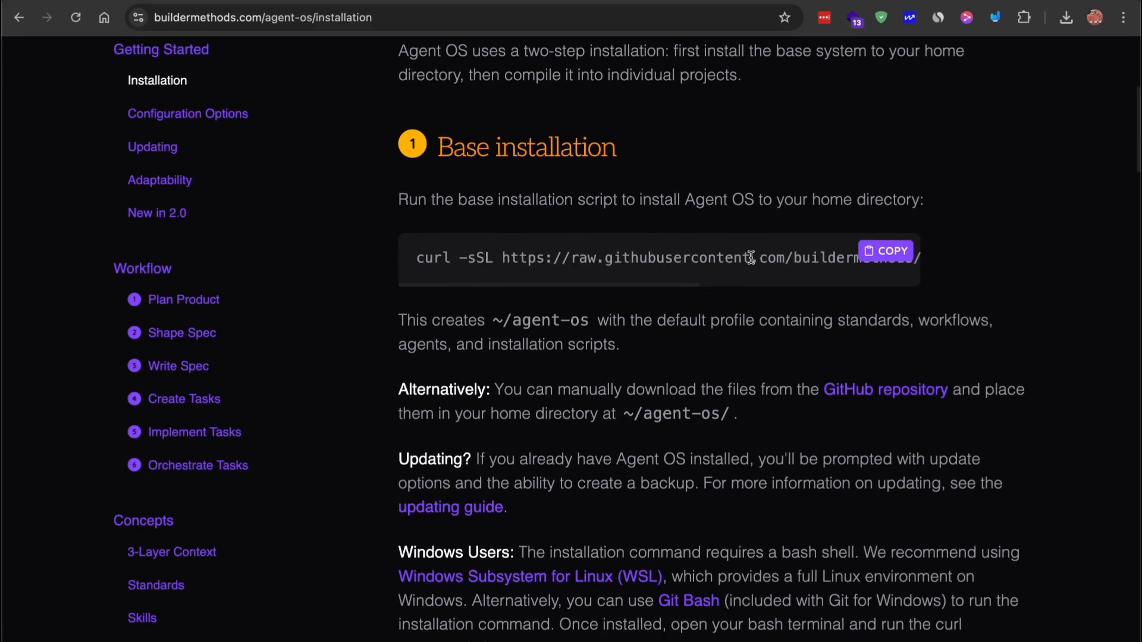
scroll(down, 3)
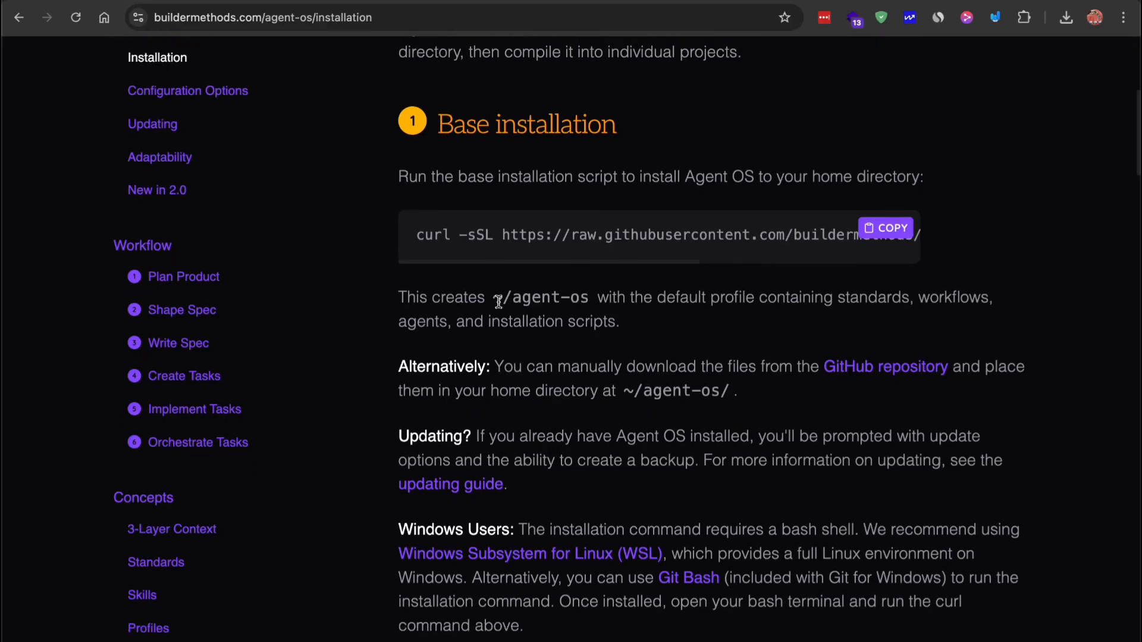
drag(499, 298, 833, 297)
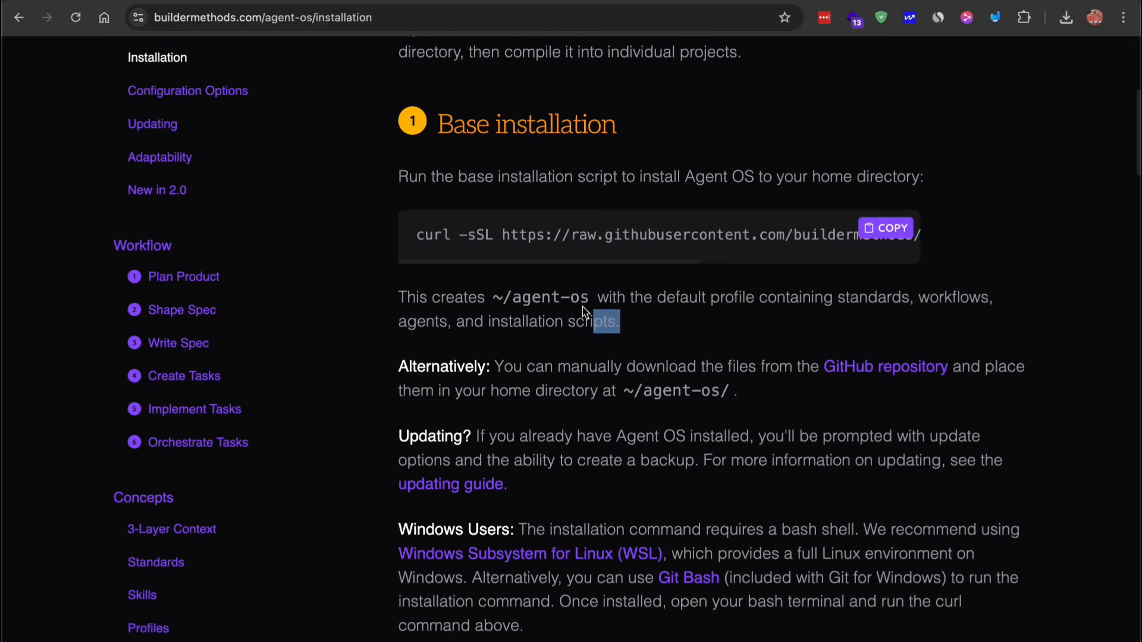
Scroll to Project installation and copy the project-install.sh command
scroll(down, 3)
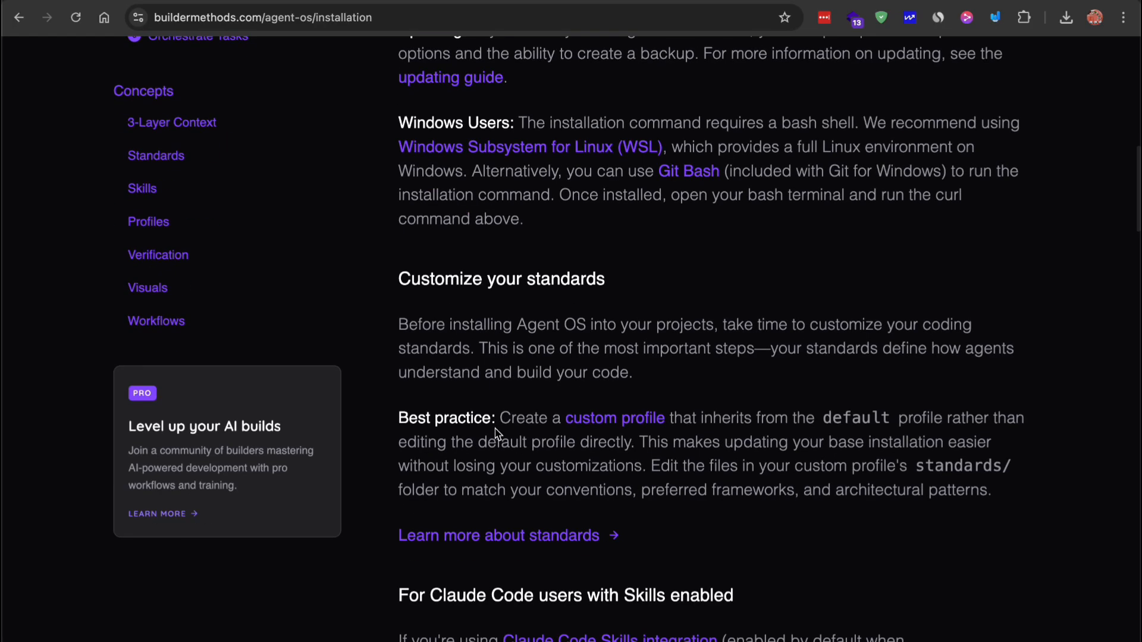
scroll(down, 3)
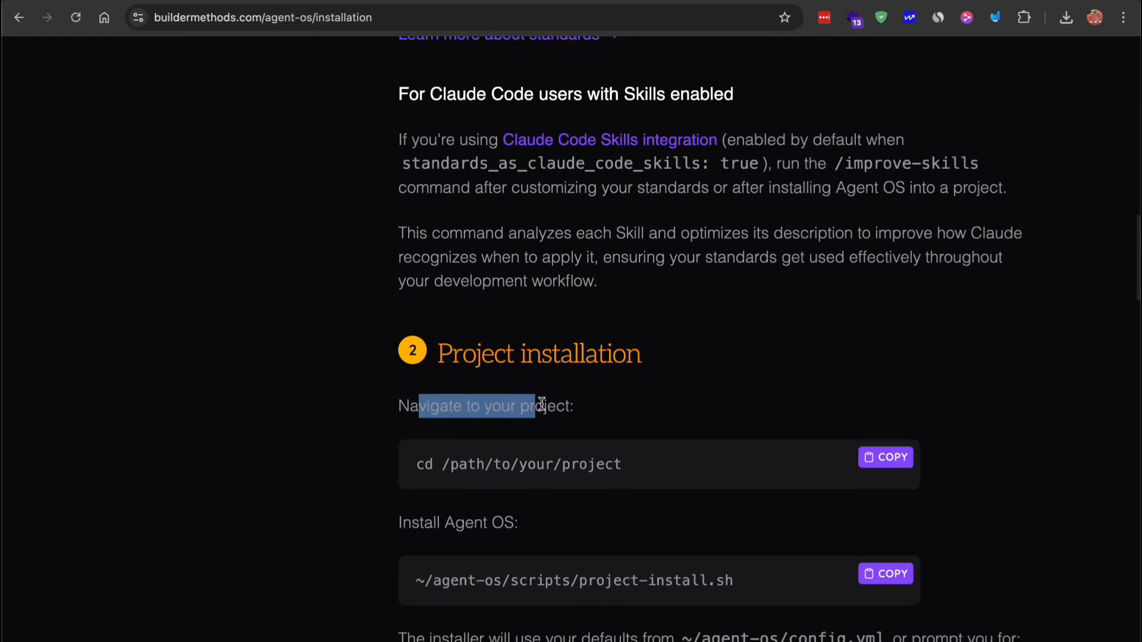
scroll(down, 3)
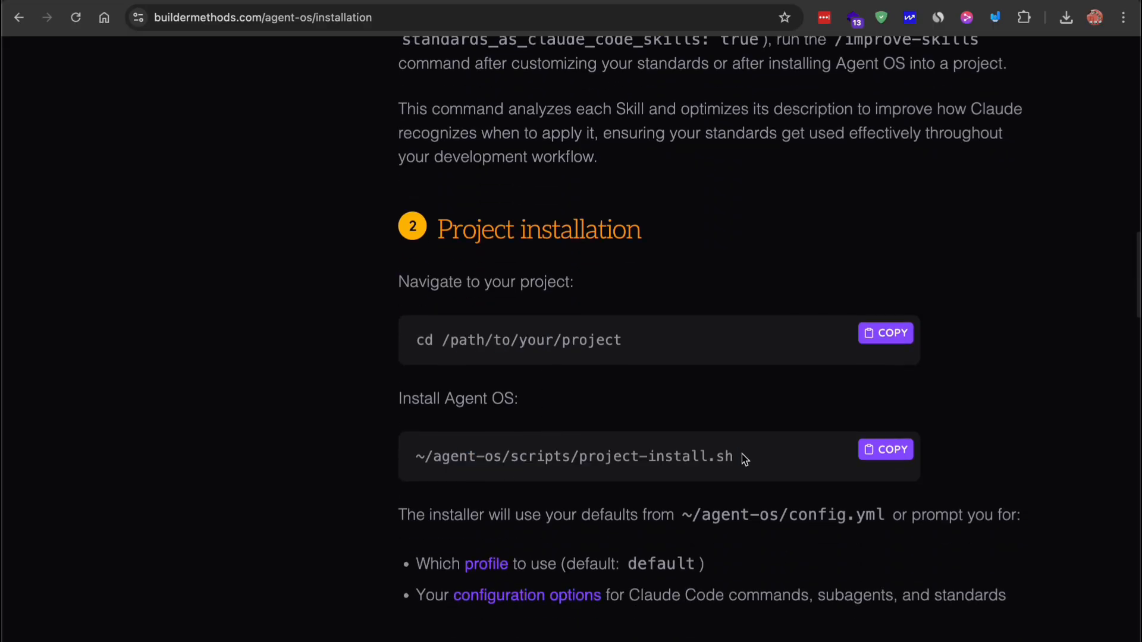
click(886, 450)
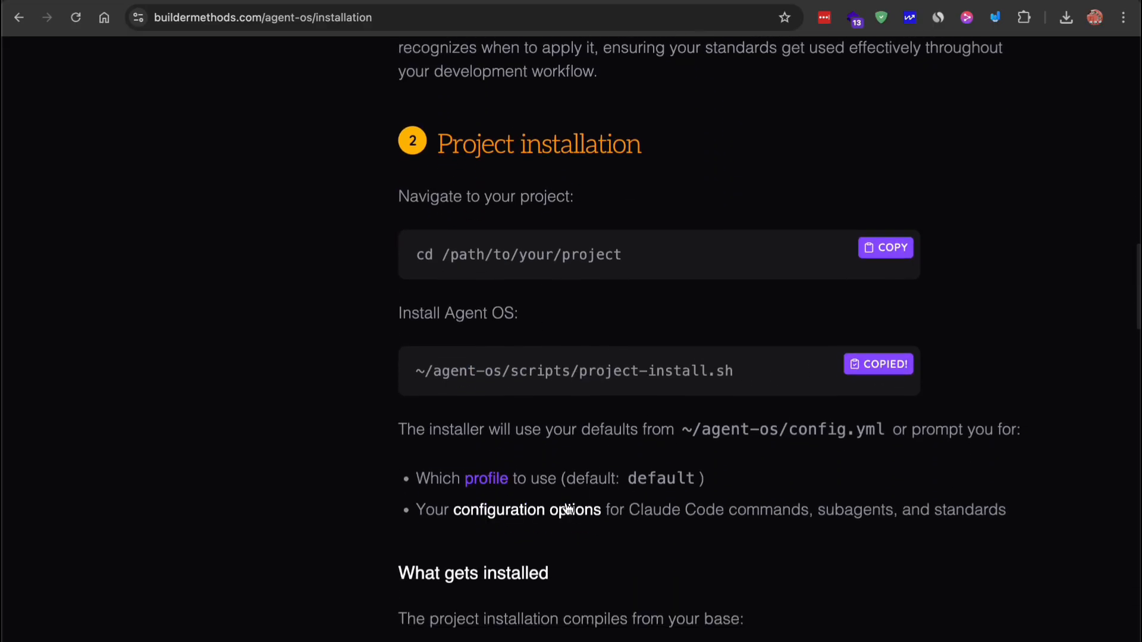
scroll(down, 3)
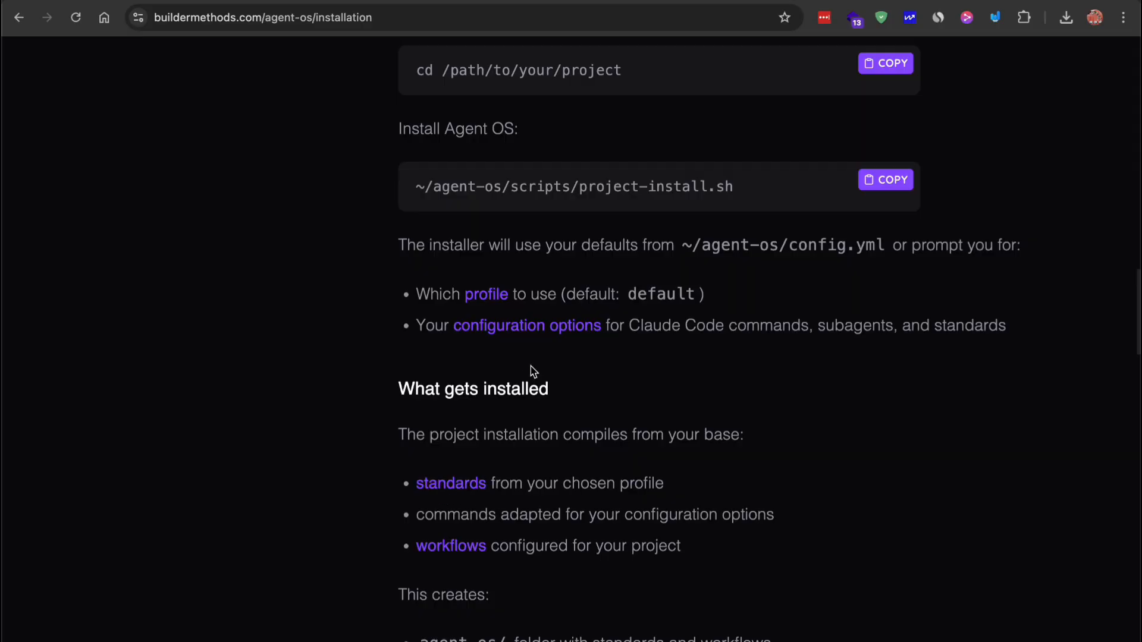
scroll(down, 3)
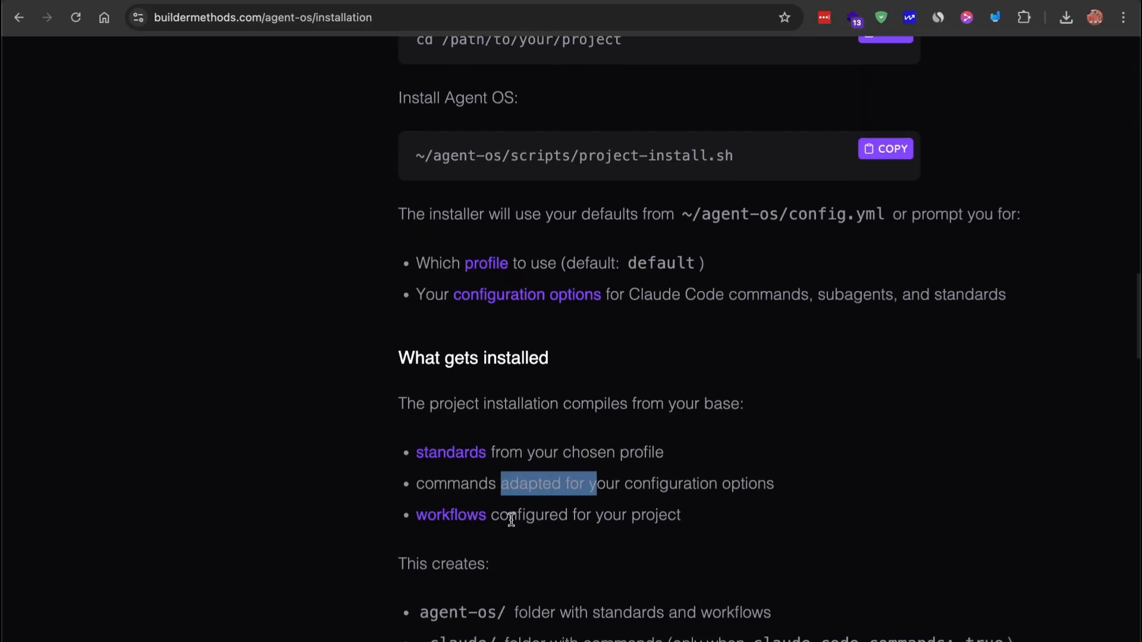
scroll(down, 3)
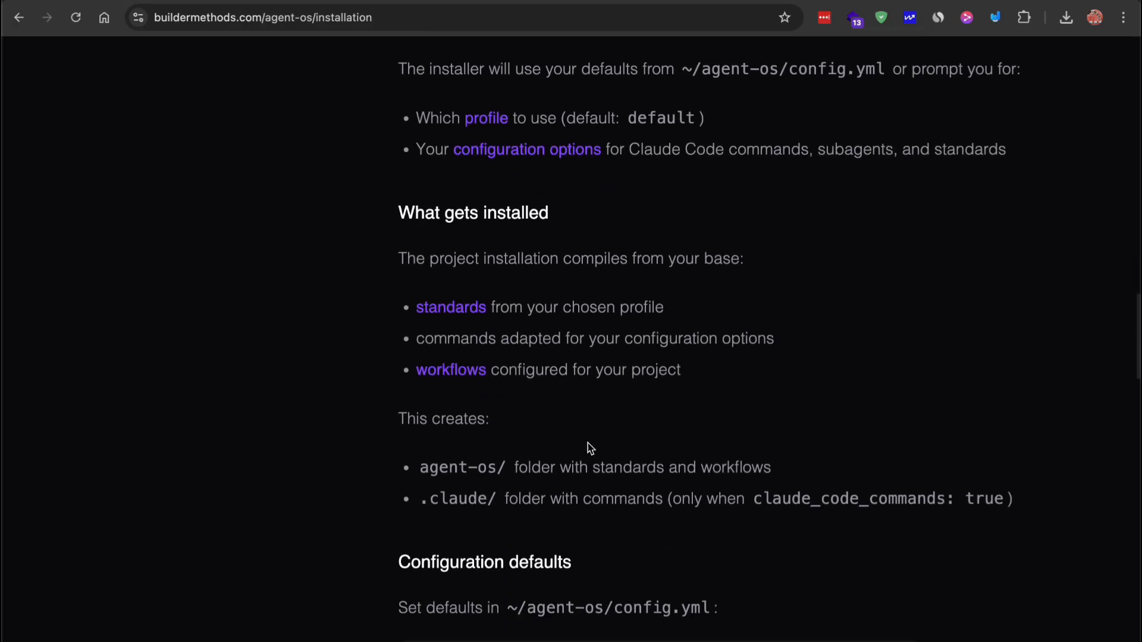
drag(429, 306, 544, 369)
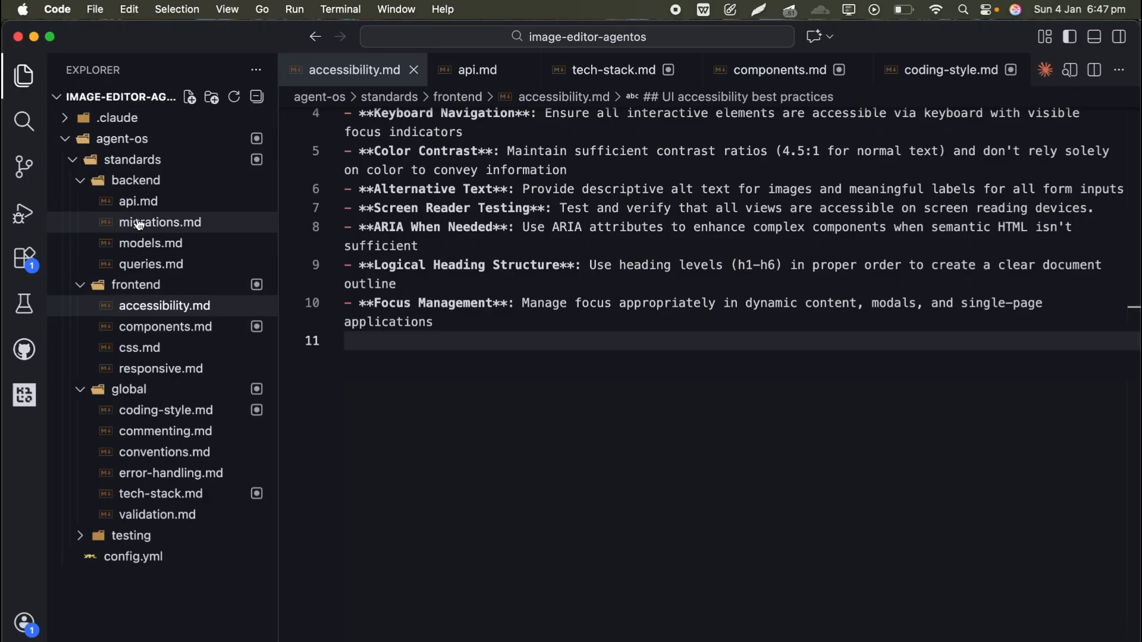
Open the commenting, frontend components and coding style standards files to inspect the AI edits
click(161, 369)
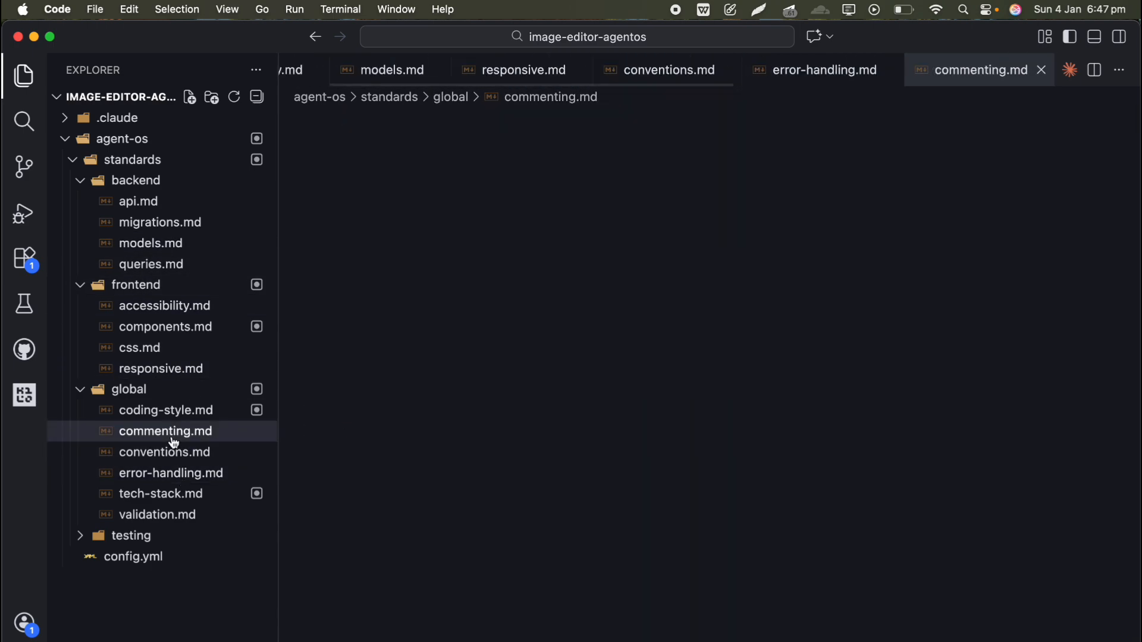
double_click(164, 431)
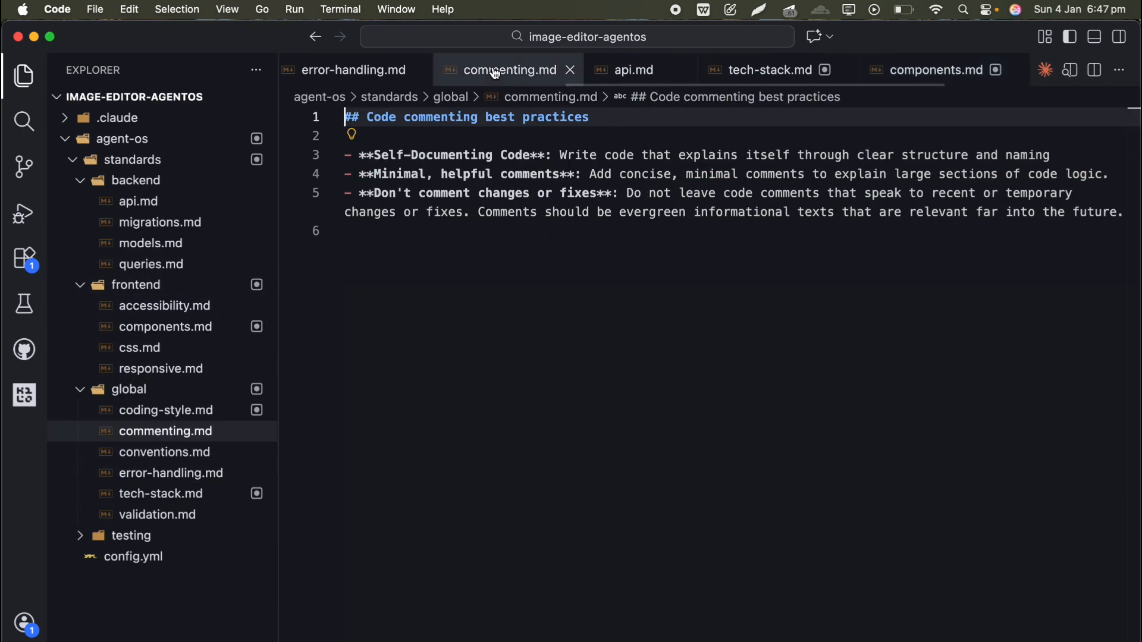
click(770, 70)
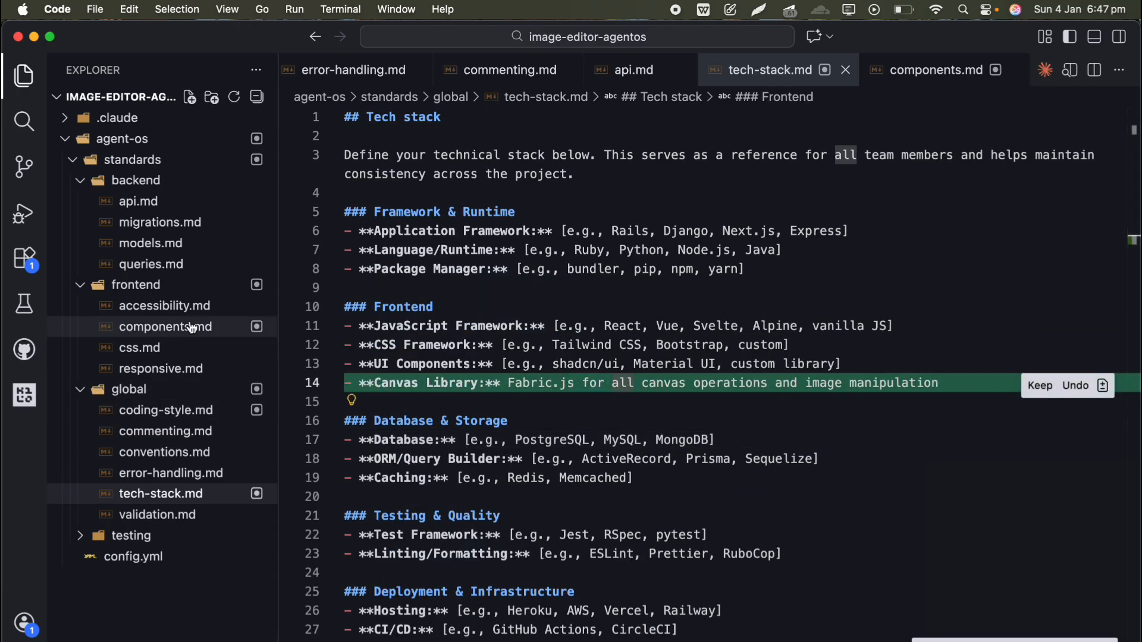
click(937, 69)
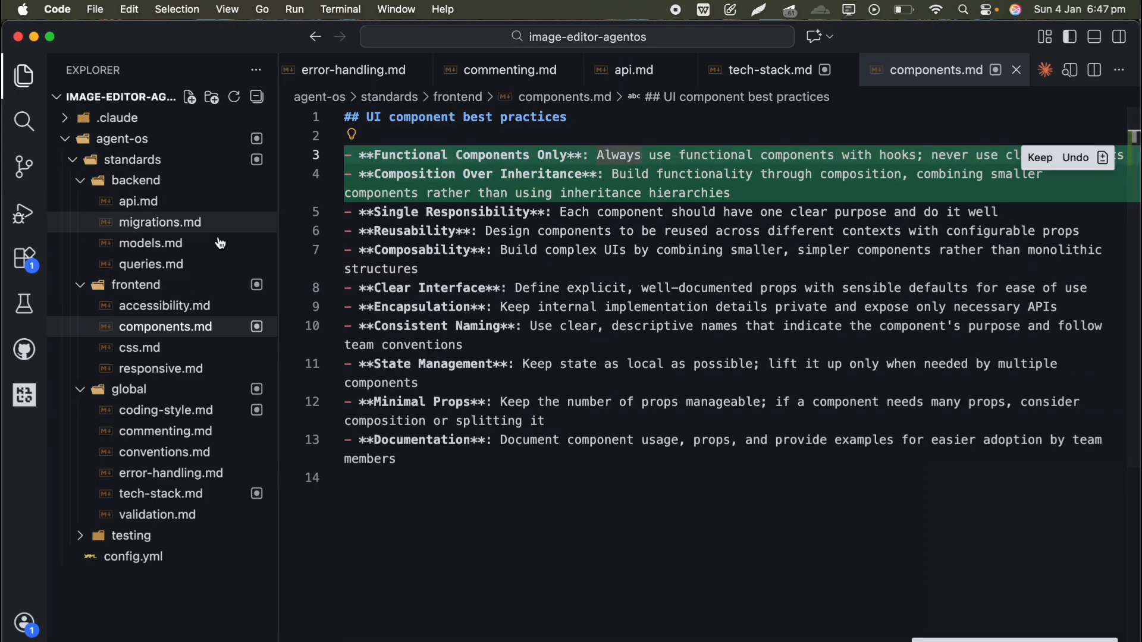
mouse_move(164, 410)
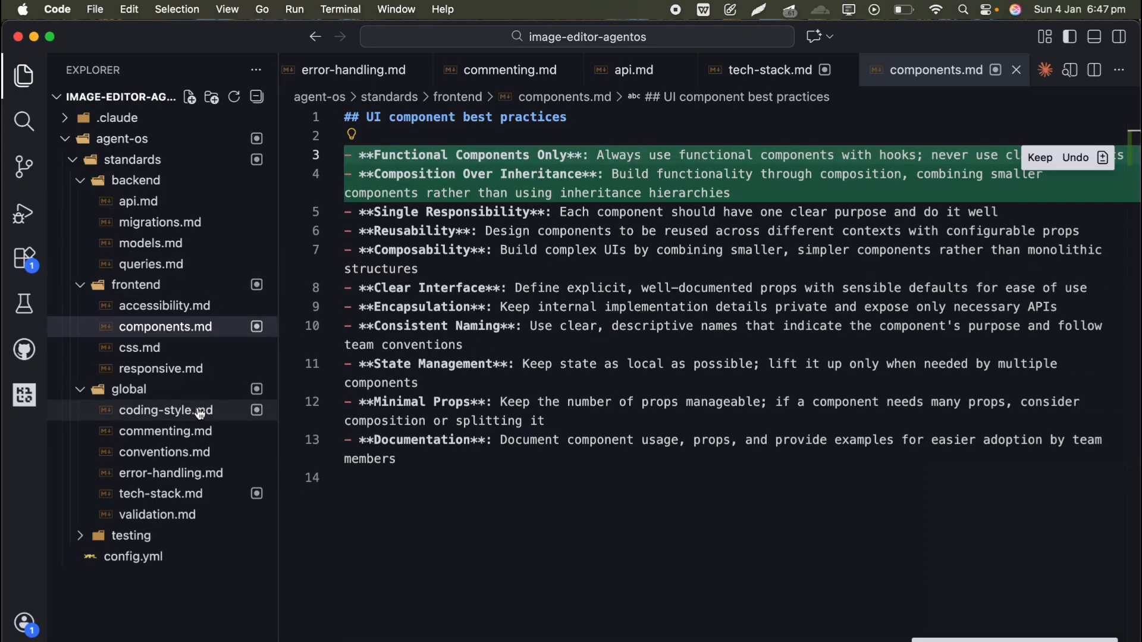
click(165, 410)
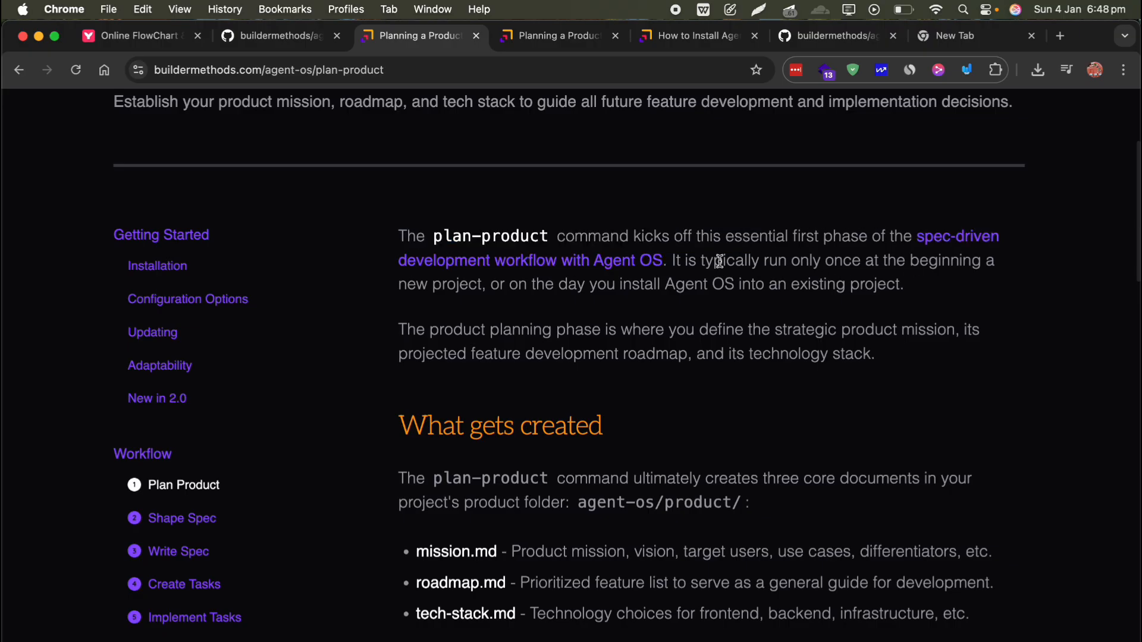
Scroll the Plan Product docs page down to the 'How to run' section
drag(721, 260, 849, 284)
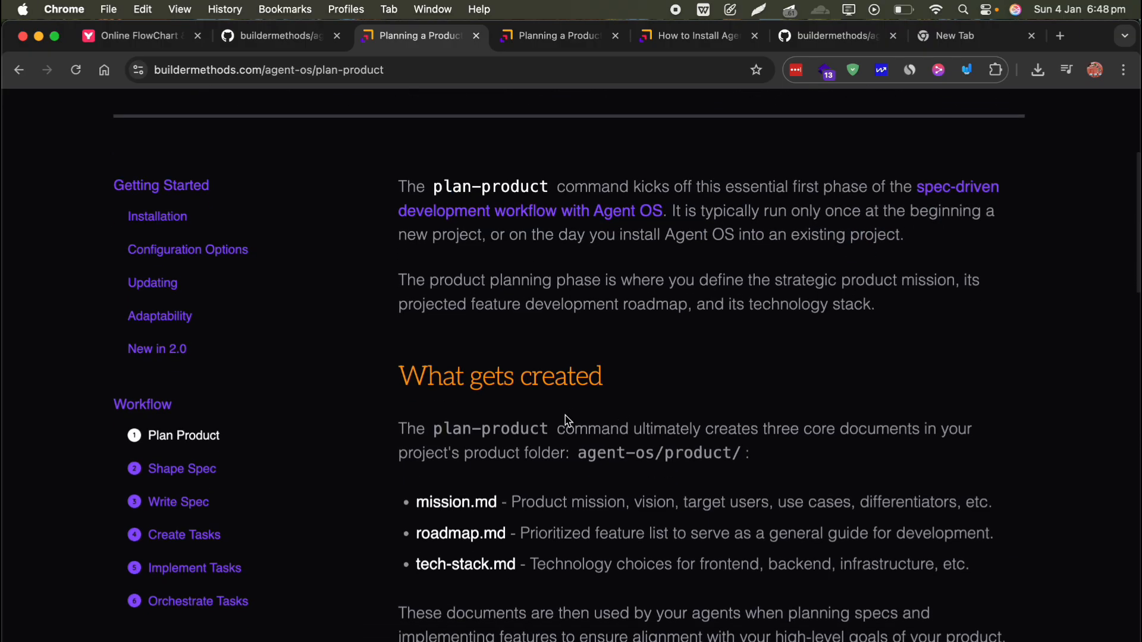
scroll(down, 3)
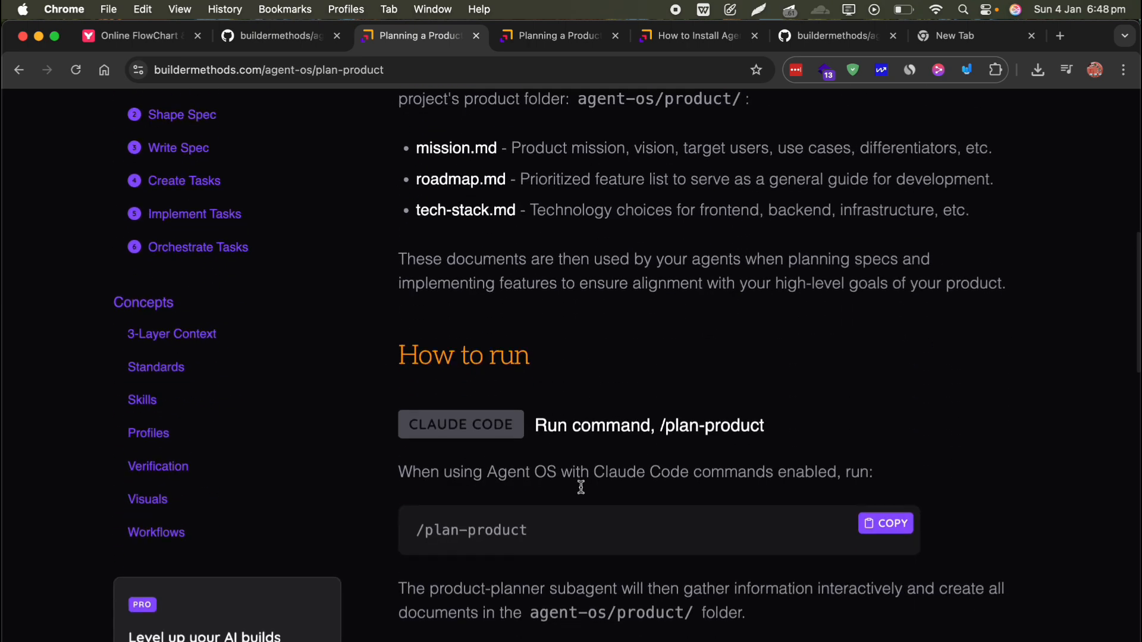
double_click(471, 530)
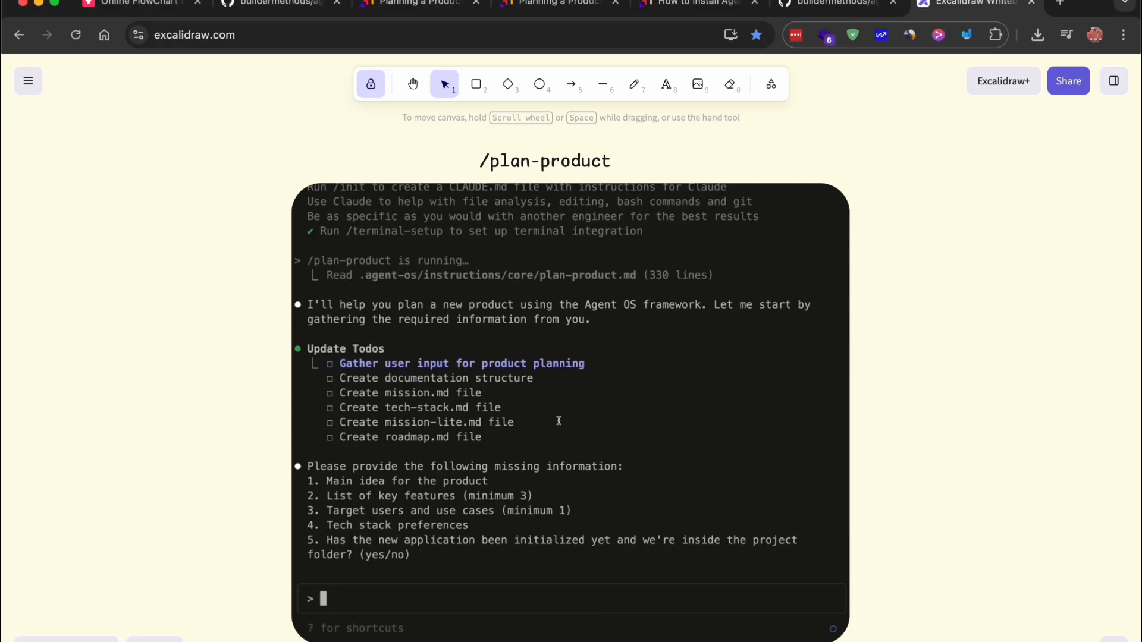
Draw a red rectangle around the missing-information list, then copy the /implement-tasks command
click(477, 84)
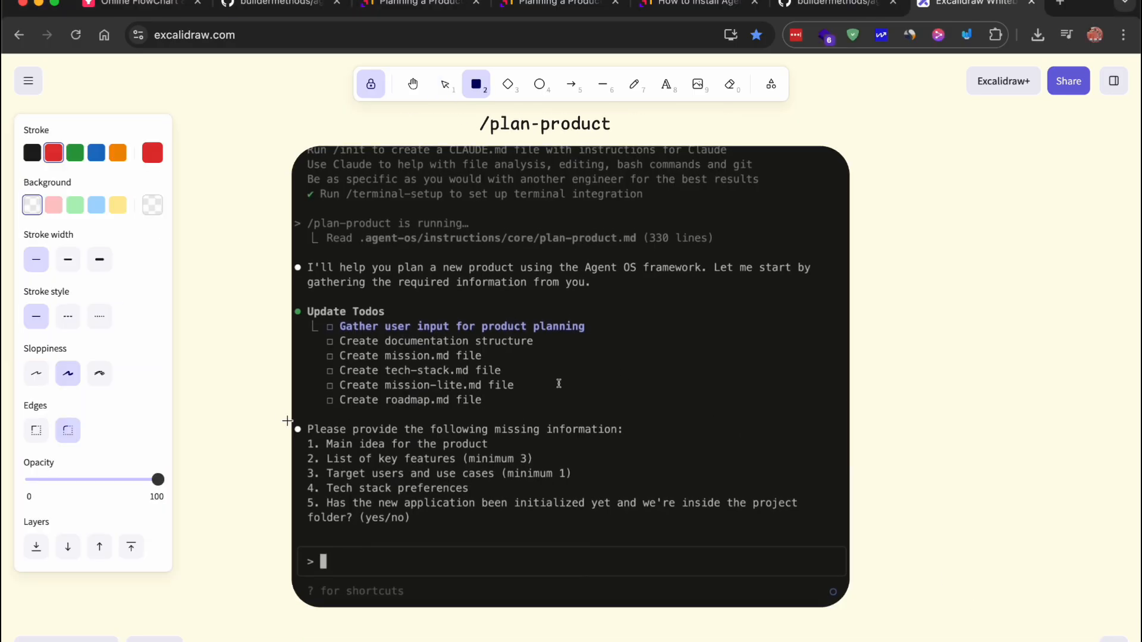
drag(288, 421, 845, 543)
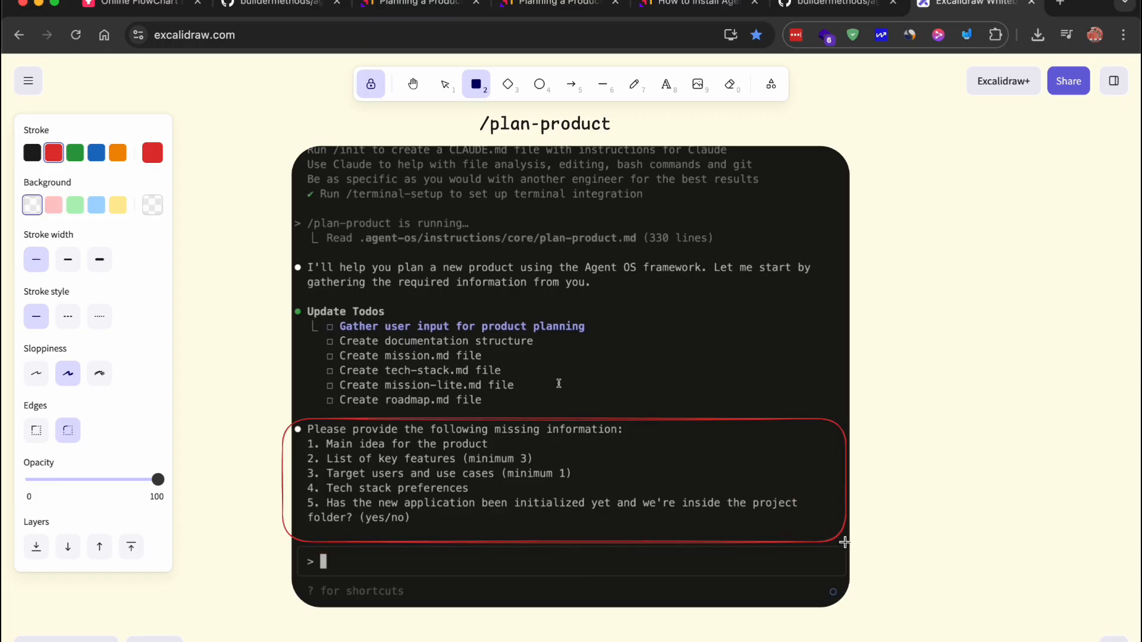
mouse_move(546, 451)
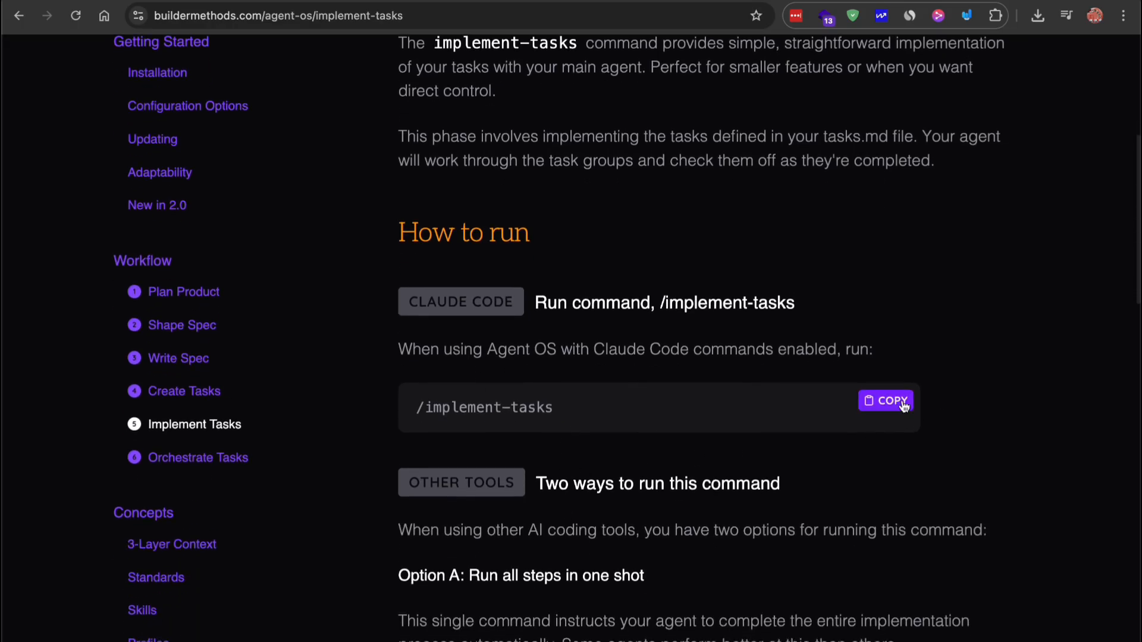
click(885, 401)
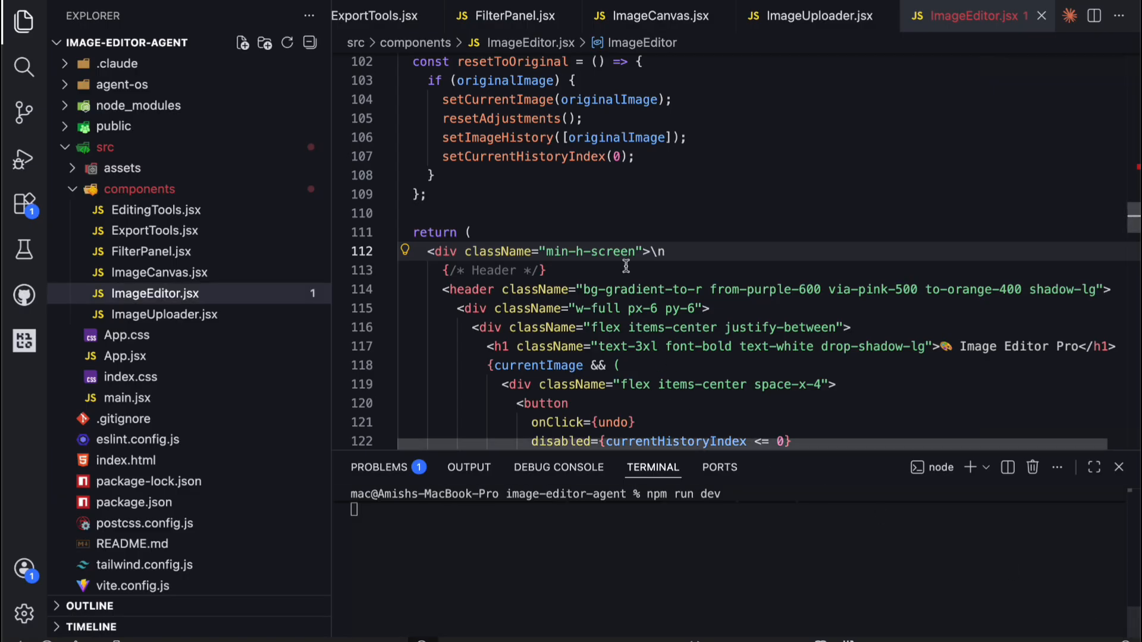
Open the ExportTools and FilterPanel component files under src/components
scroll(down, 3)
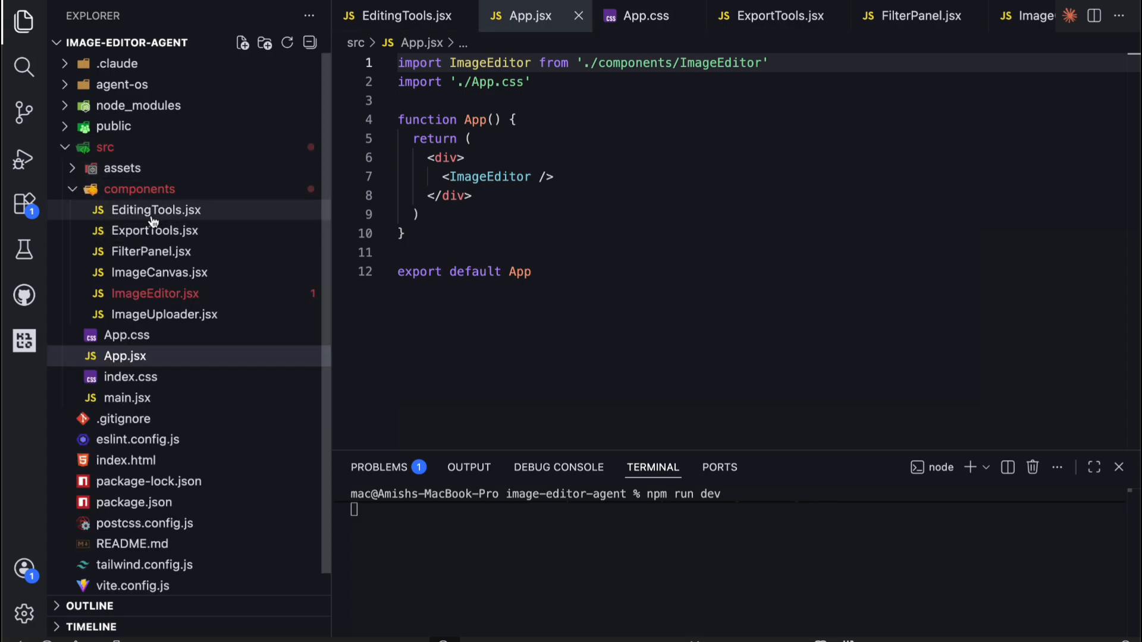
click(154, 230)
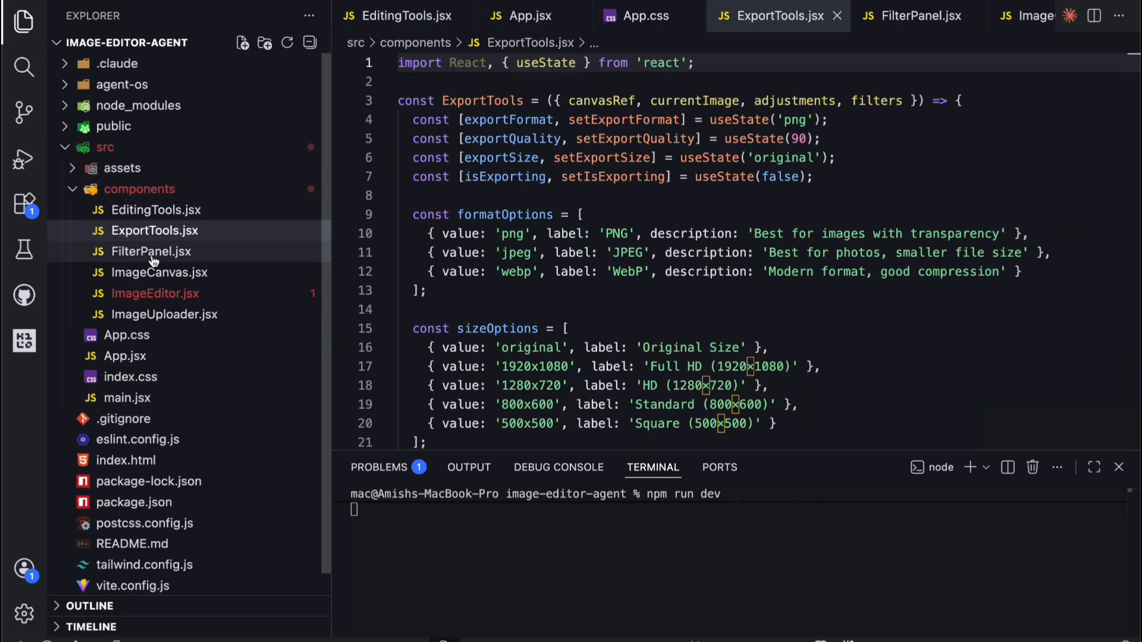
click(163, 315)
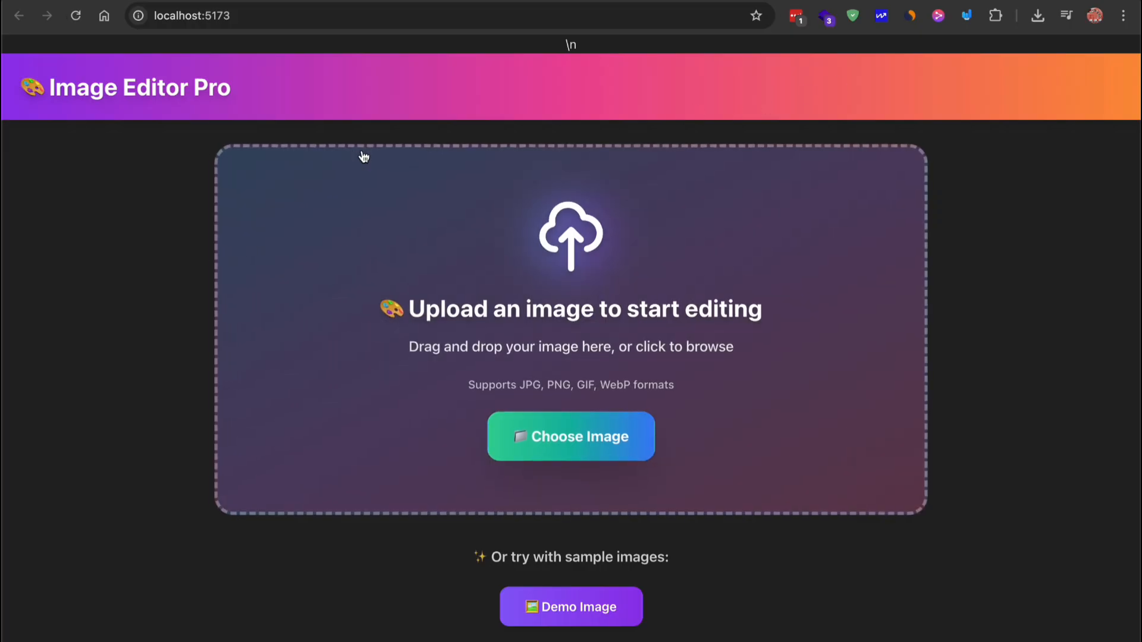
Upload a landscape photo, adjust brightness 96% and contrast 115%, then flip vertically and horizontally
click(570, 436)
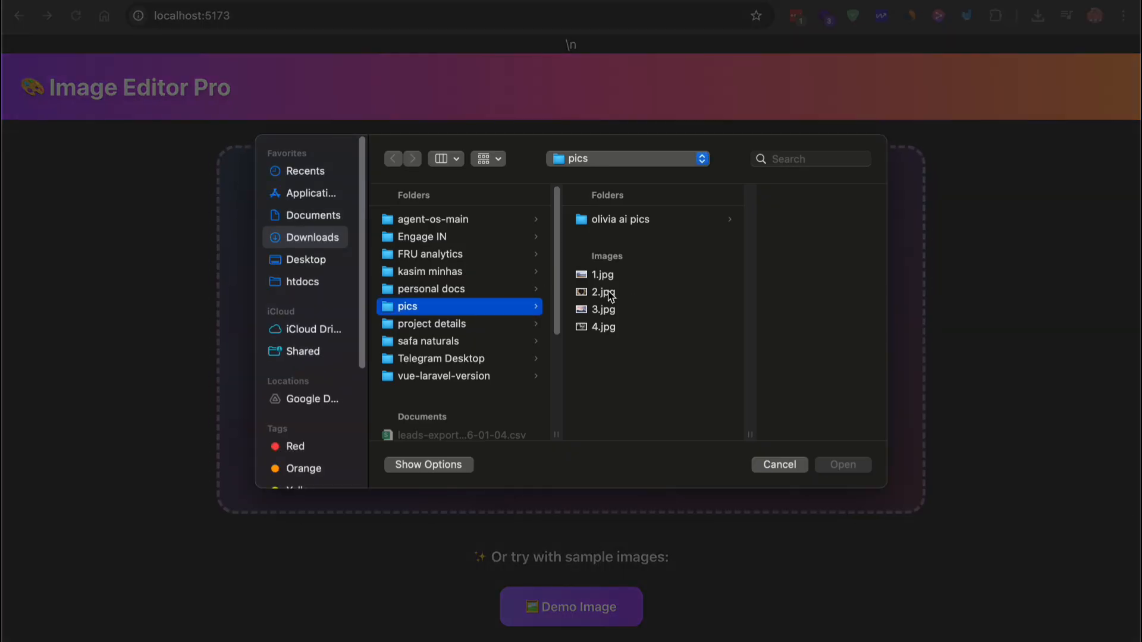
double_click(603, 292)
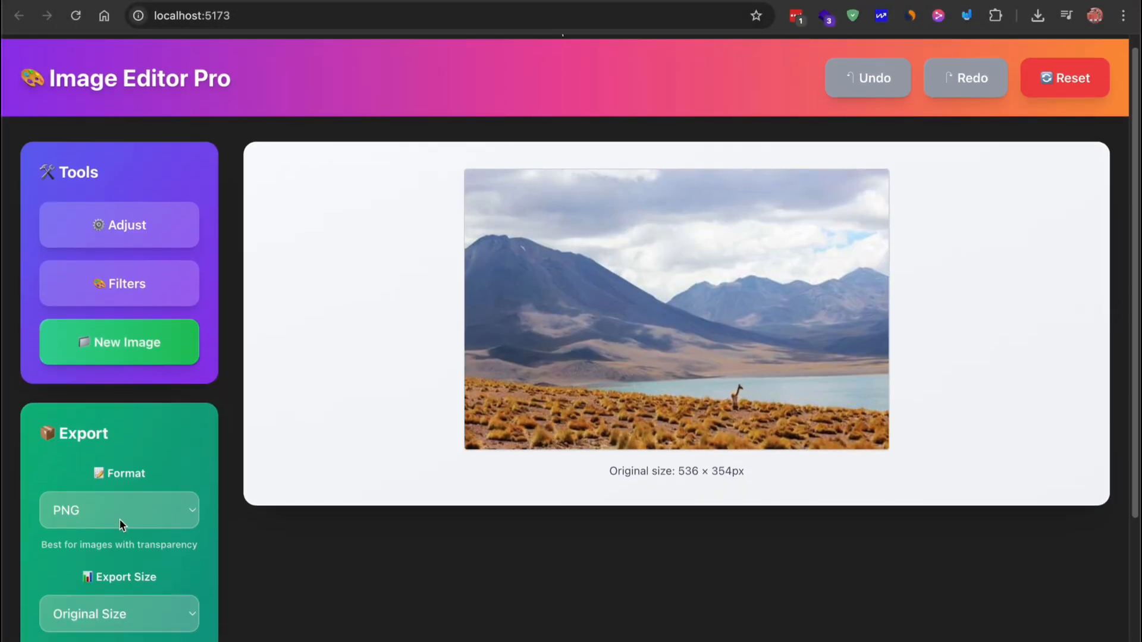
click(119, 224)
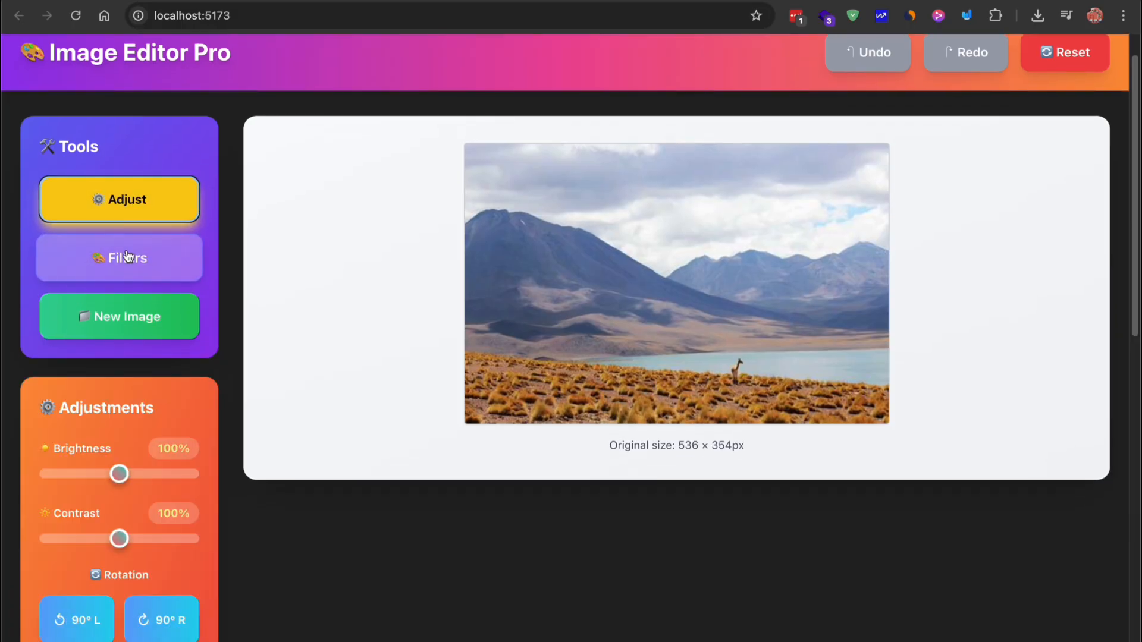
click(119, 257)
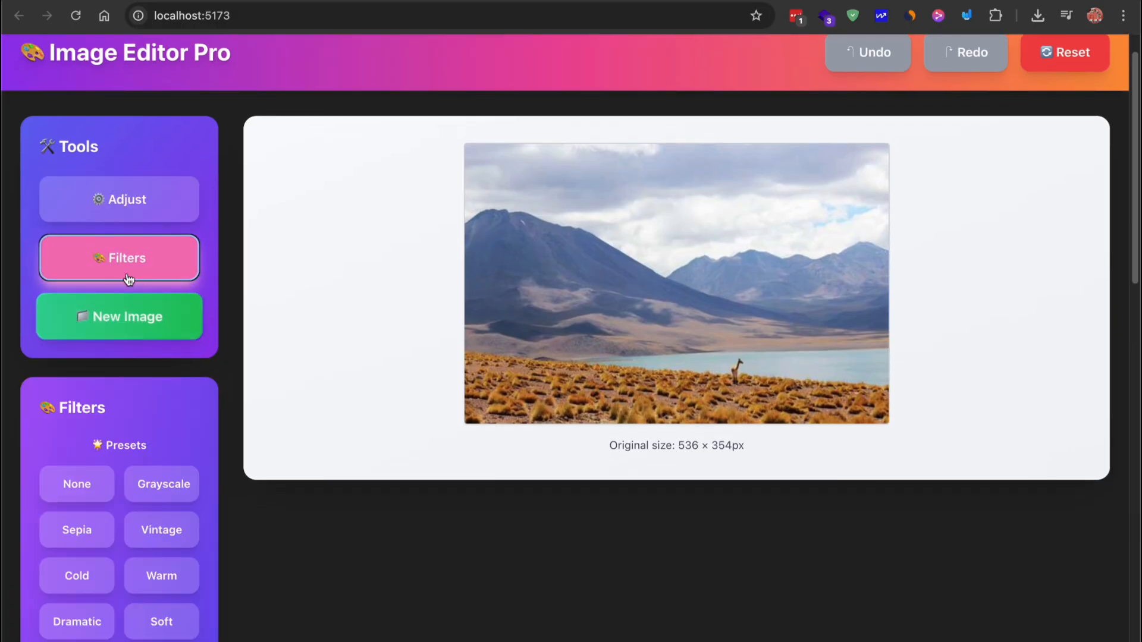
click(119, 200)
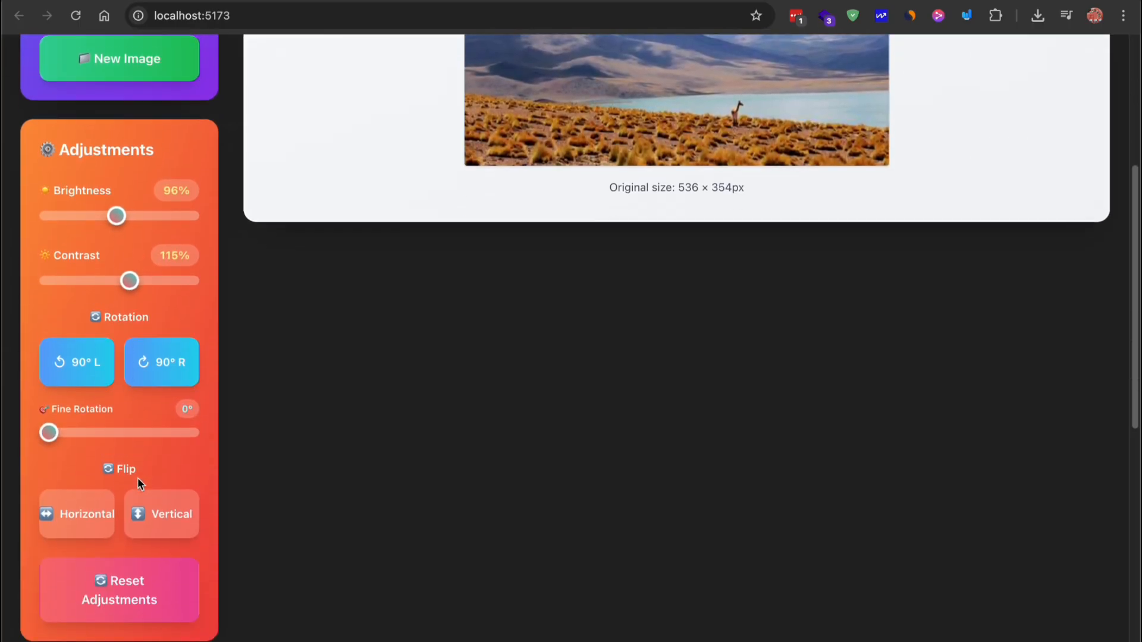
click(161, 513)
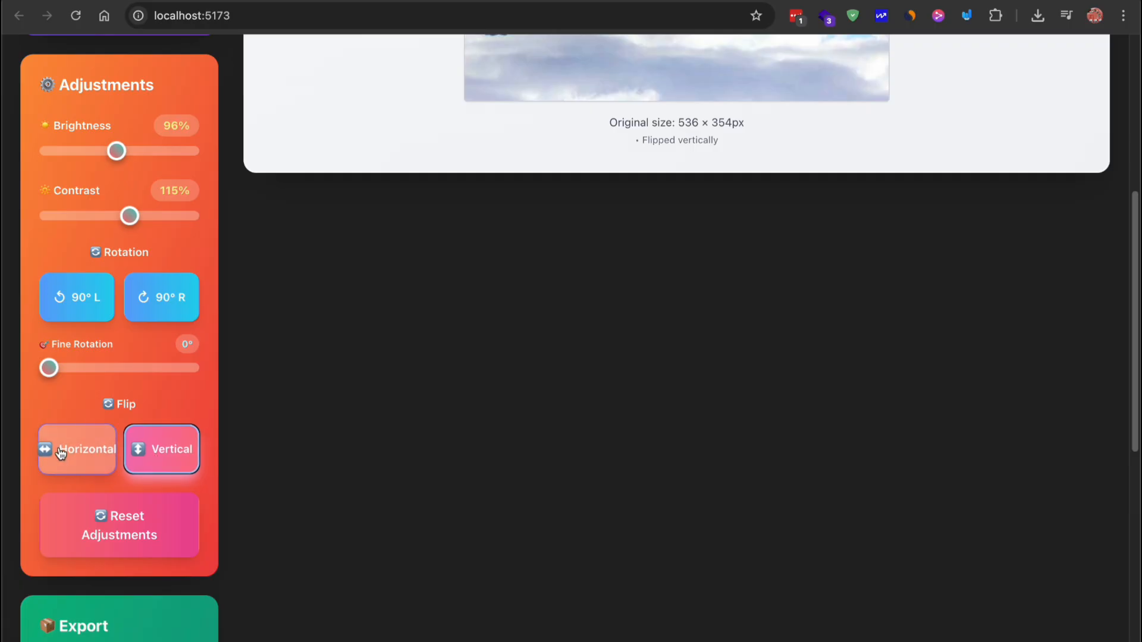
click(77, 450)
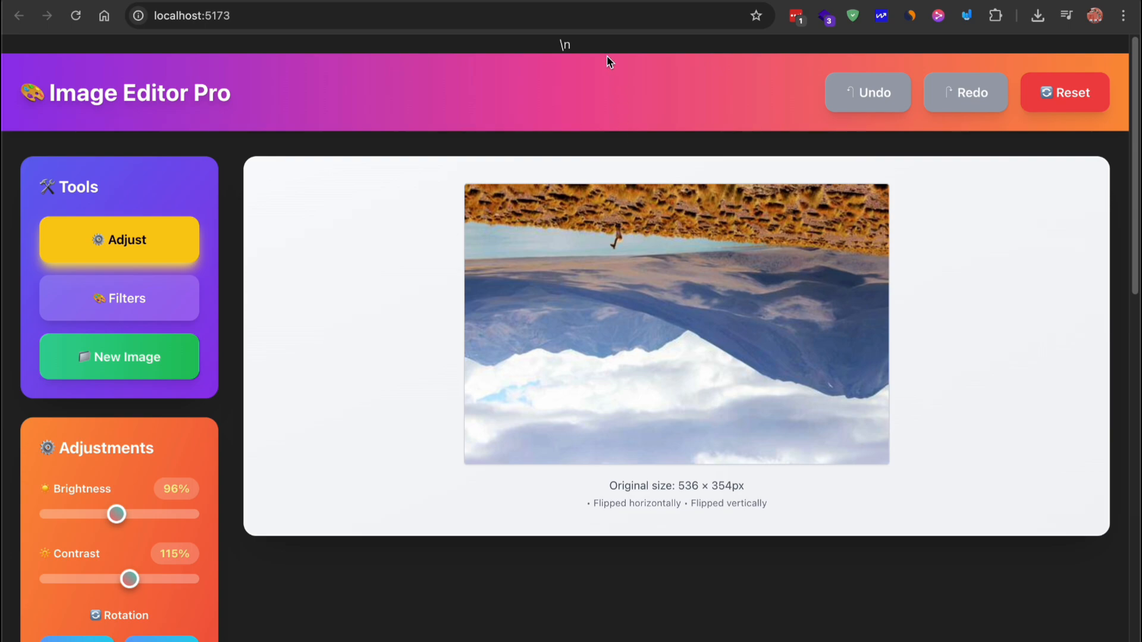
Apply the Warm and then the Dramatic filter presets to the photo
click(119, 239)
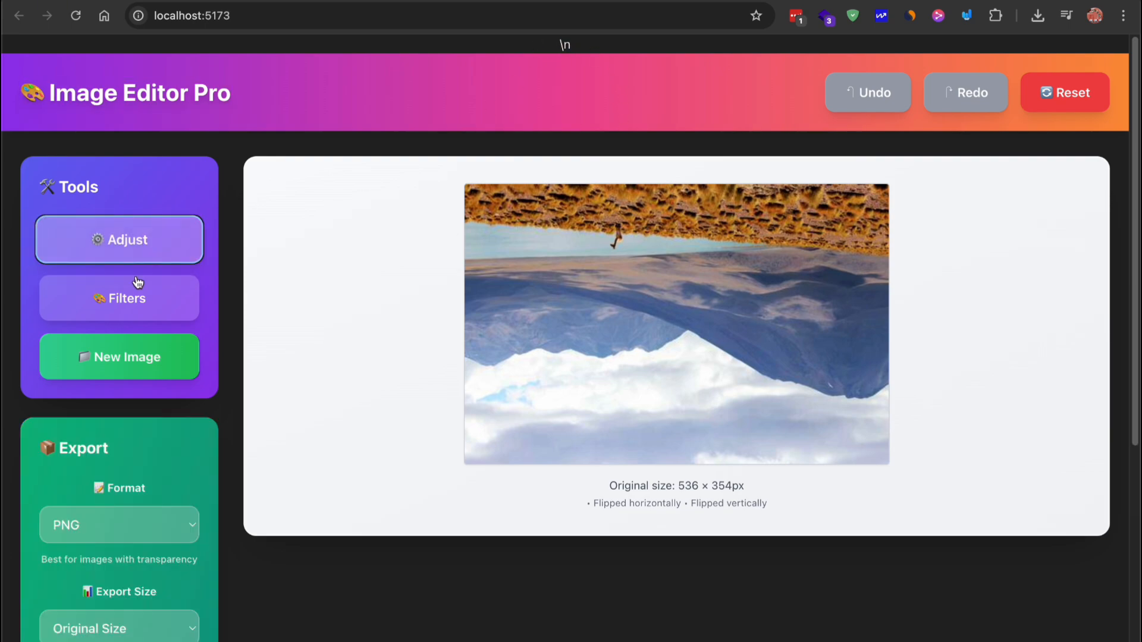
click(119, 298)
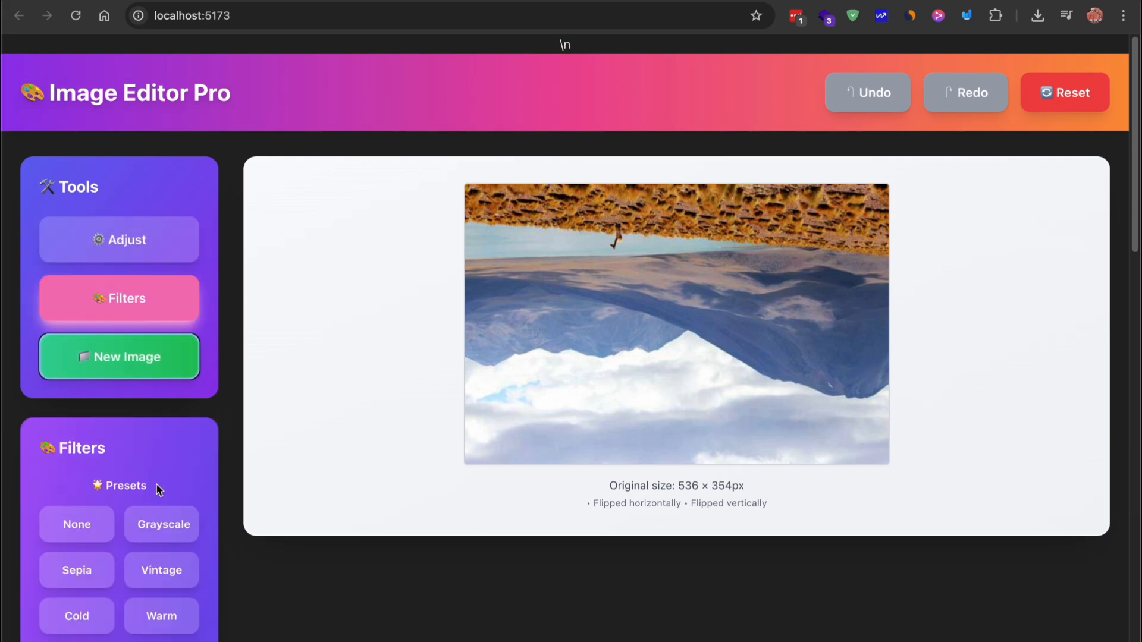
click(76, 571)
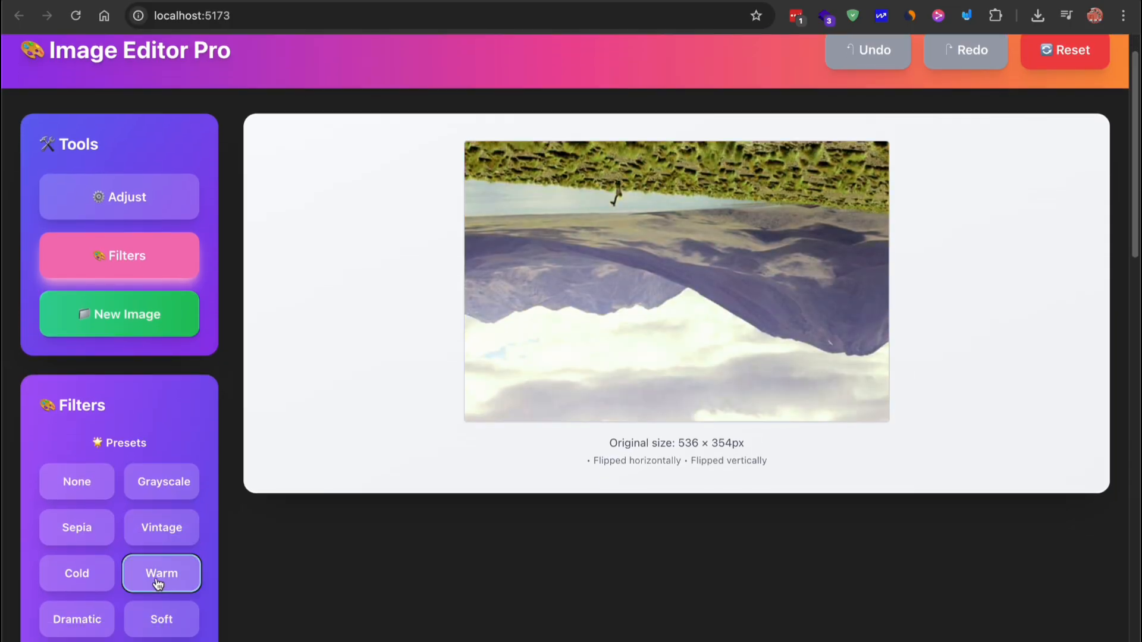
click(77, 619)
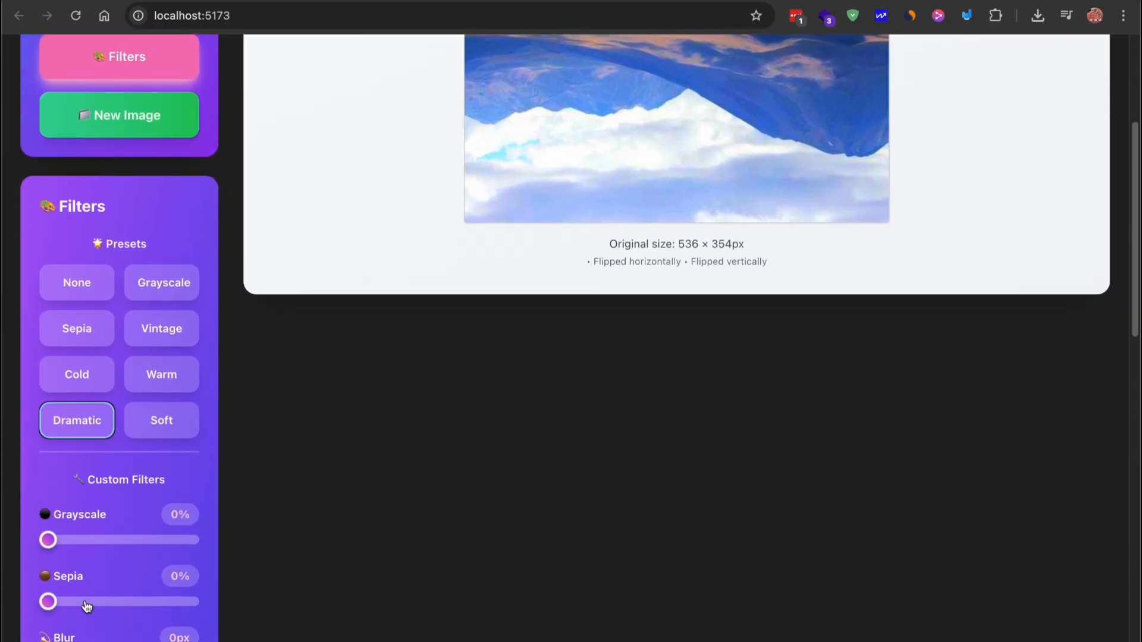
Raise Grayscale to 66% and adjust Sepia, then reset to the original image
drag(48, 539, 143, 539)
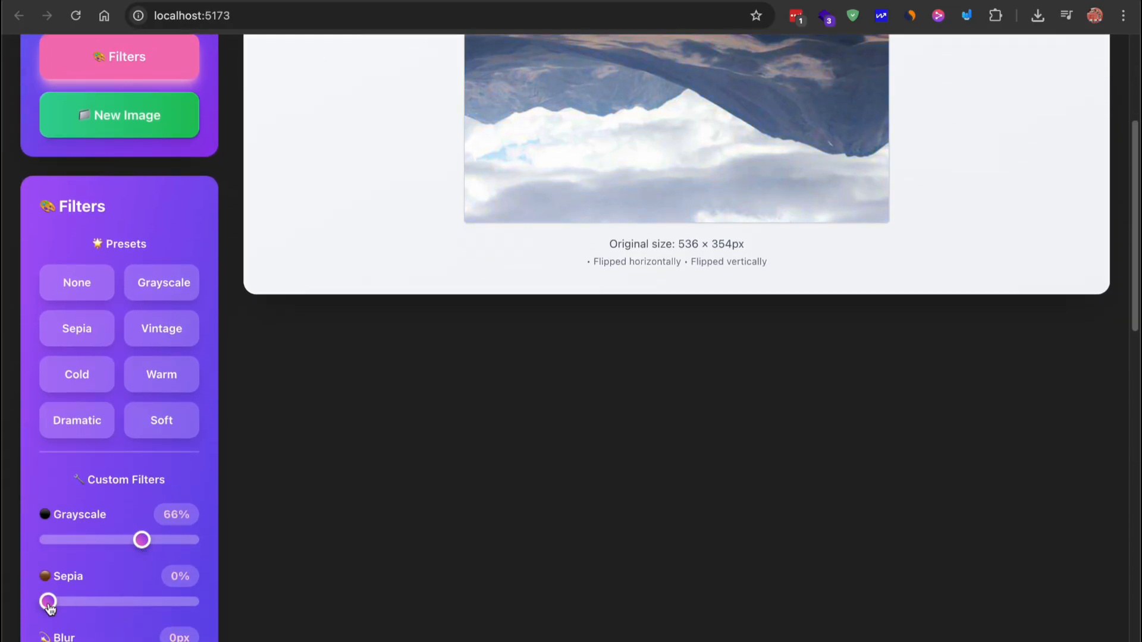
drag(47, 602, 153, 486)
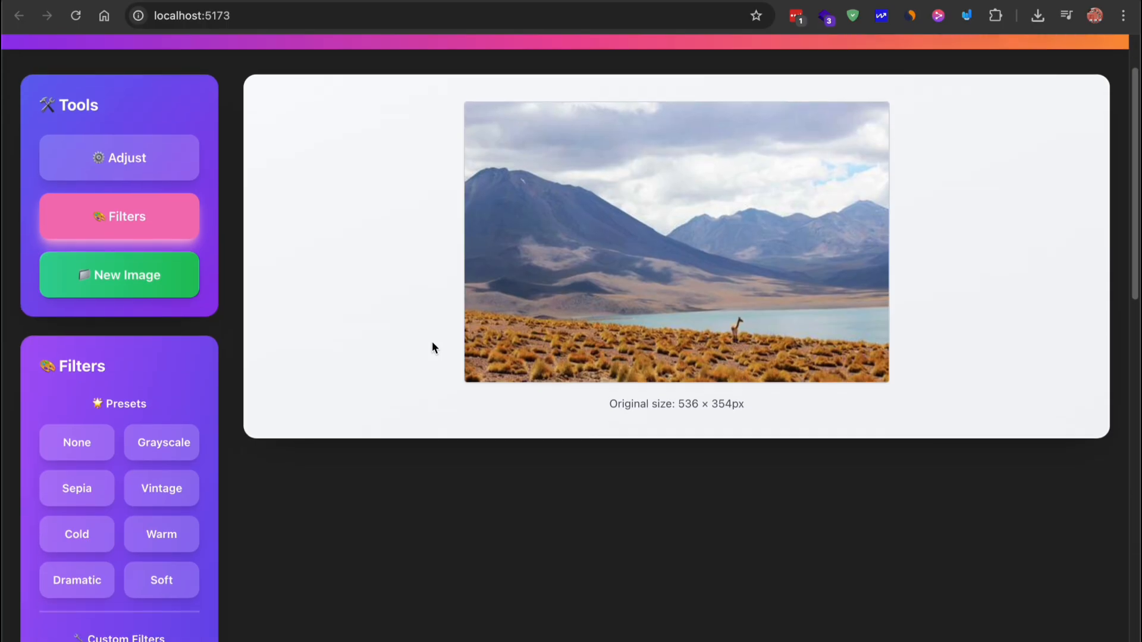
scroll(down, 3)
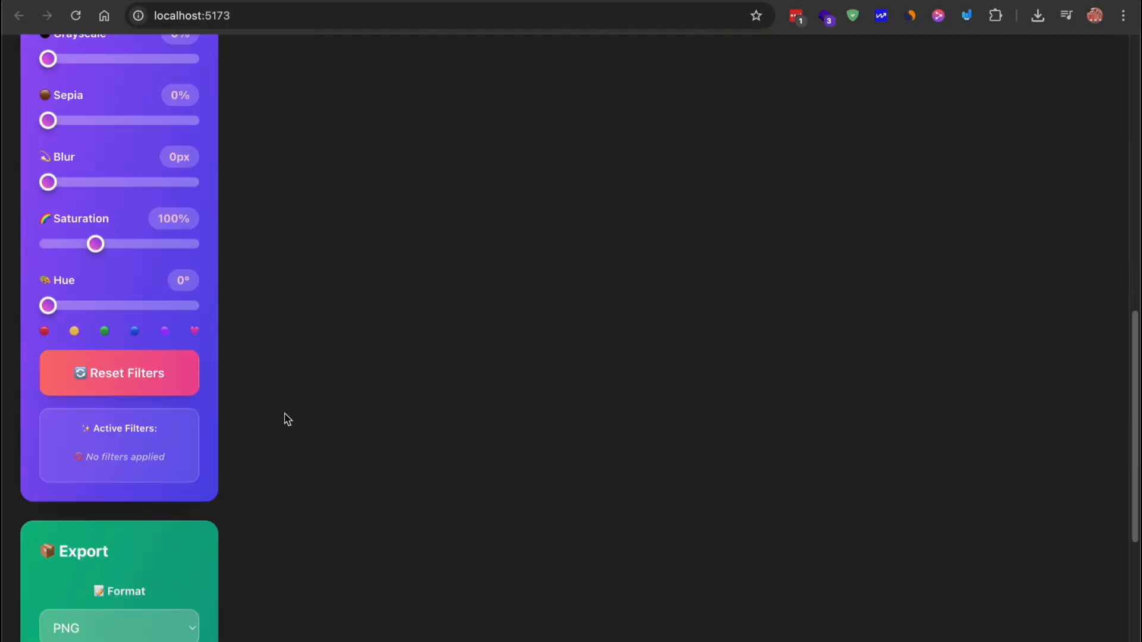
scroll(down, 3)
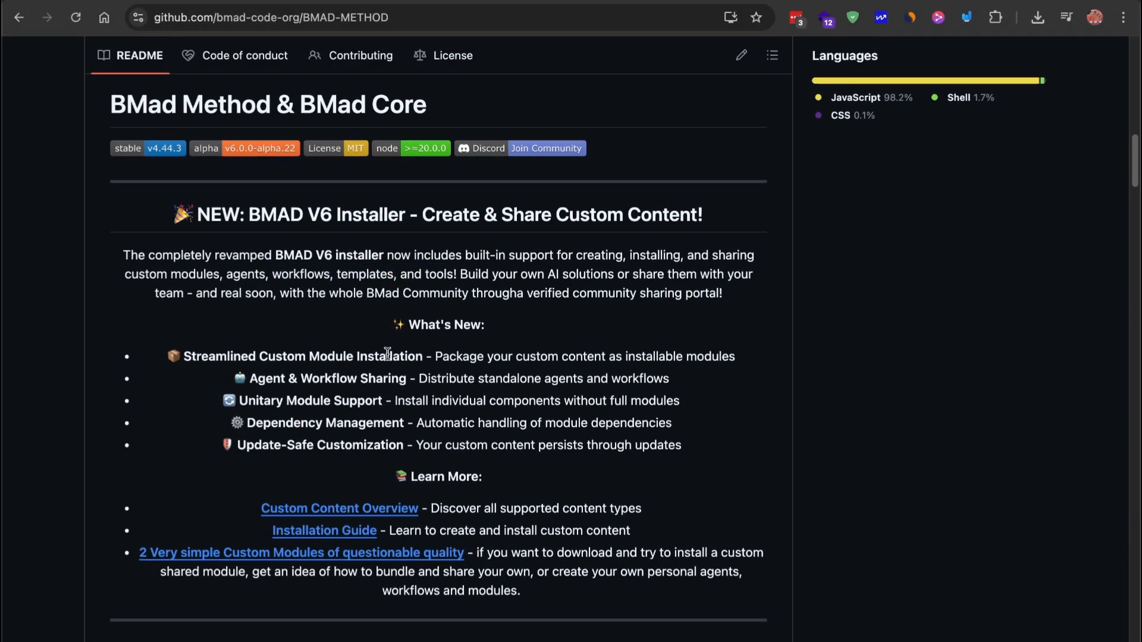
Scroll to the Meet Your Team table and highlight the Scrum Master role
scroll(down, 3)
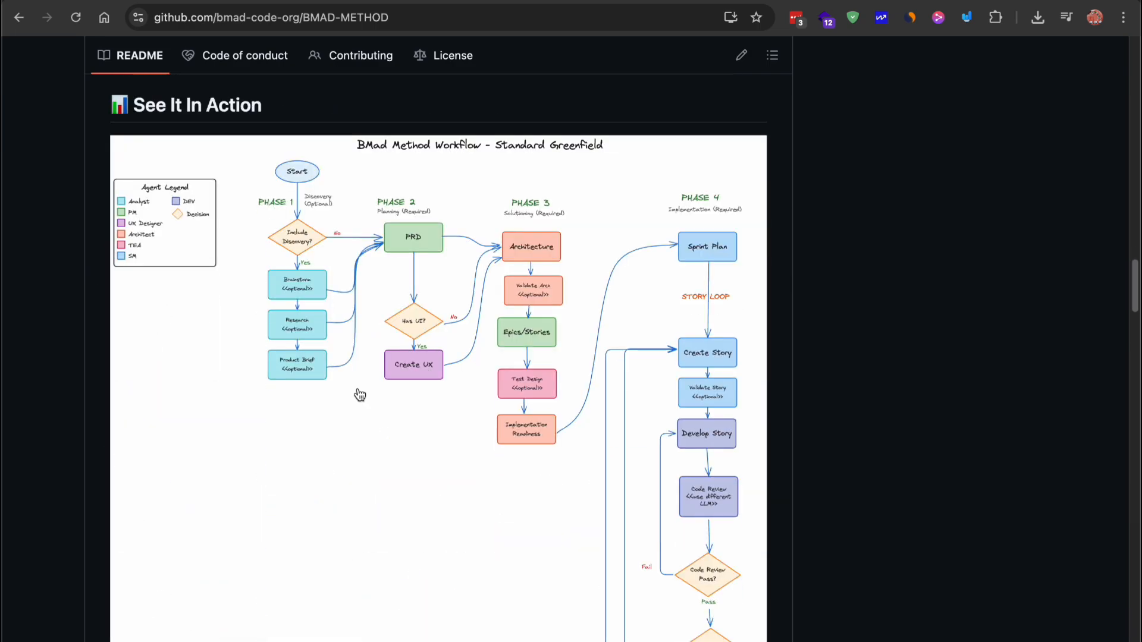
scroll(down, 3)
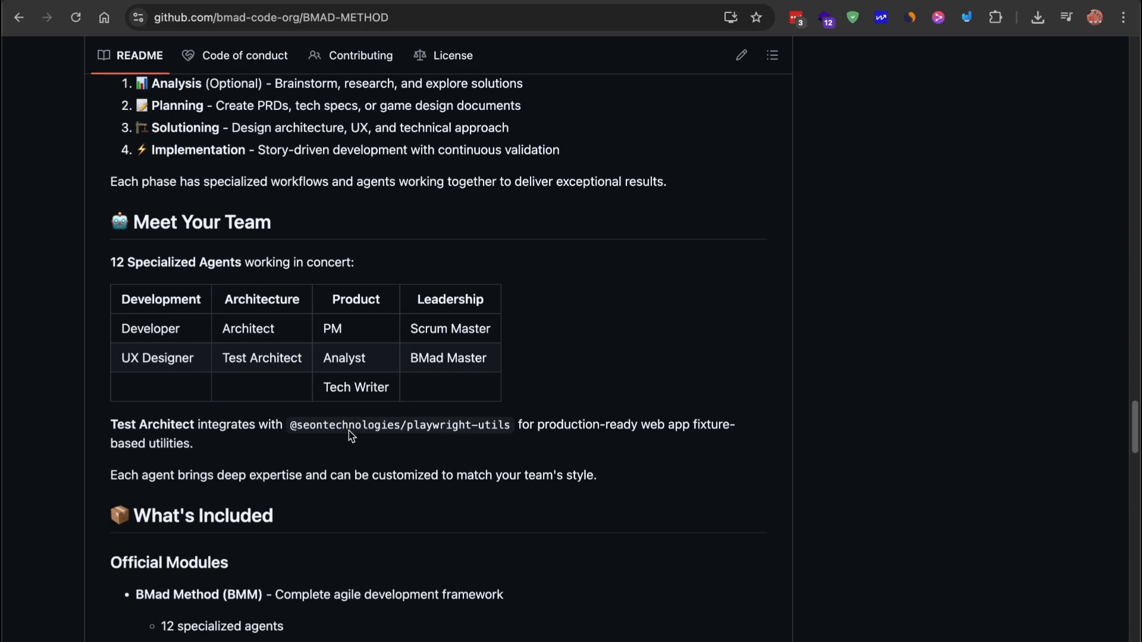
double_click(437, 328)
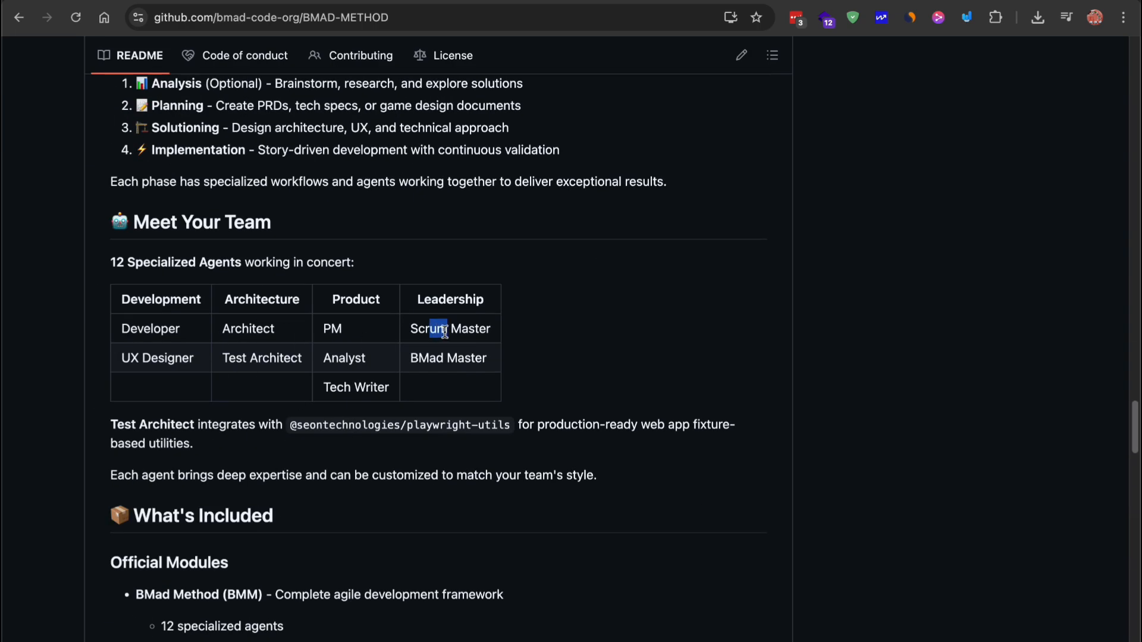
double_click(438, 329)
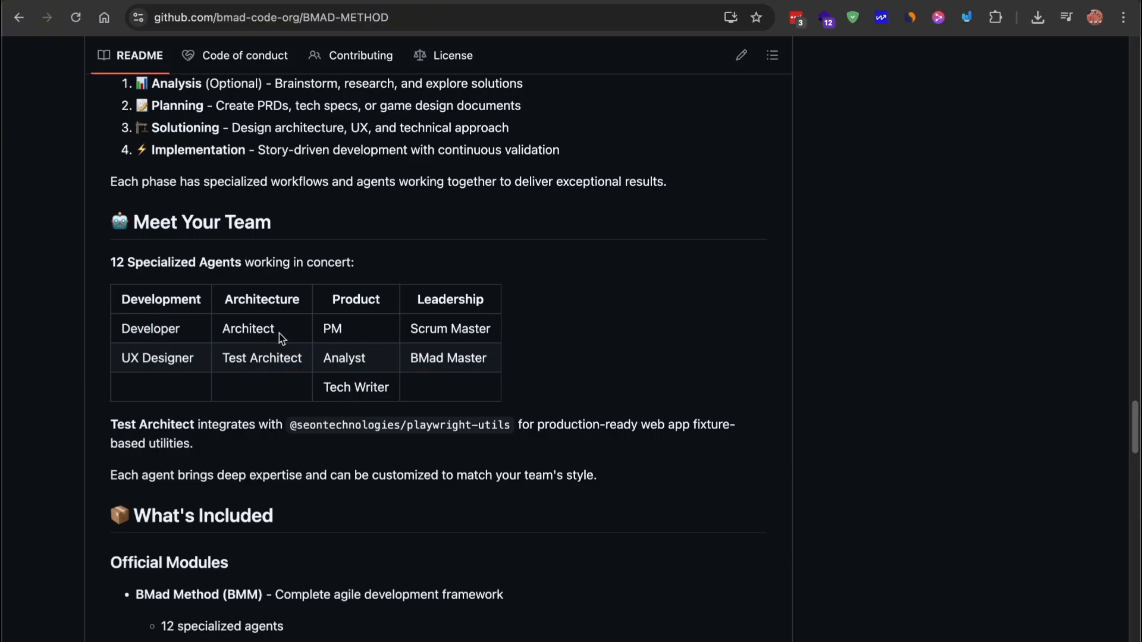
scroll(down, 3)
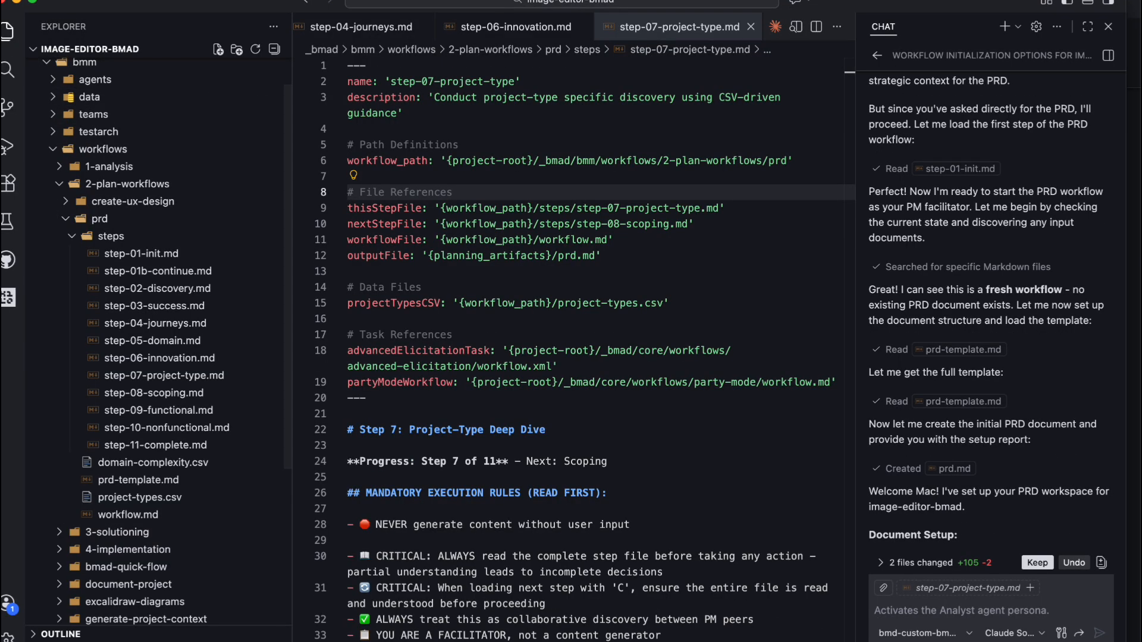
mouse_move(79, 384)
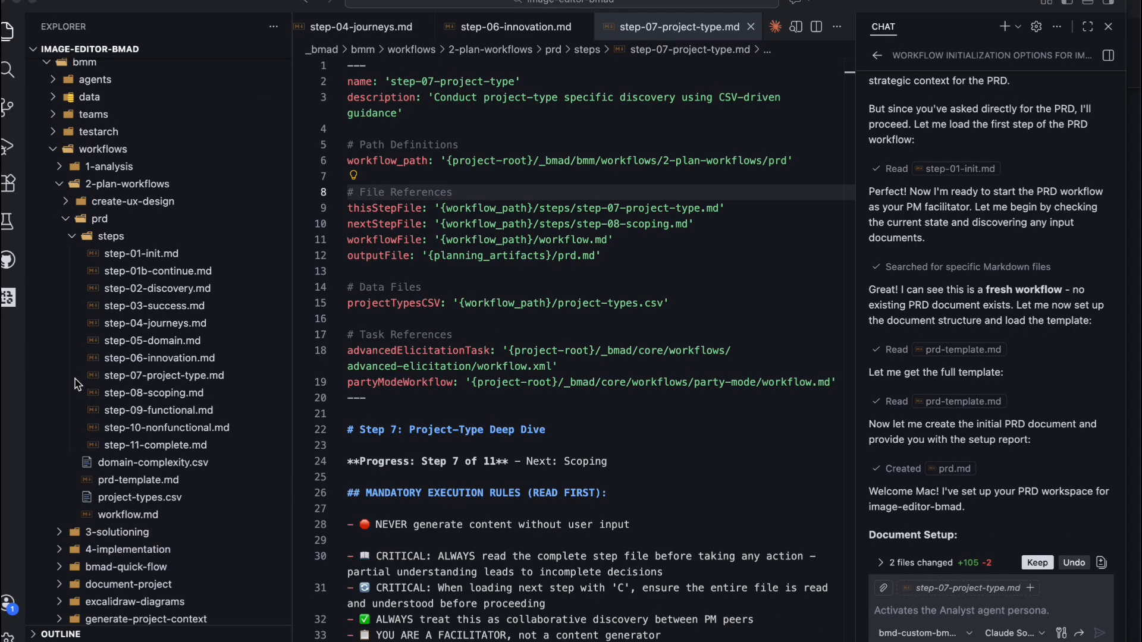
Open step-01b-continue.md and show the custom BMad agent list, keeping analyst selected
click(157, 271)
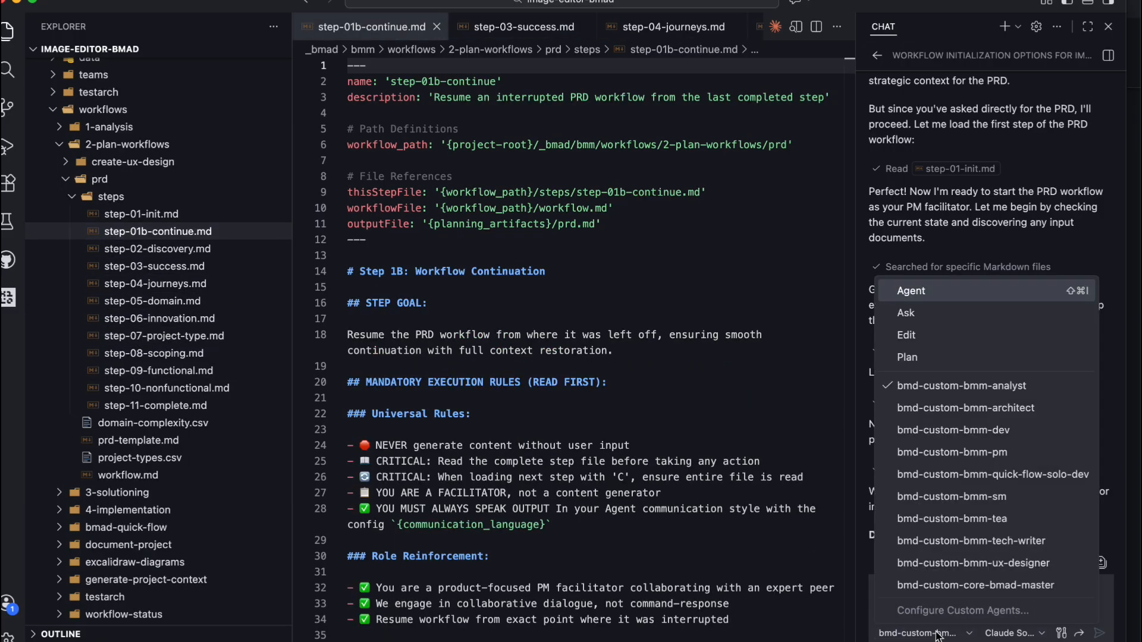
mouse_move(979, 385)
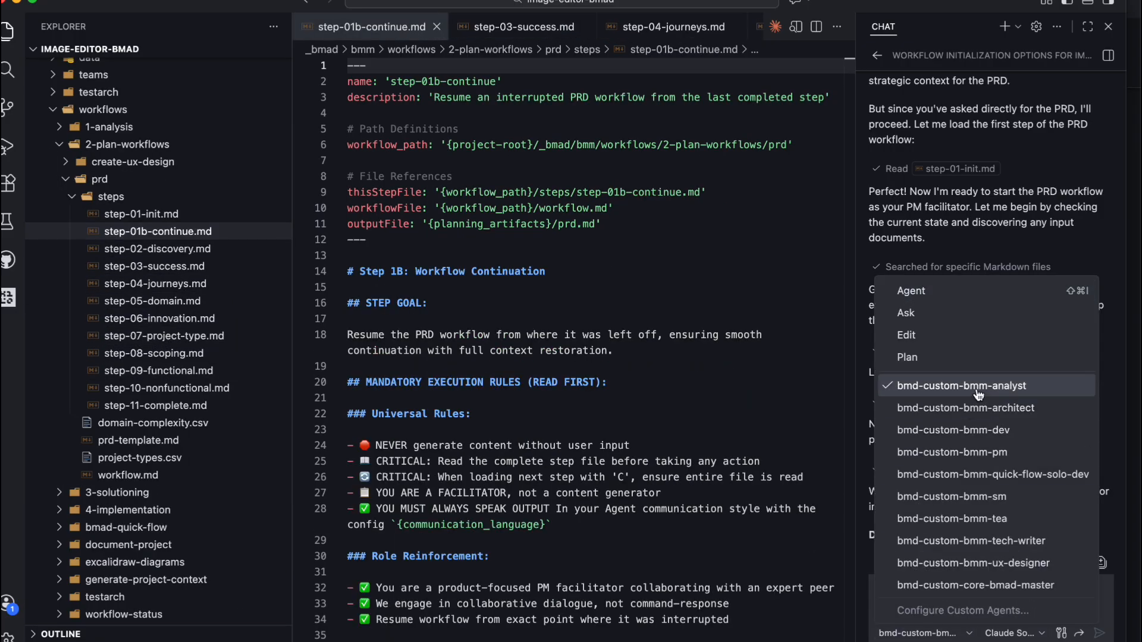
click(963, 385)
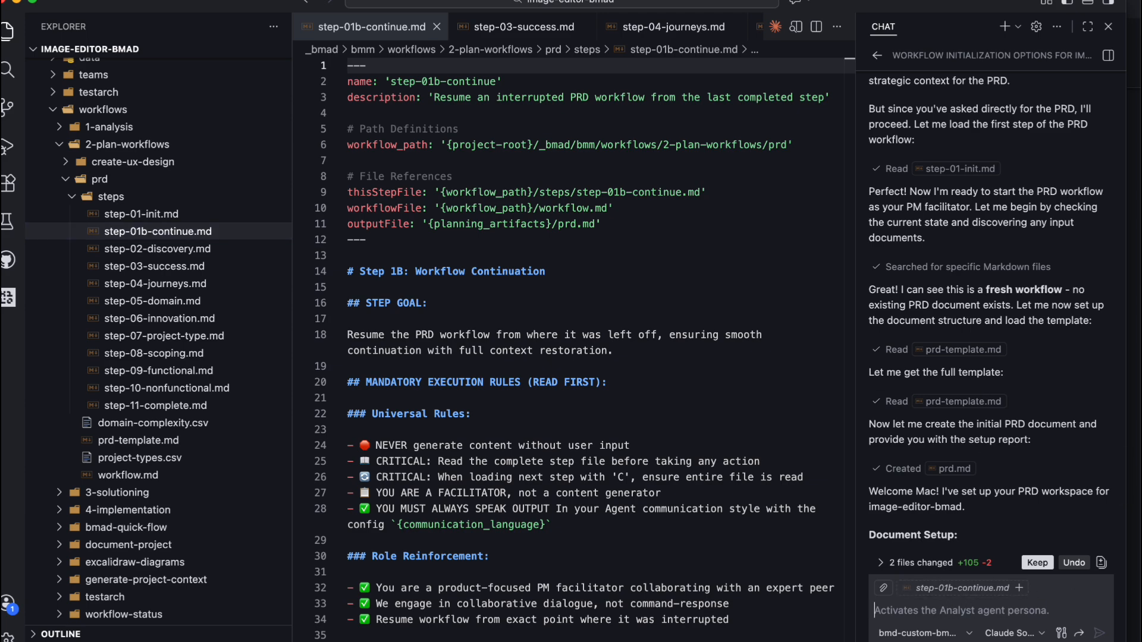
click(923, 633)
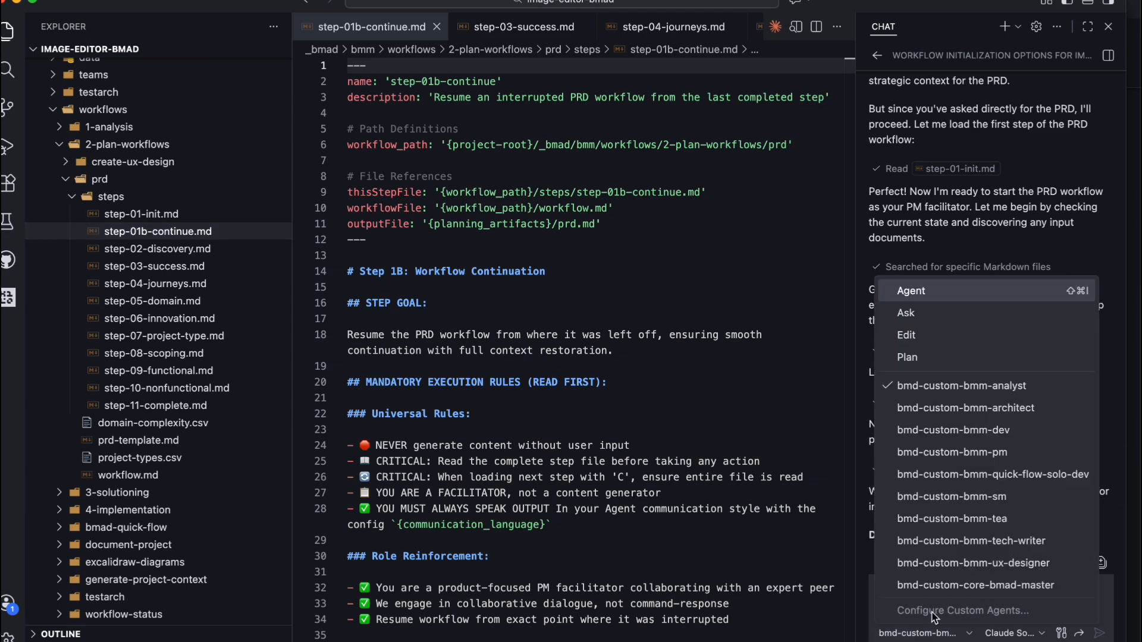
mouse_move(976, 408)
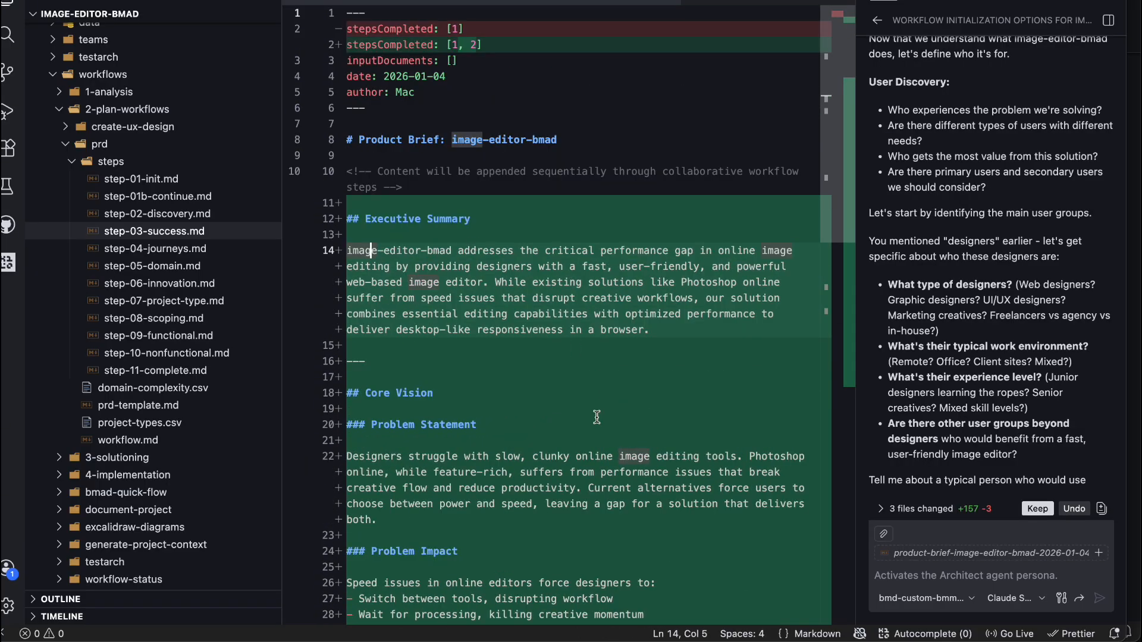
Open step-01-init.md and set the chat persona to bmd-custom-bmm-dev
scroll(down, 3)
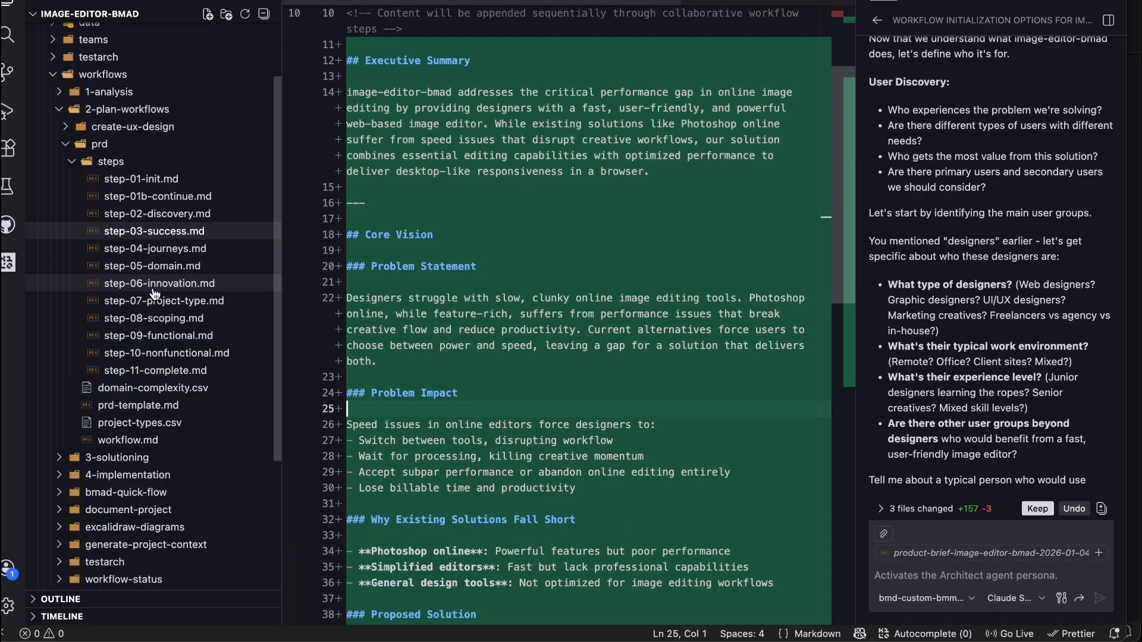
mouse_move(164, 387)
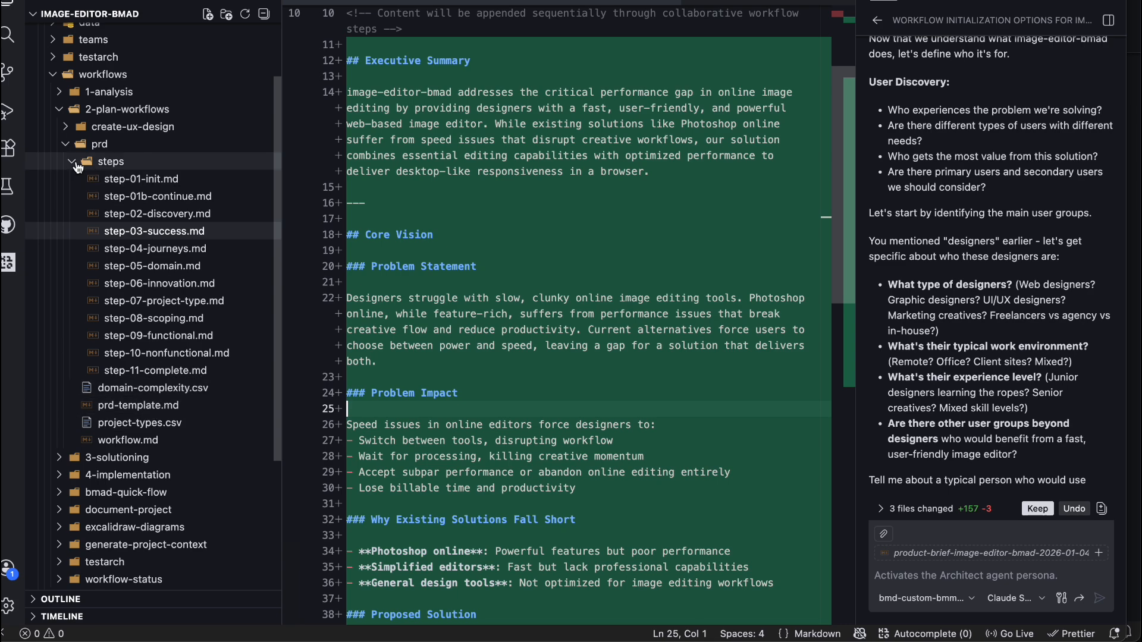
click(72, 161)
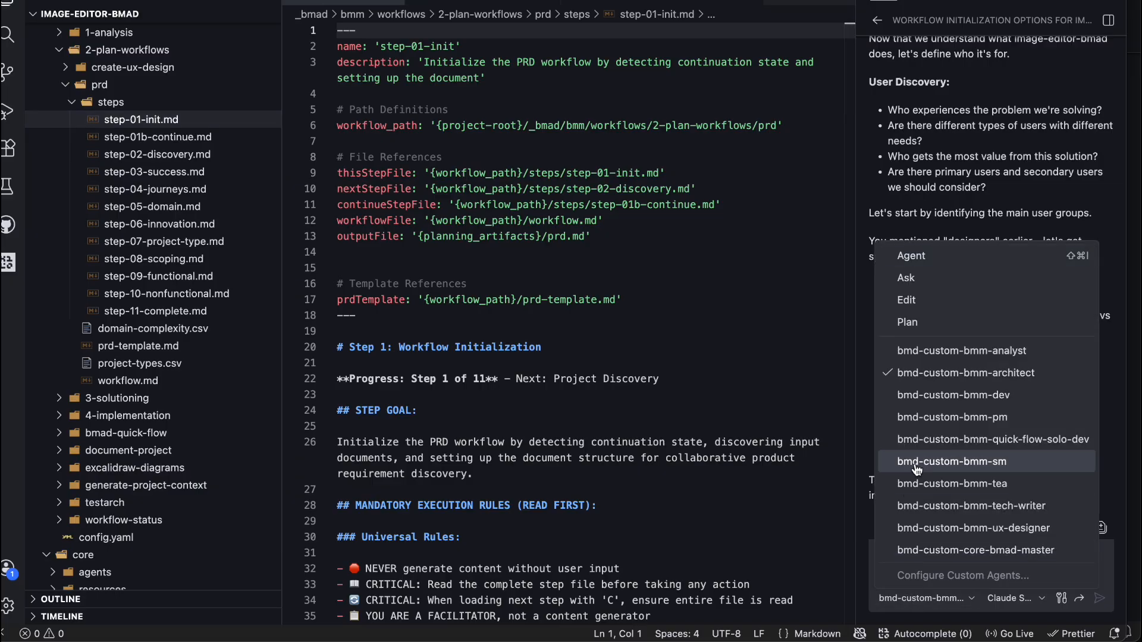
mouse_move(983, 395)
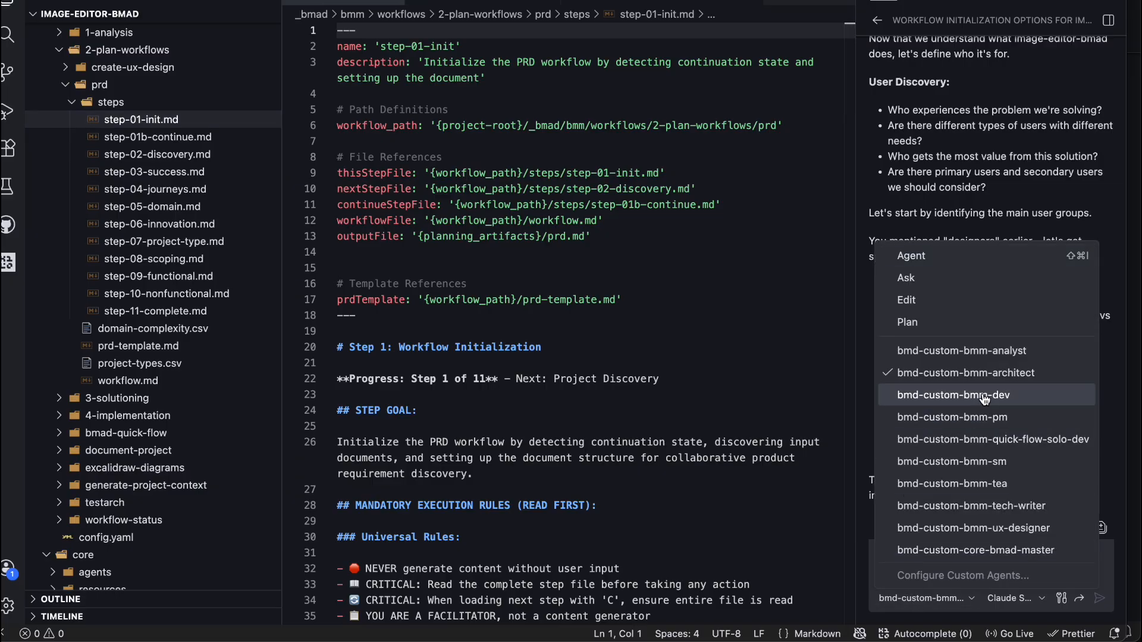
click(951, 395)
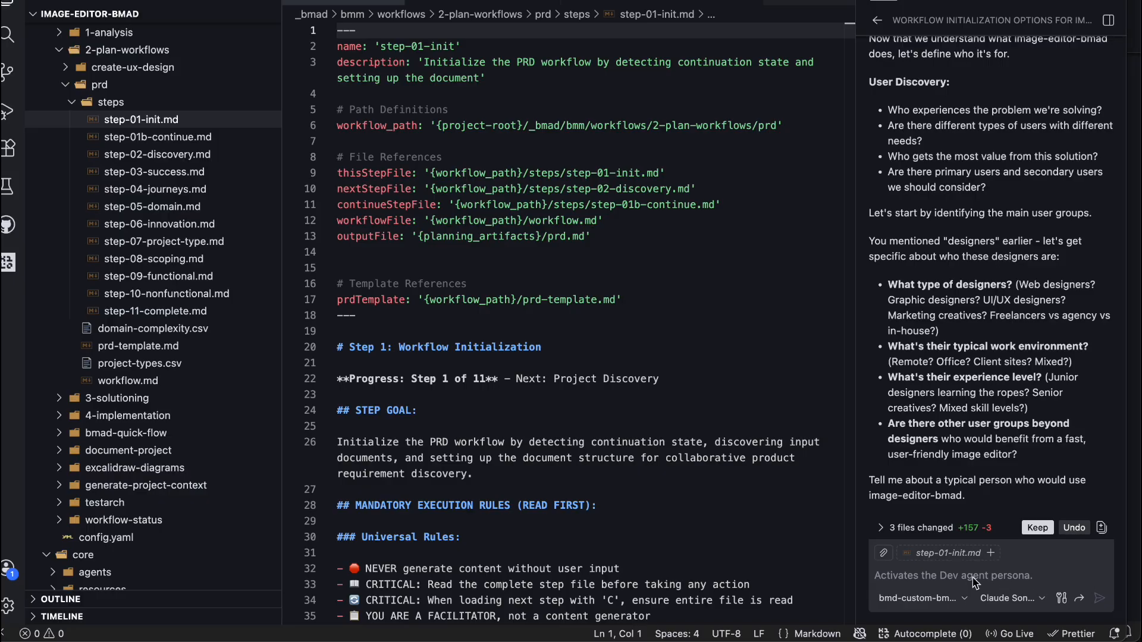
mouse_move(969, 575)
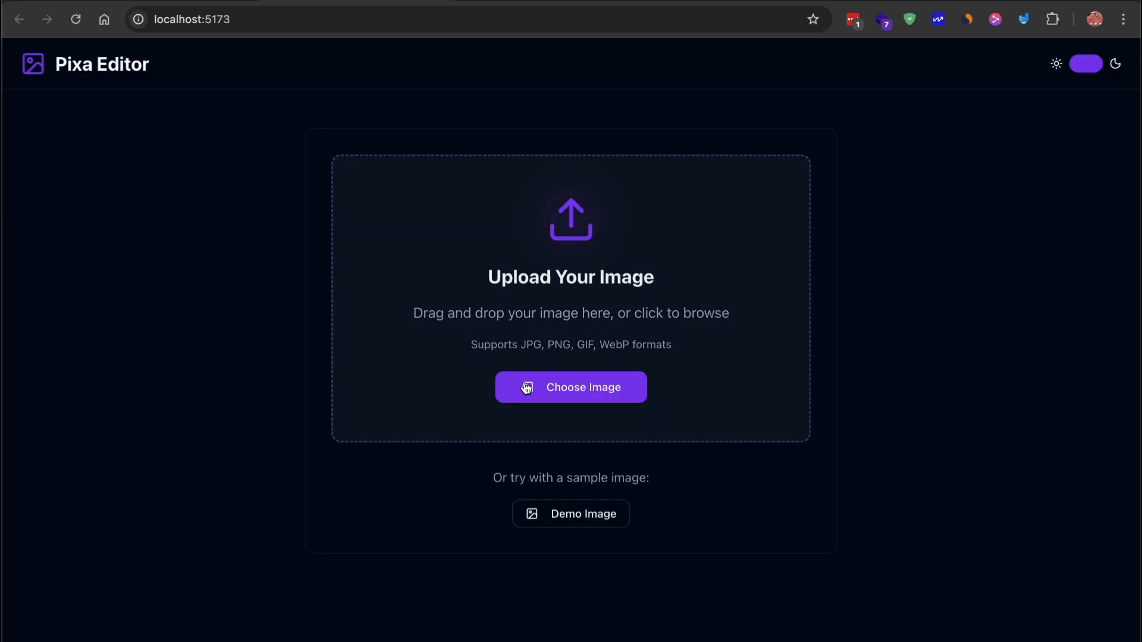
Load the 1.jpg mountain lake photo and raise brightness to about 165%
click(571, 387)
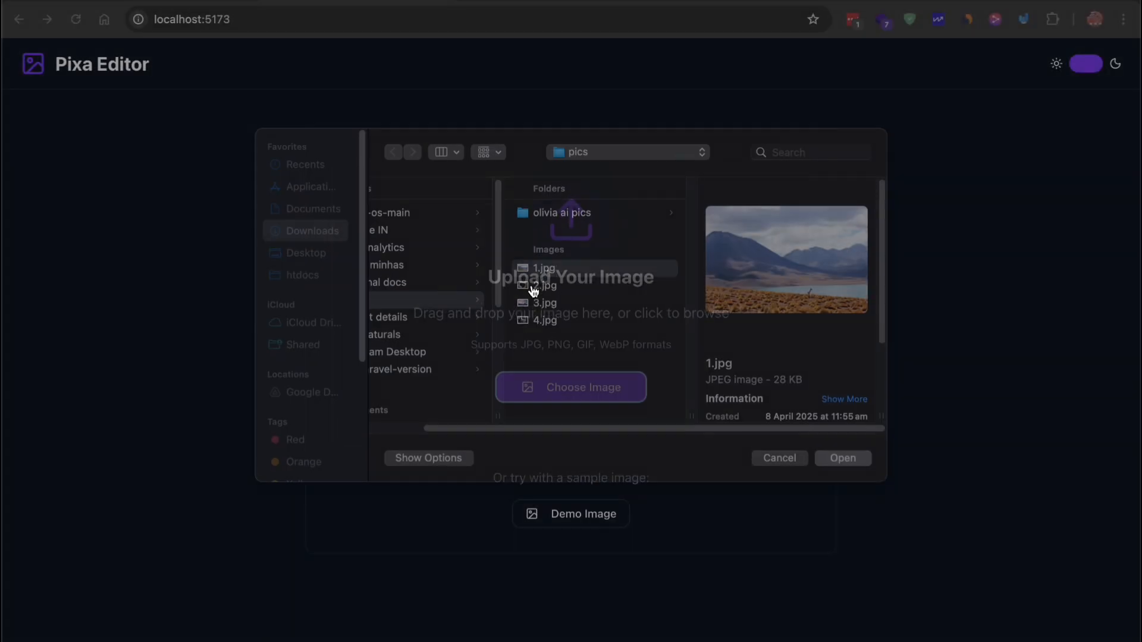
click(842, 458)
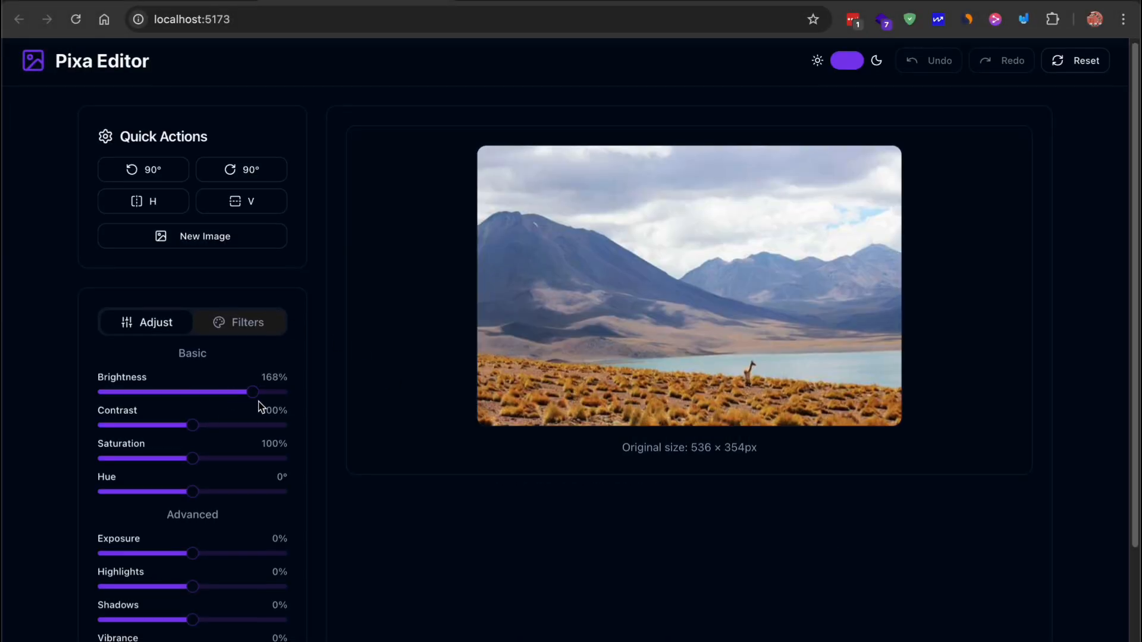
drag(252, 392, 249, 392)
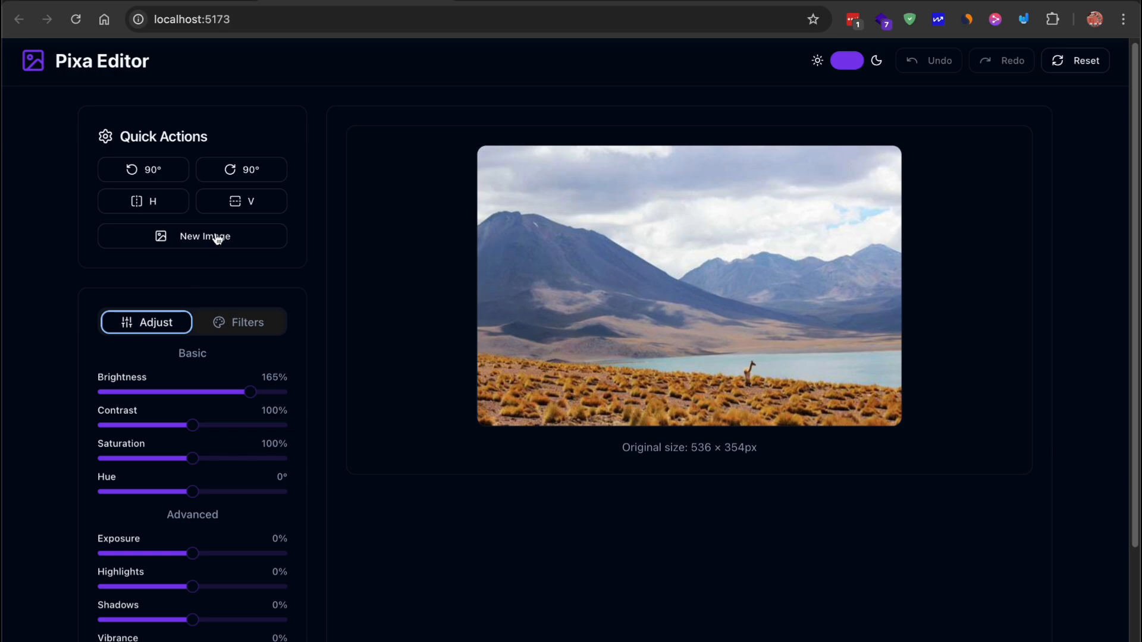
Flip the photo vertically and horizontally, deepen shadows to about -51%, then unflip vertically
click(240, 201)
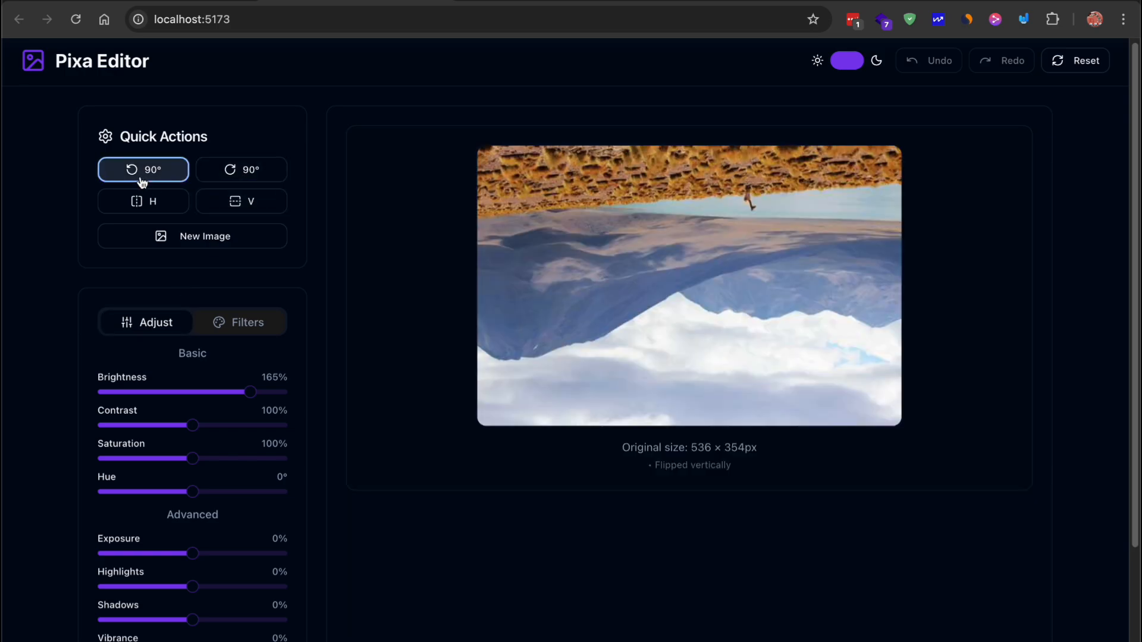
click(144, 201)
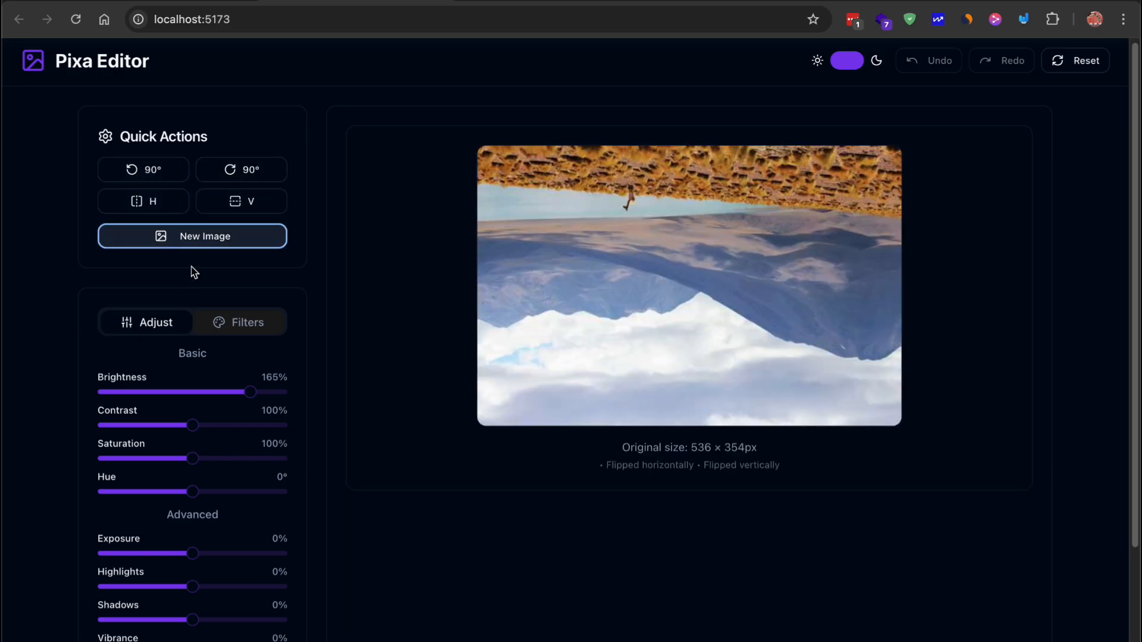
scroll(down, 3)
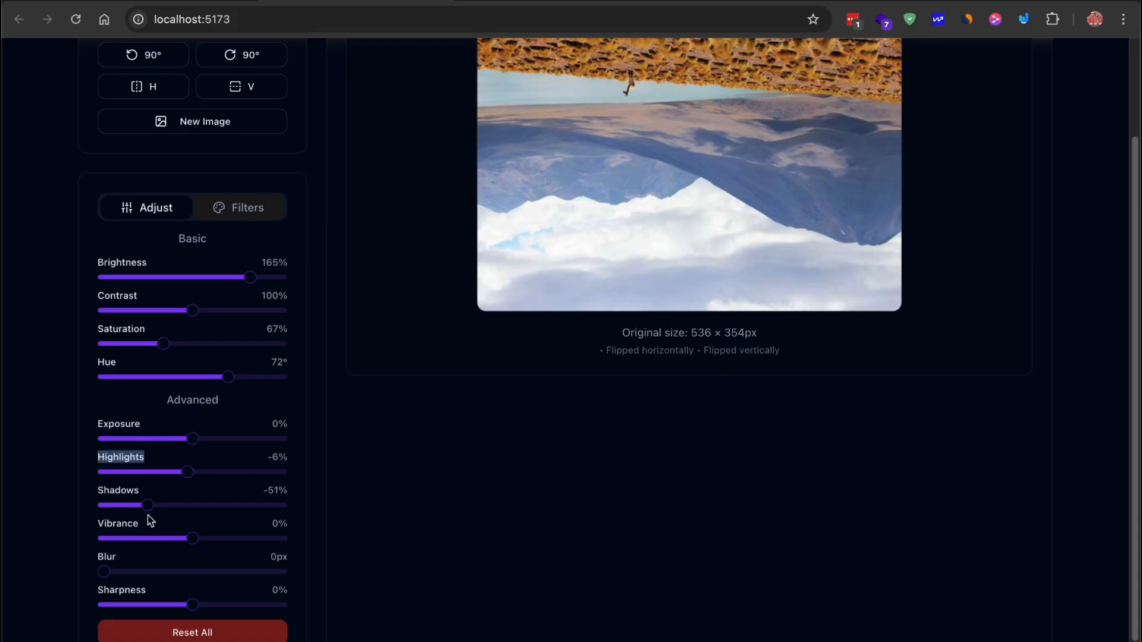
drag(102, 572, 201, 572)
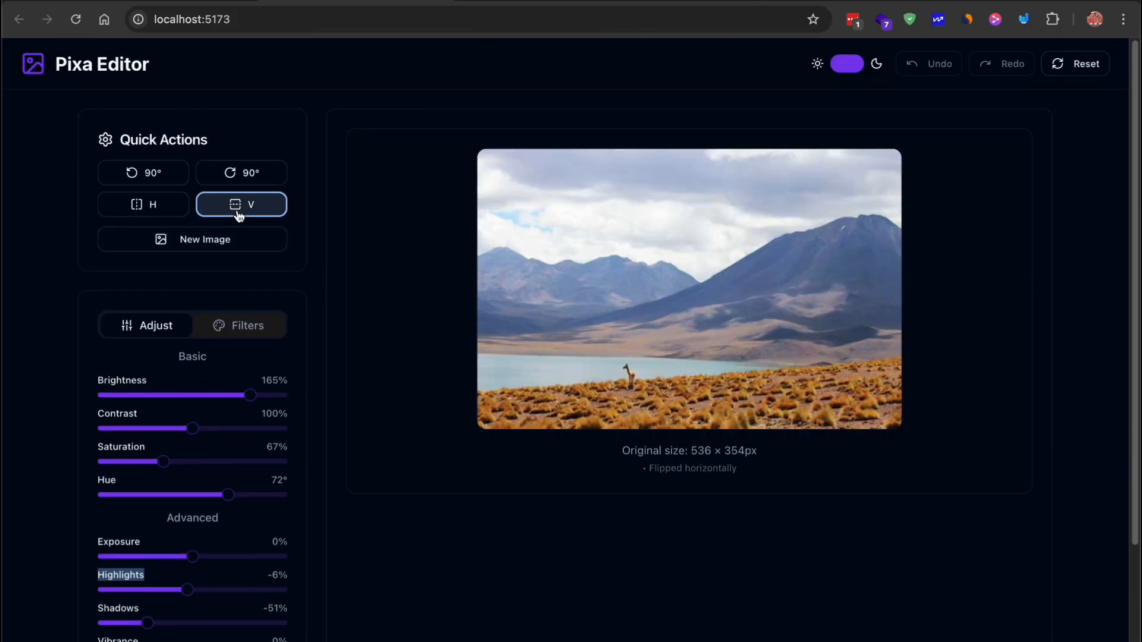
click(142, 204)
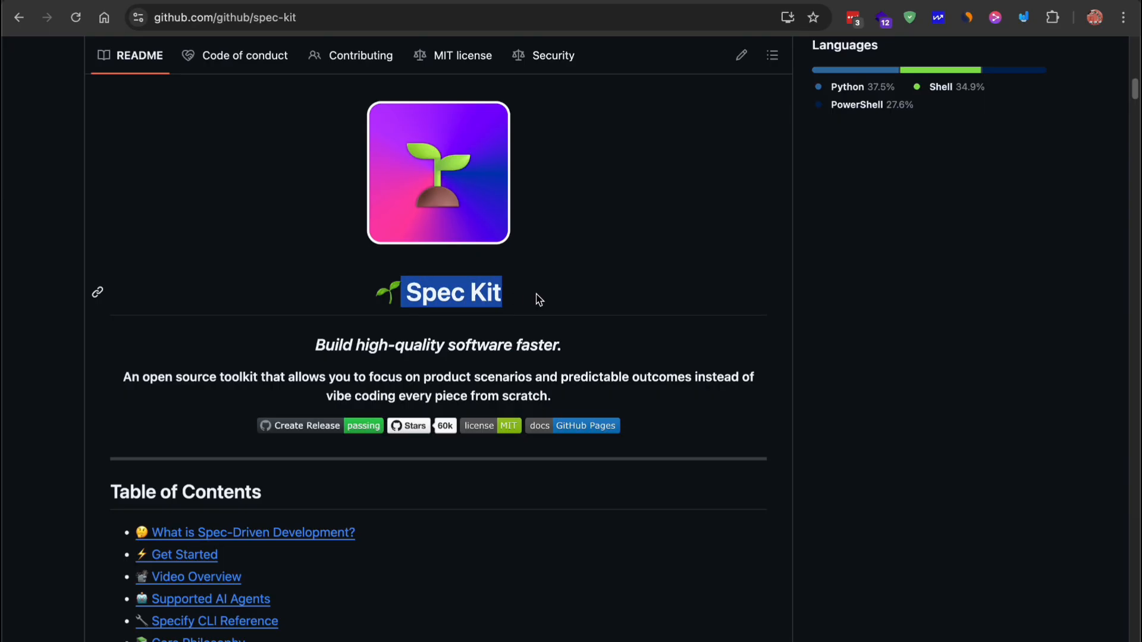
Scroll the Spec Kit README to the setup section and highlight the specify install command
scroll(down, 3)
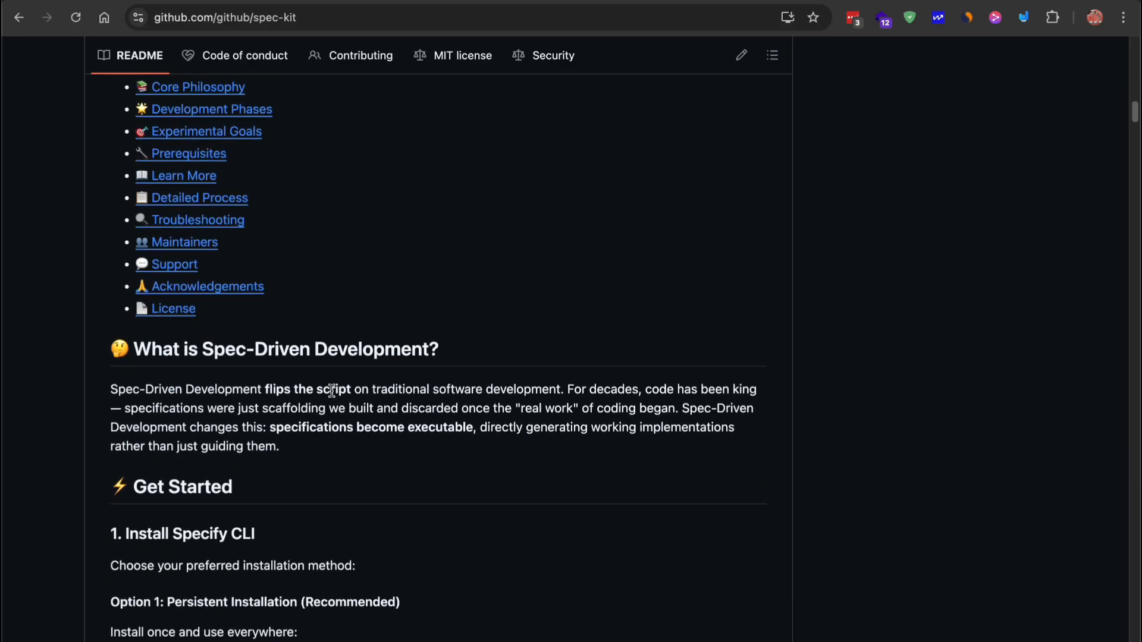
scroll(down, 3)
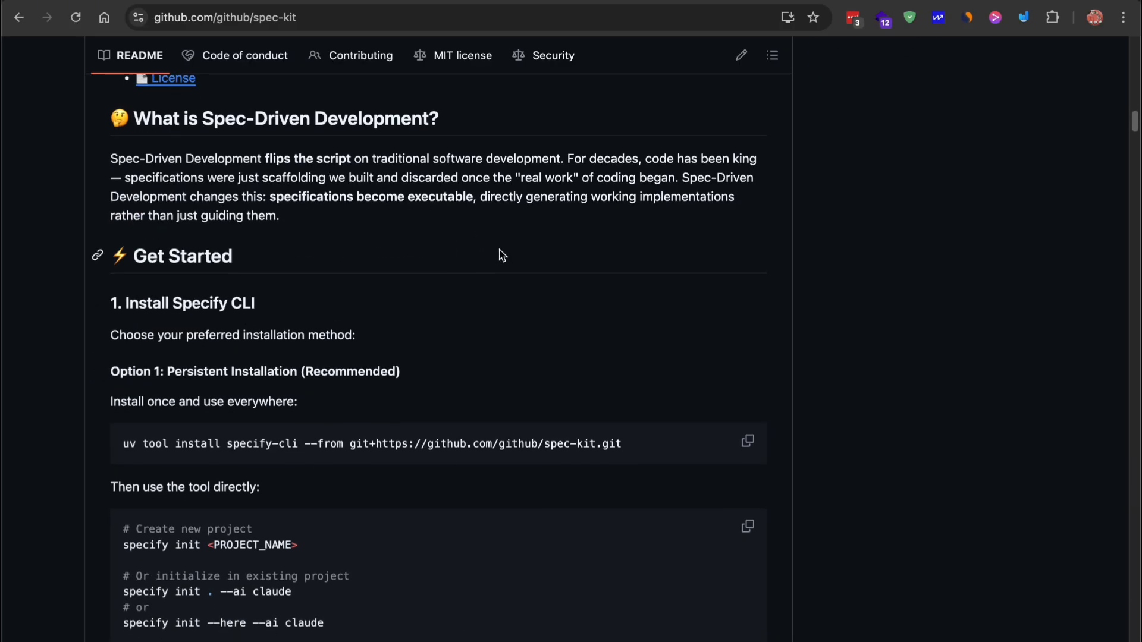
scroll(down, 3)
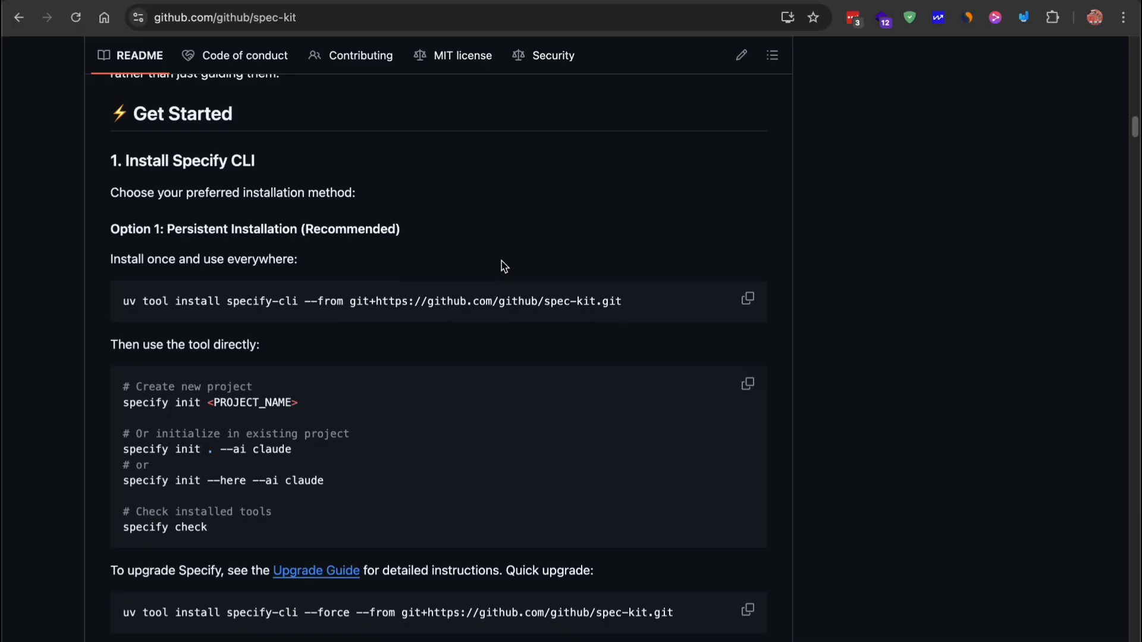
scroll(down, 3)
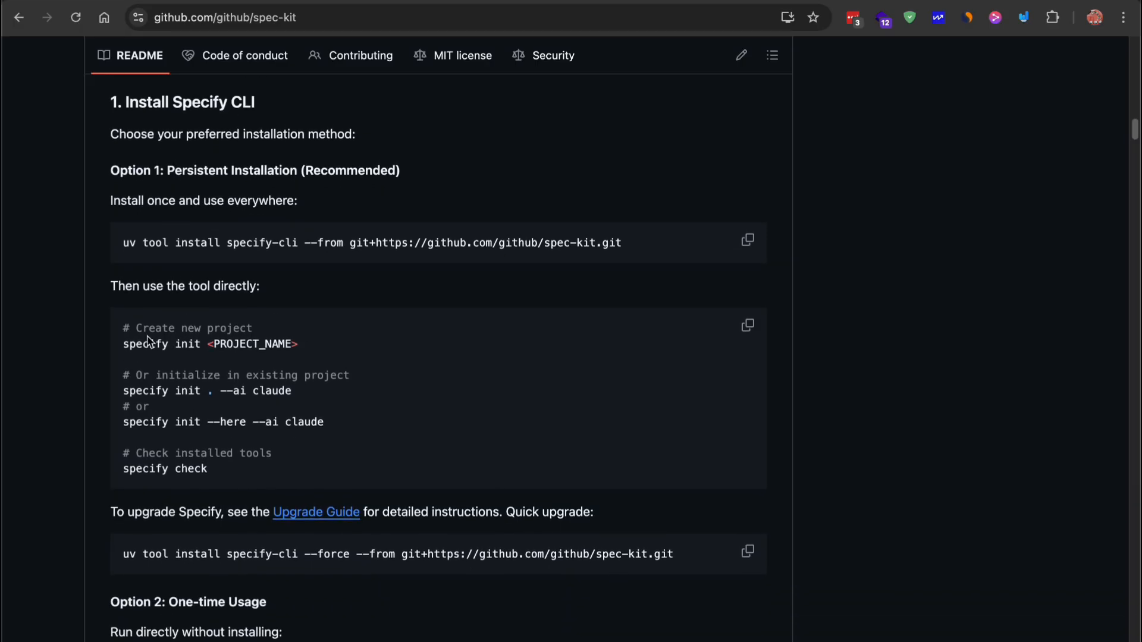
double_click(130, 242)
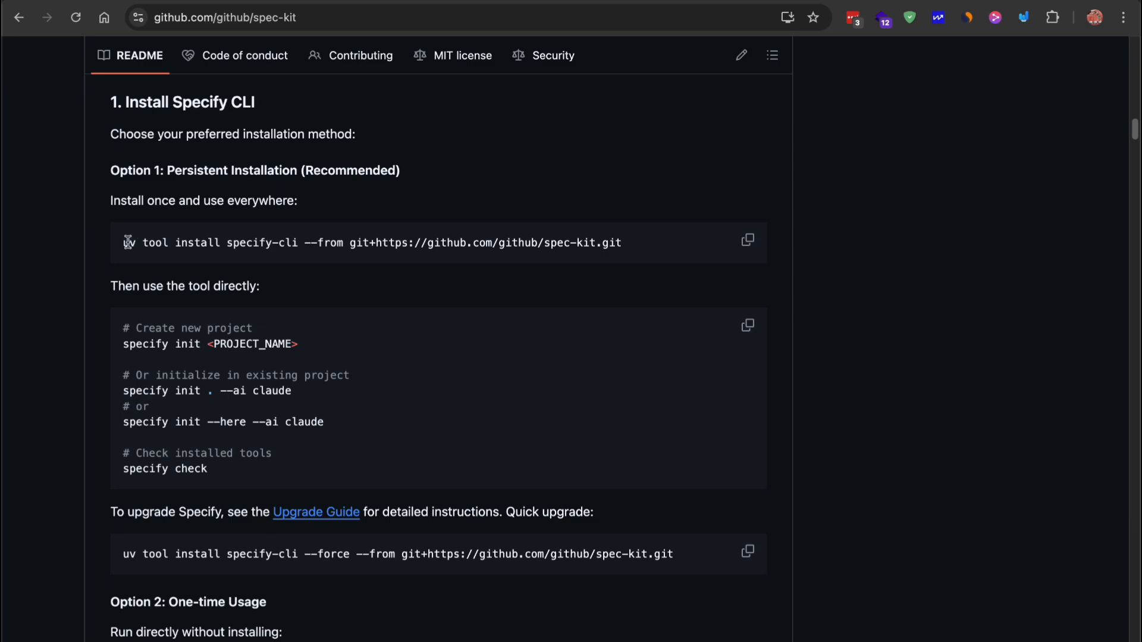
drag(148, 242, 494, 243)
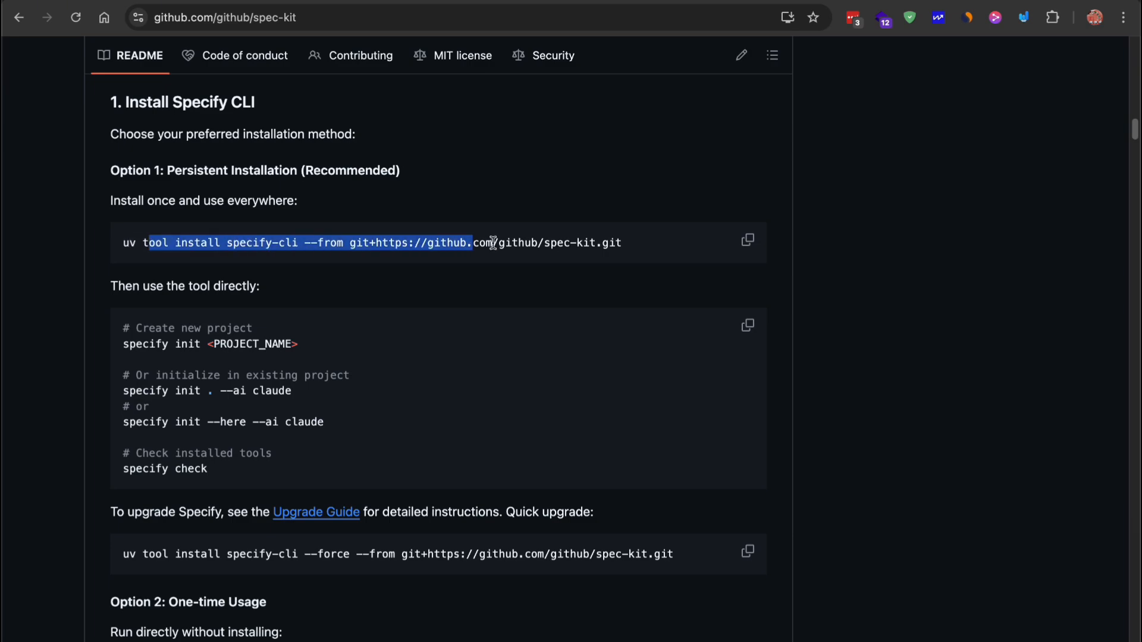
Highlight the specify and tasks entries in the core slash commands table
scroll(down, 3)
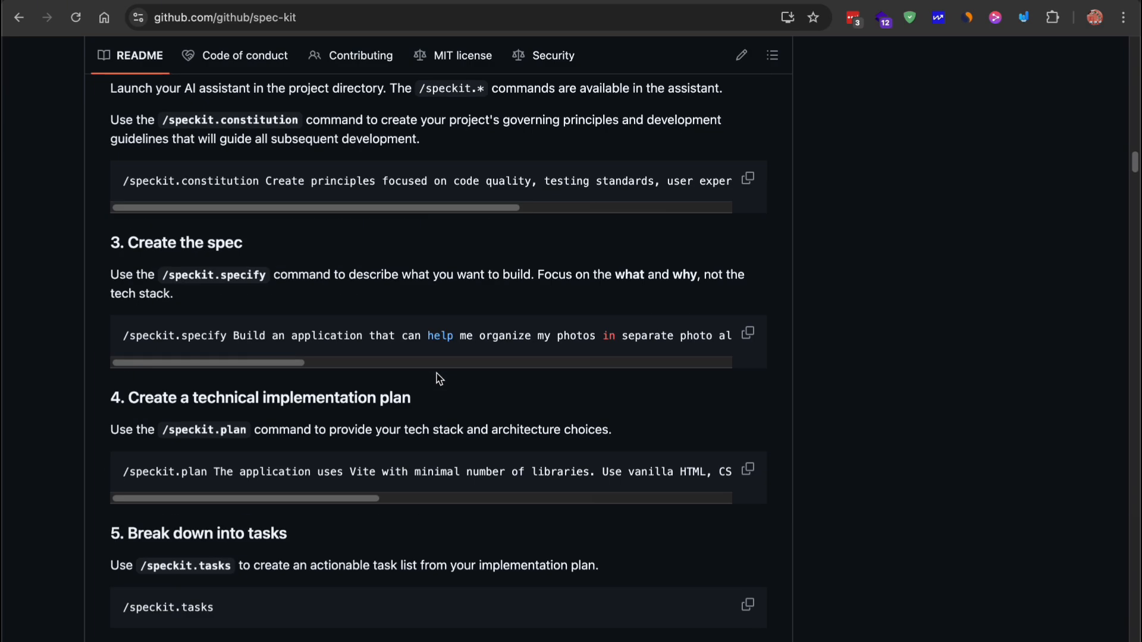
scroll(down, 3)
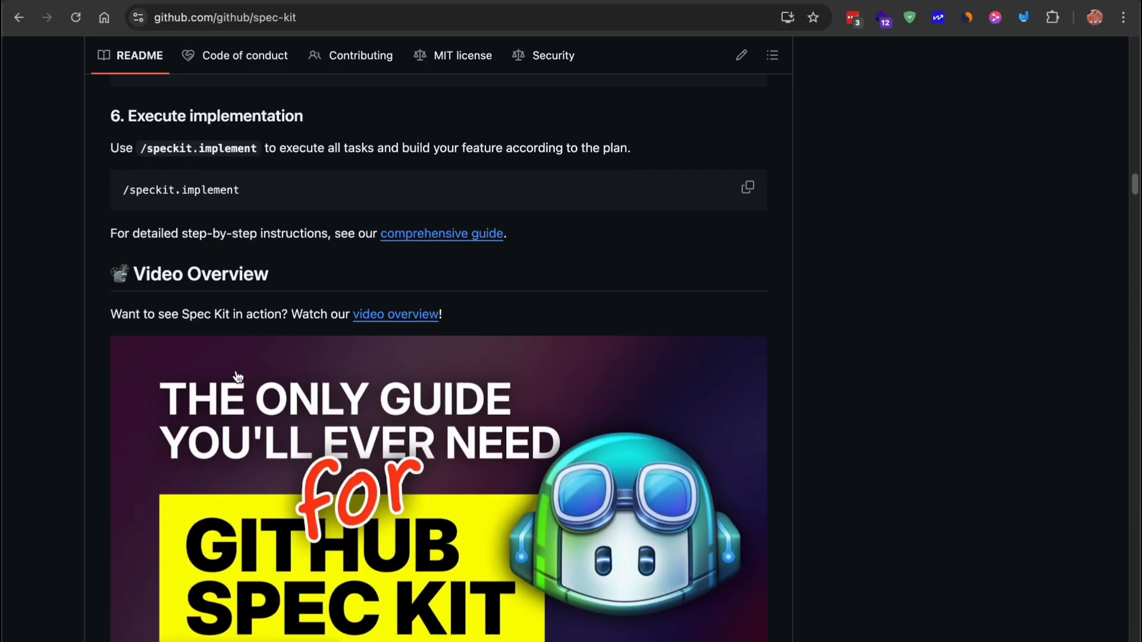
scroll(down, 3)
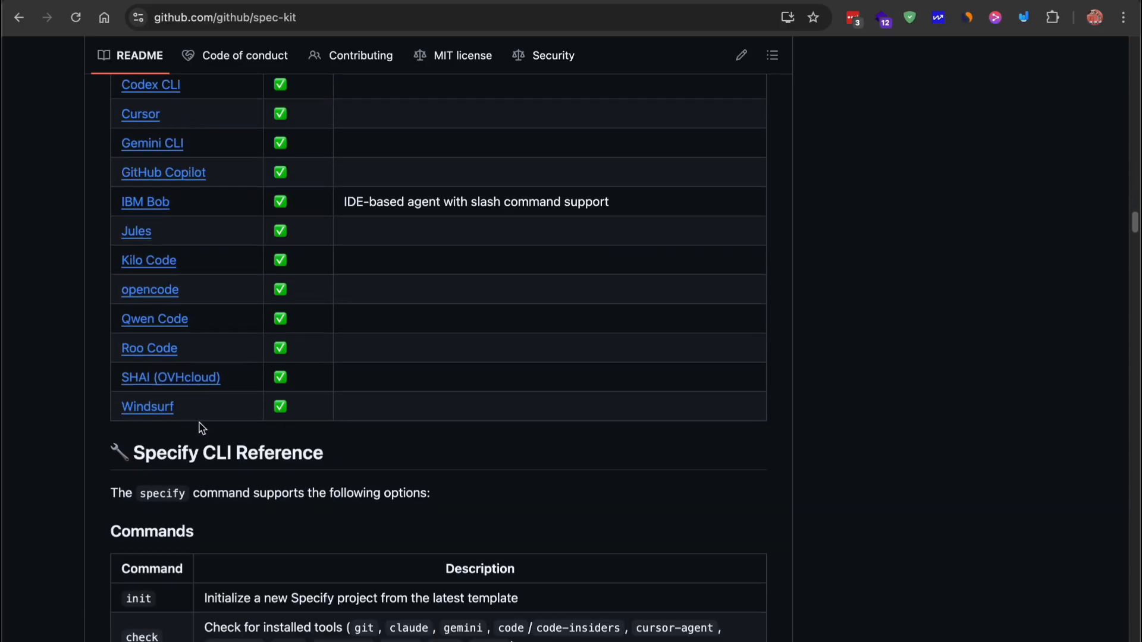
scroll(down, 3)
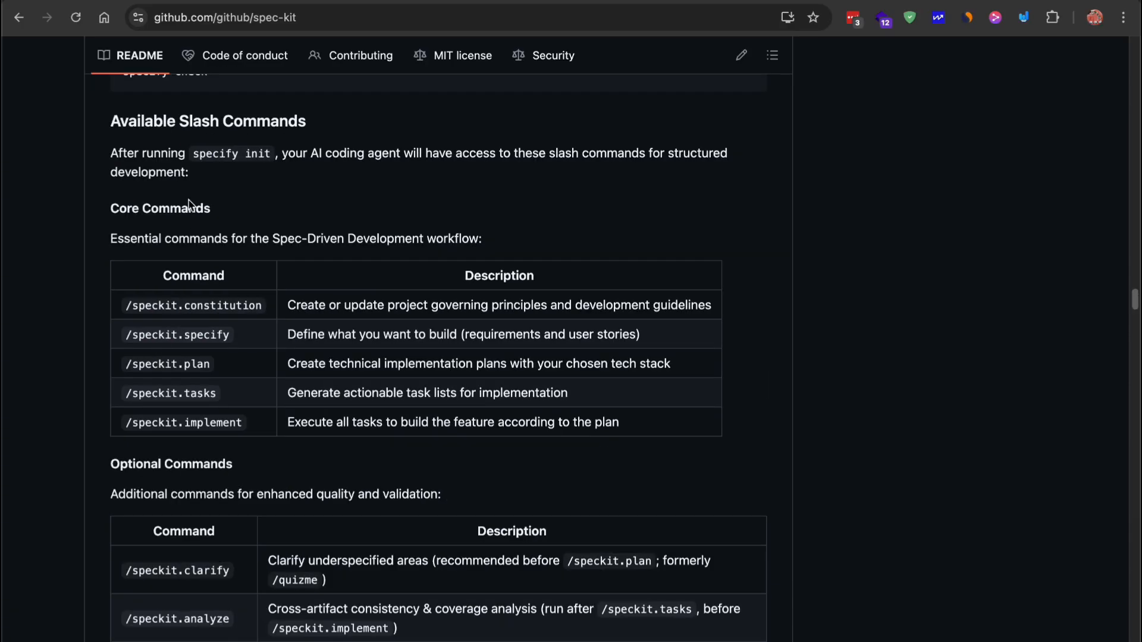
double_click(194, 363)
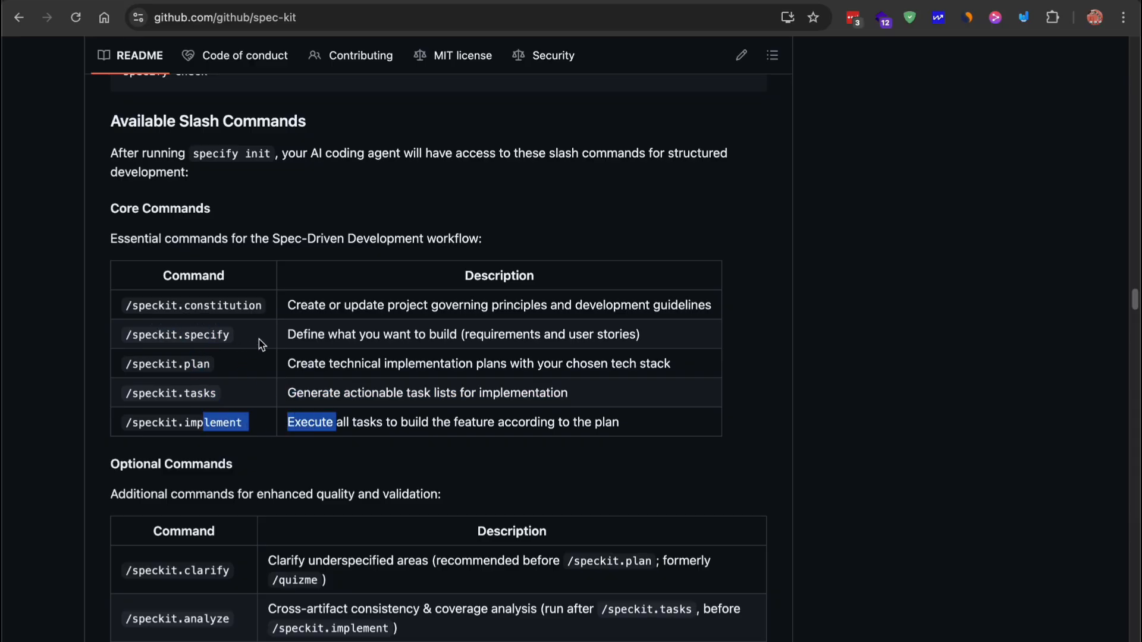
drag(286, 334, 574, 335)
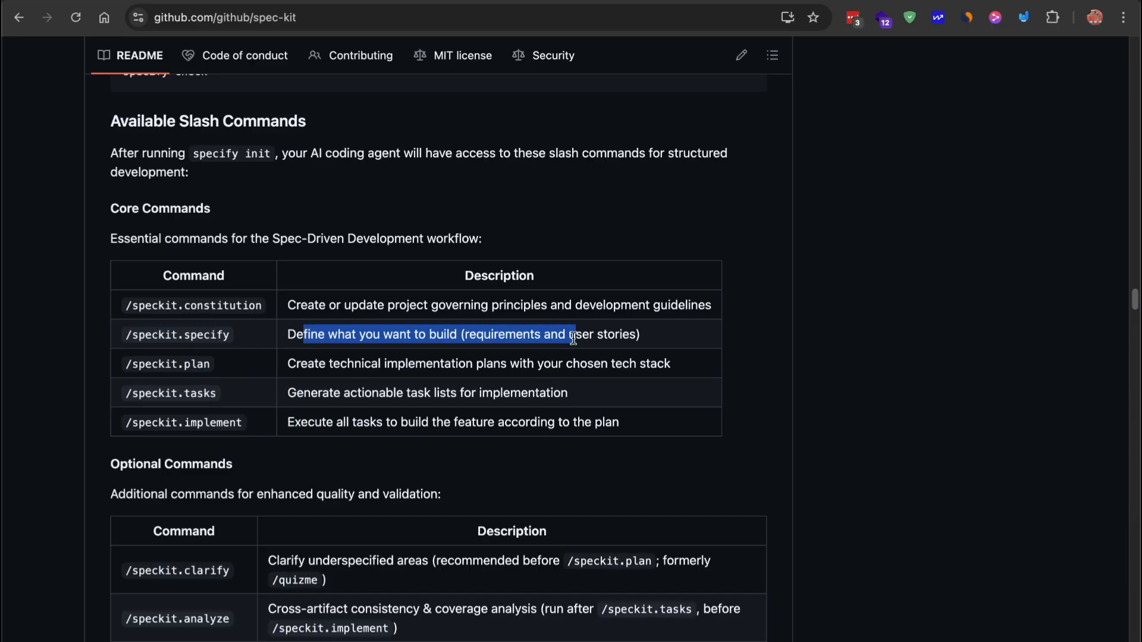
click(298, 334)
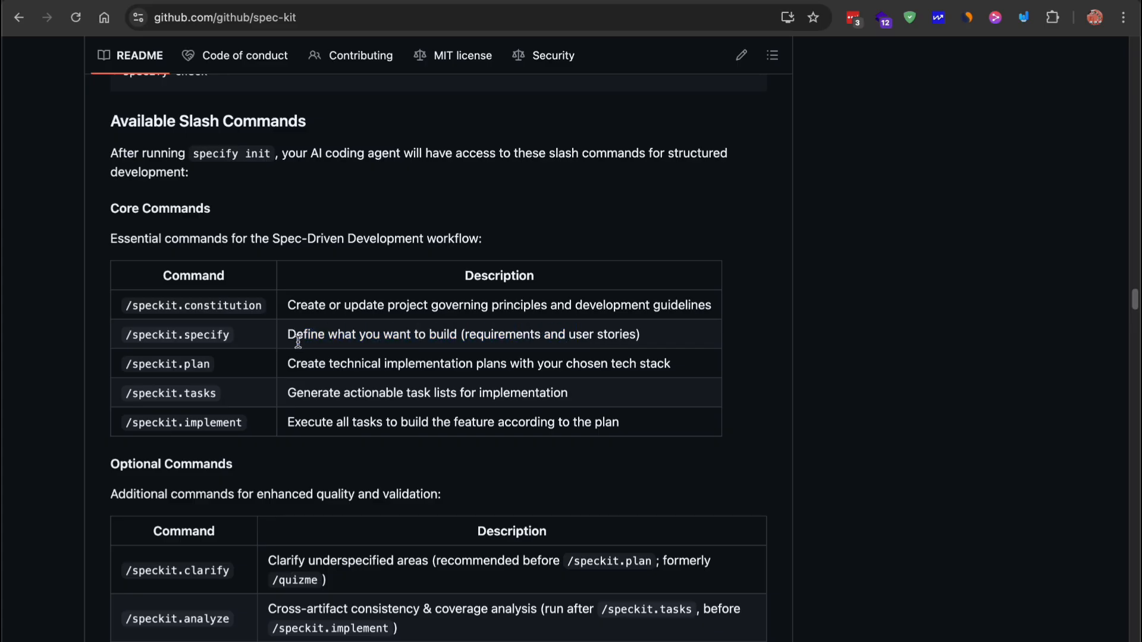
mouse_move(386, 363)
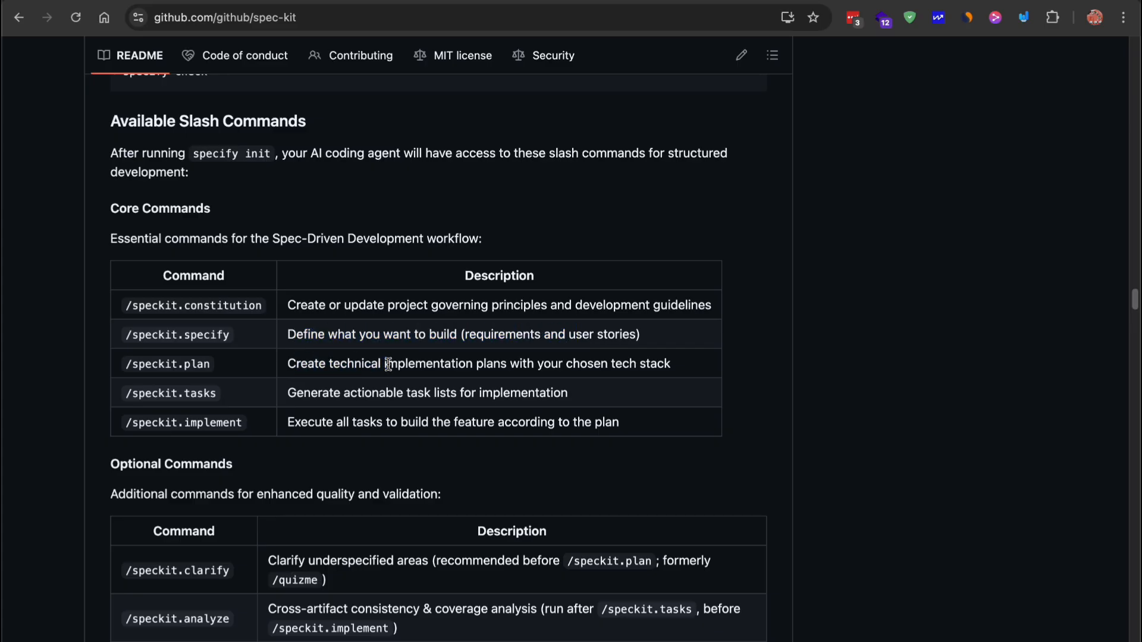
drag(307, 364, 491, 363)
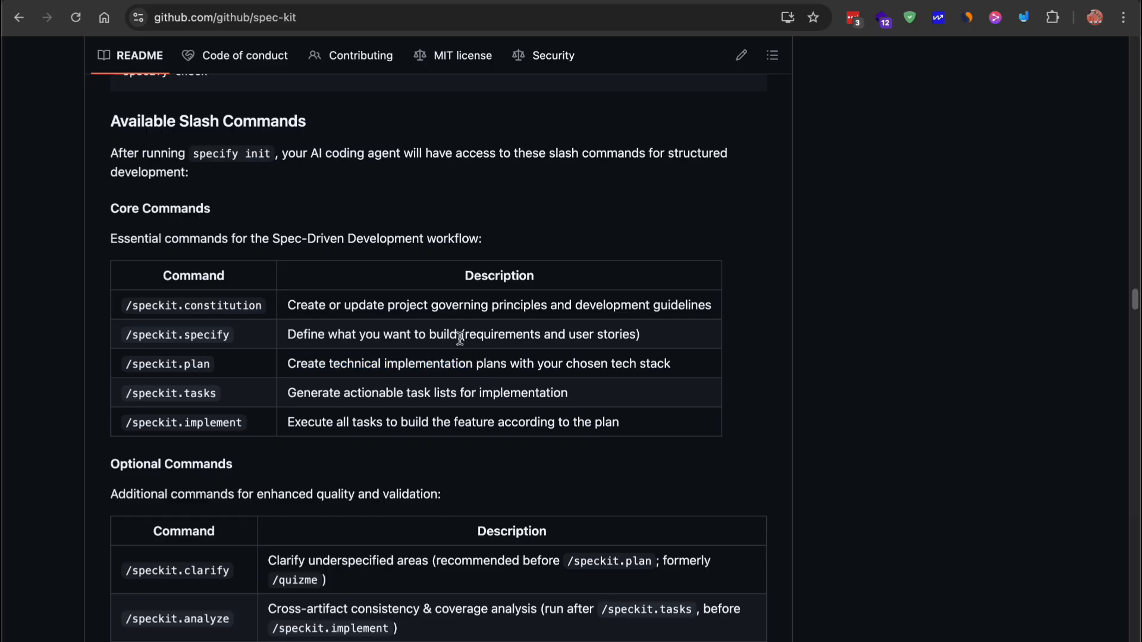
mouse_move(368, 393)
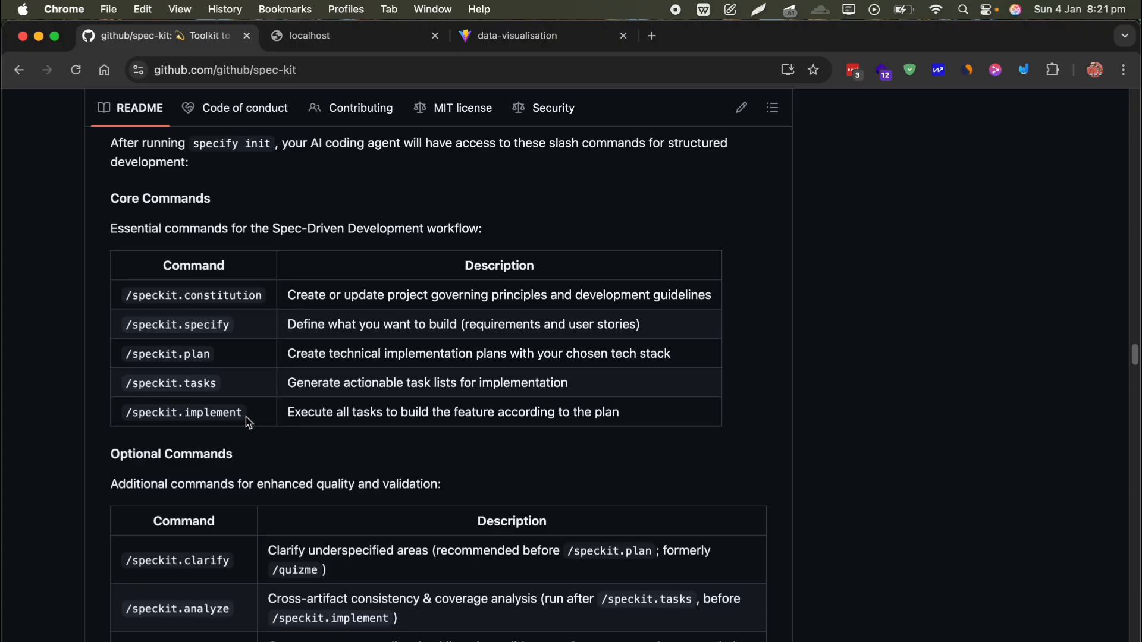
mouse_move(379, 371)
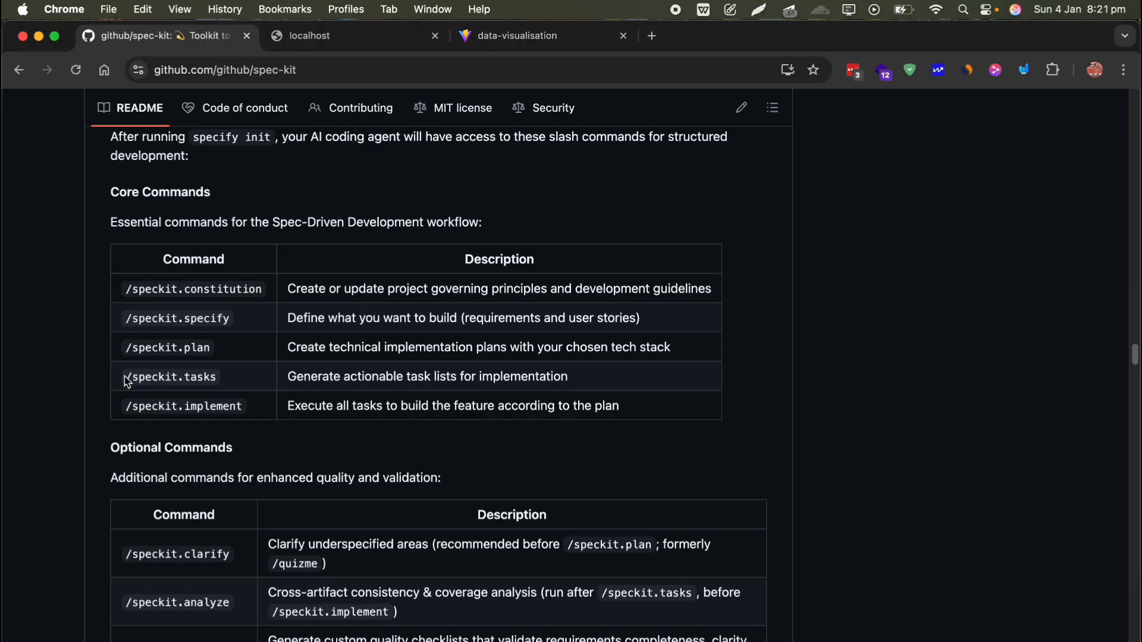
drag(128, 377, 373, 377)
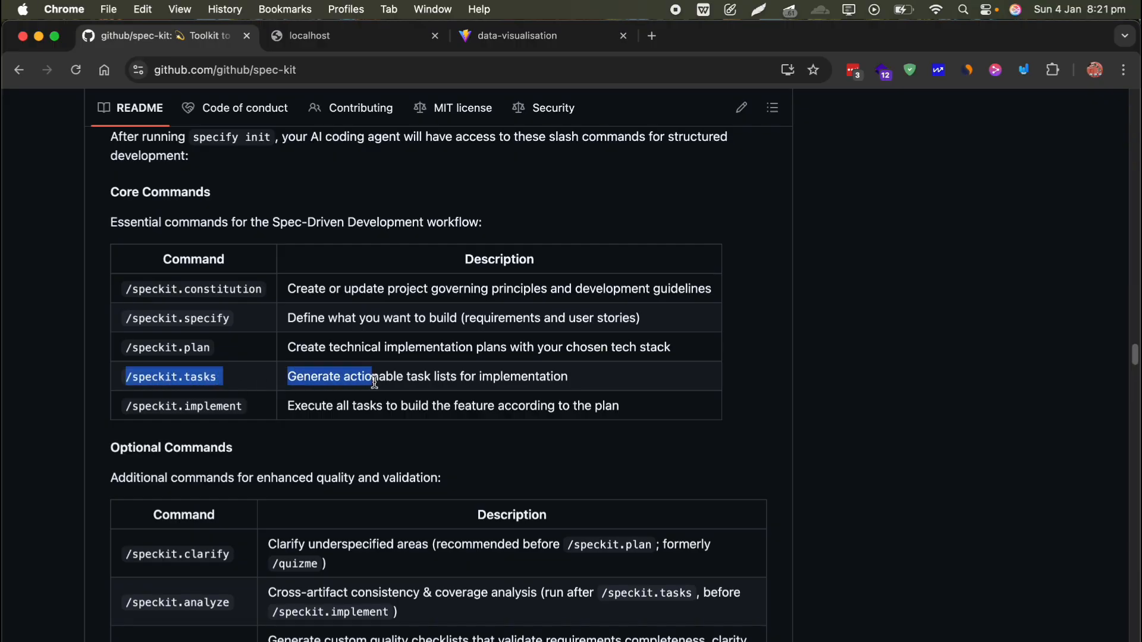
drag(371, 377, 561, 409)
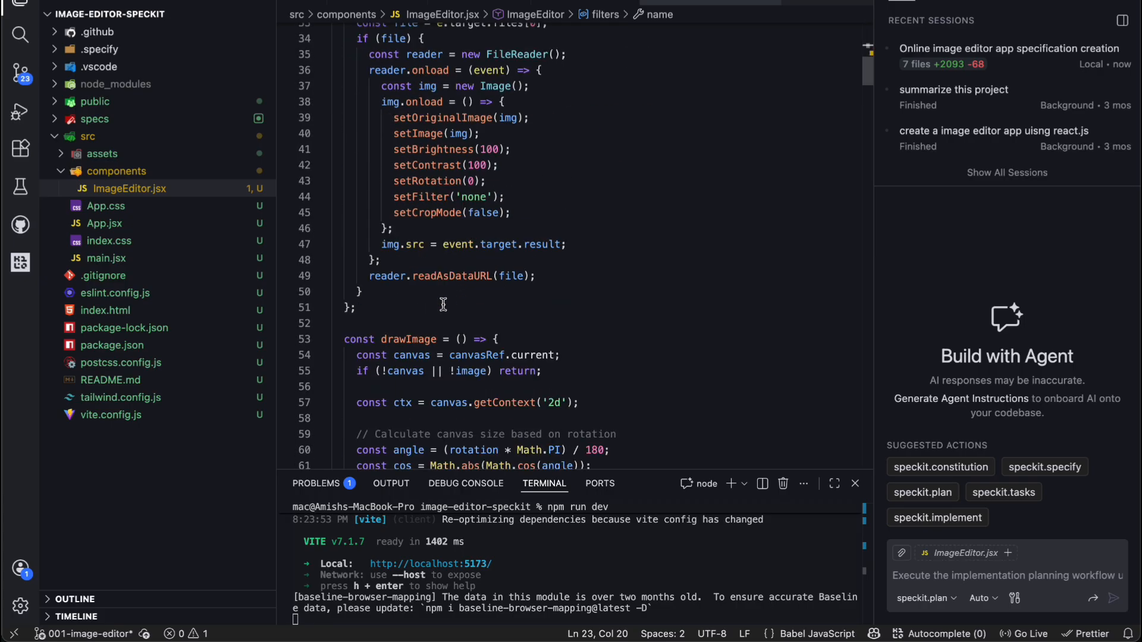
Open App.jsx and App.css in the VS Code explorer
click(104, 223)
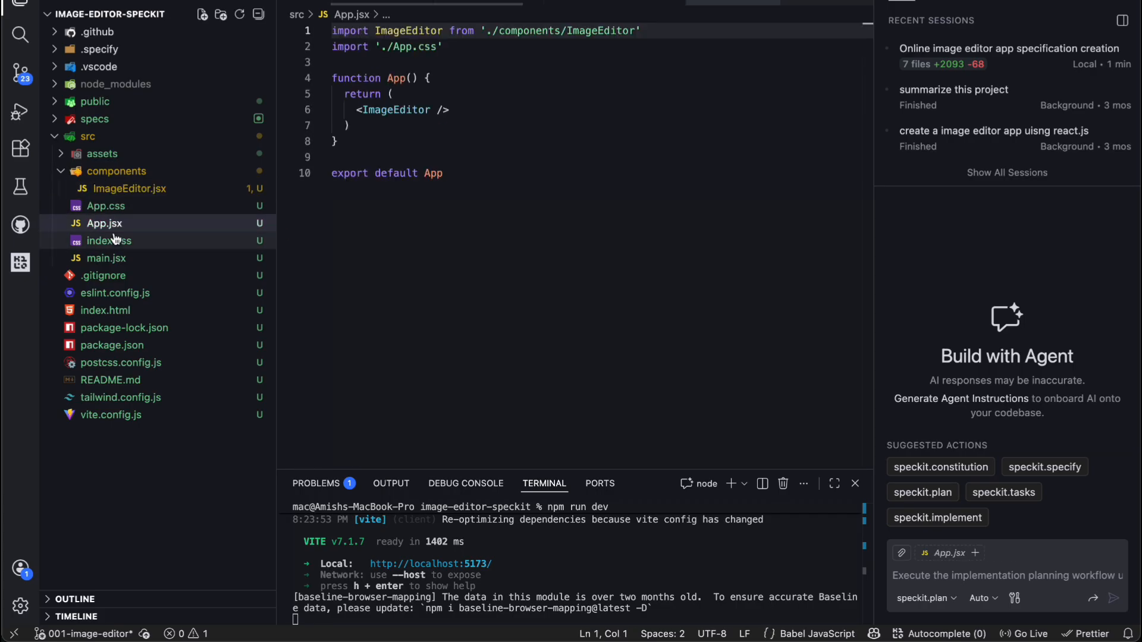
click(105, 206)
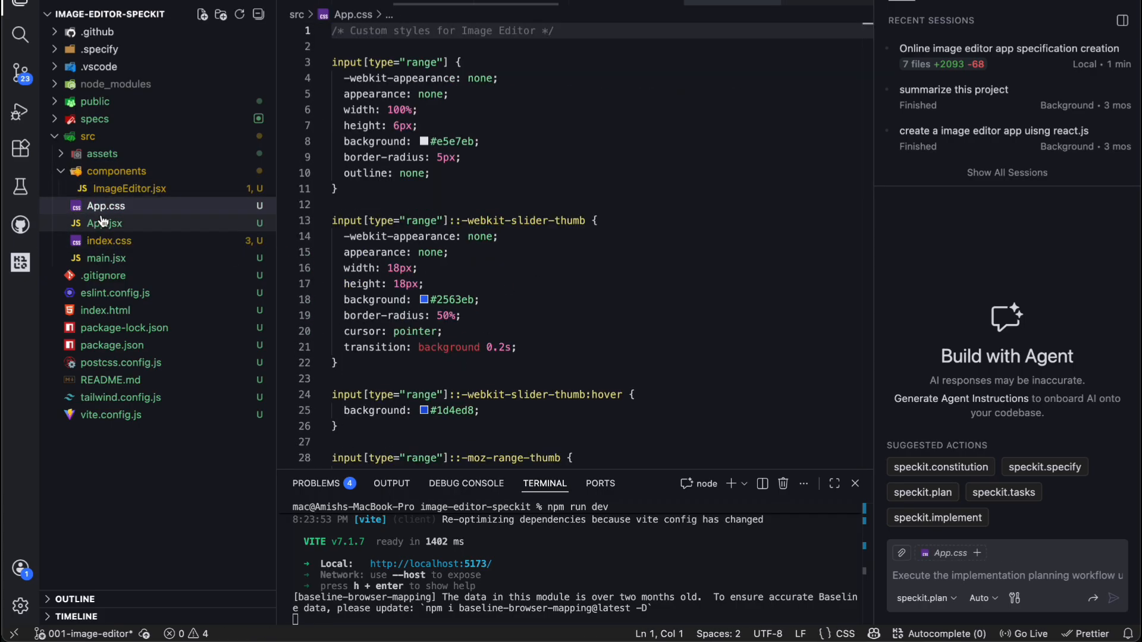
click(104, 223)
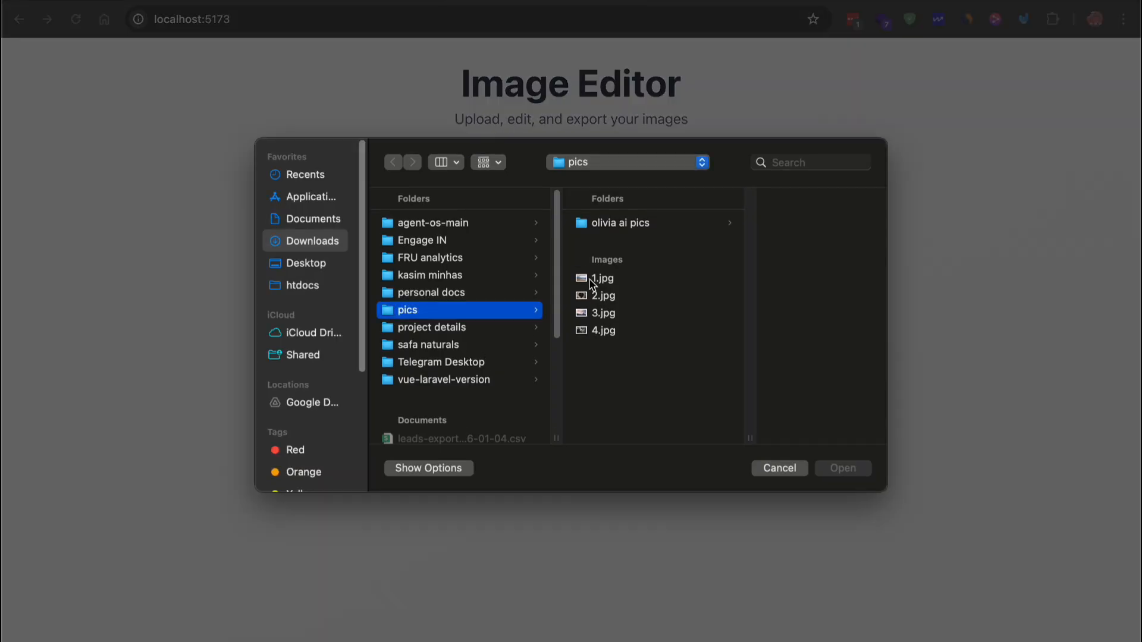
Load 1.jpg from the pics folder and rotate it 90° in the Transform panel
double_click(601, 279)
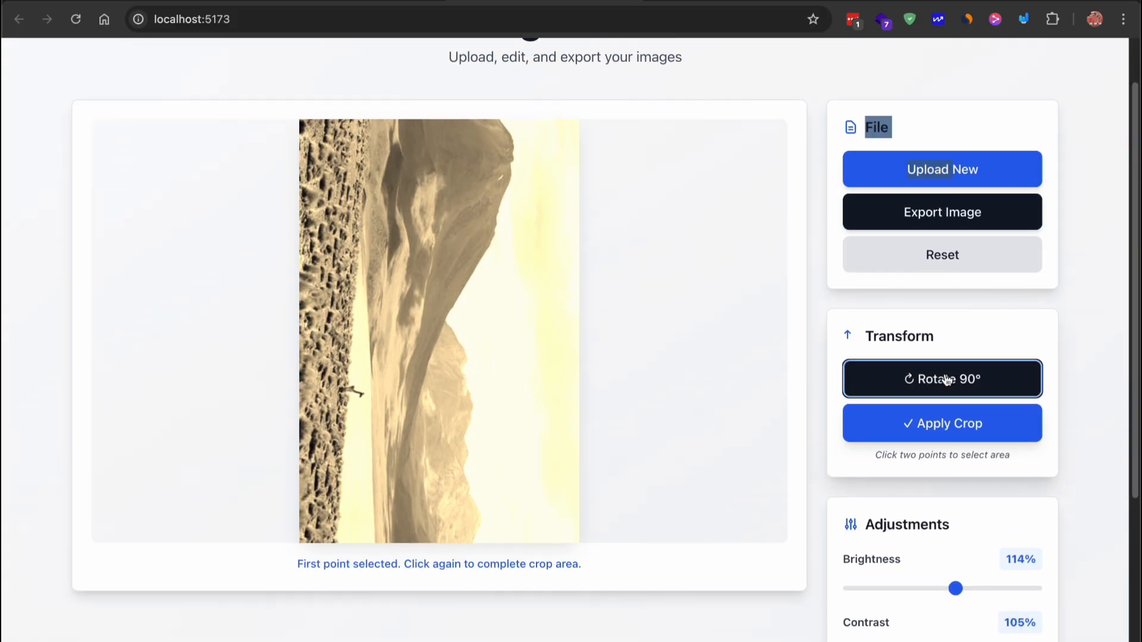
click(942, 379)
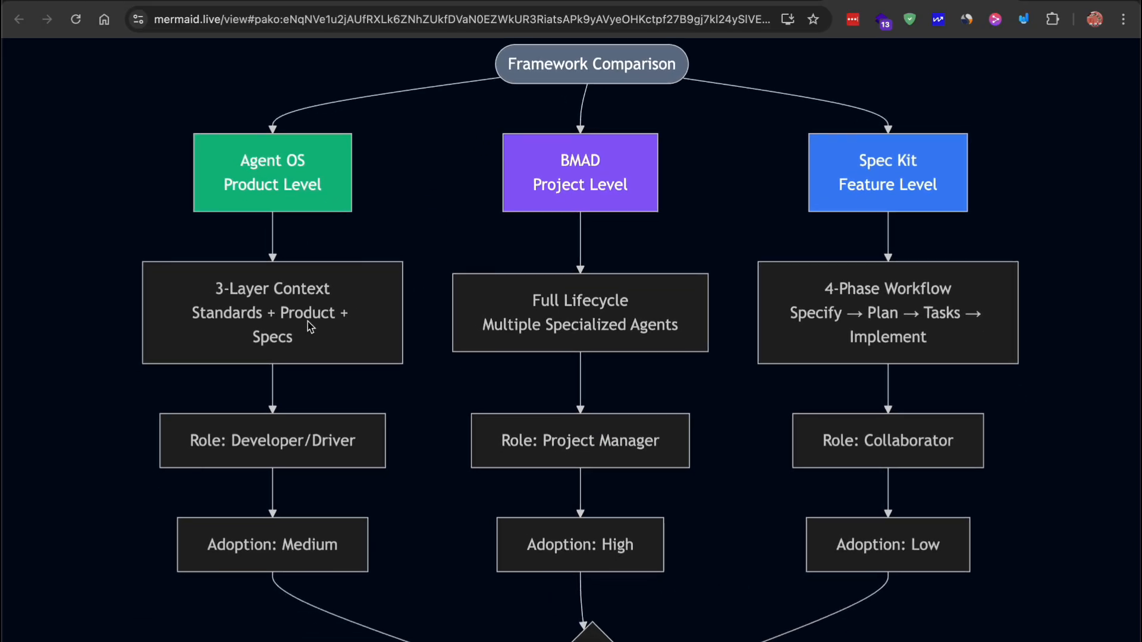
scroll(down, 3)
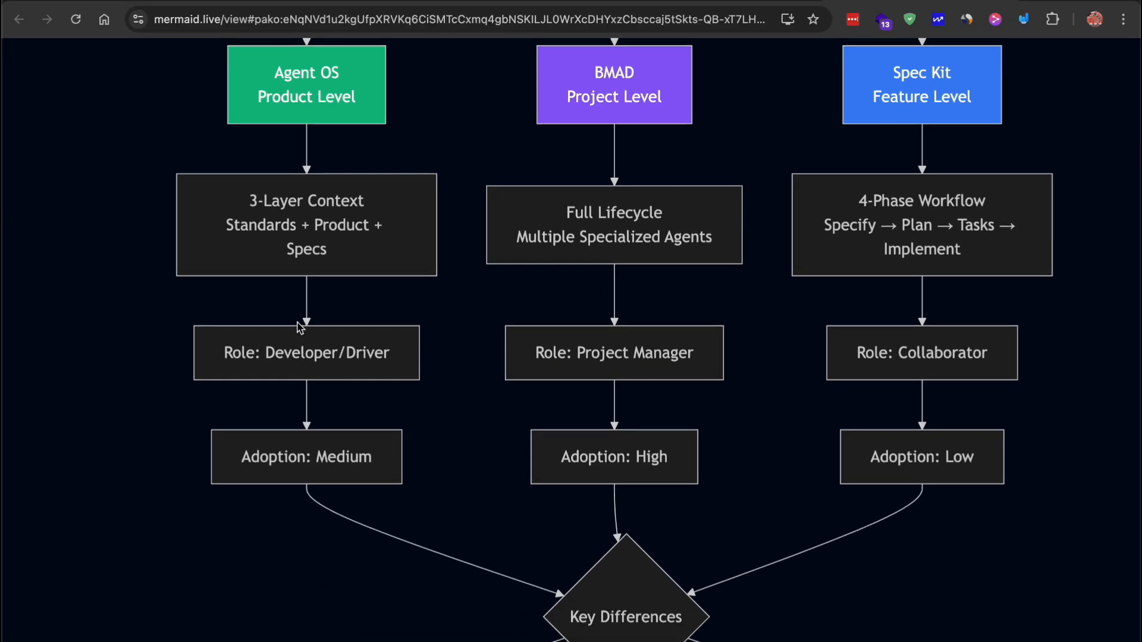
scroll(down, 3)
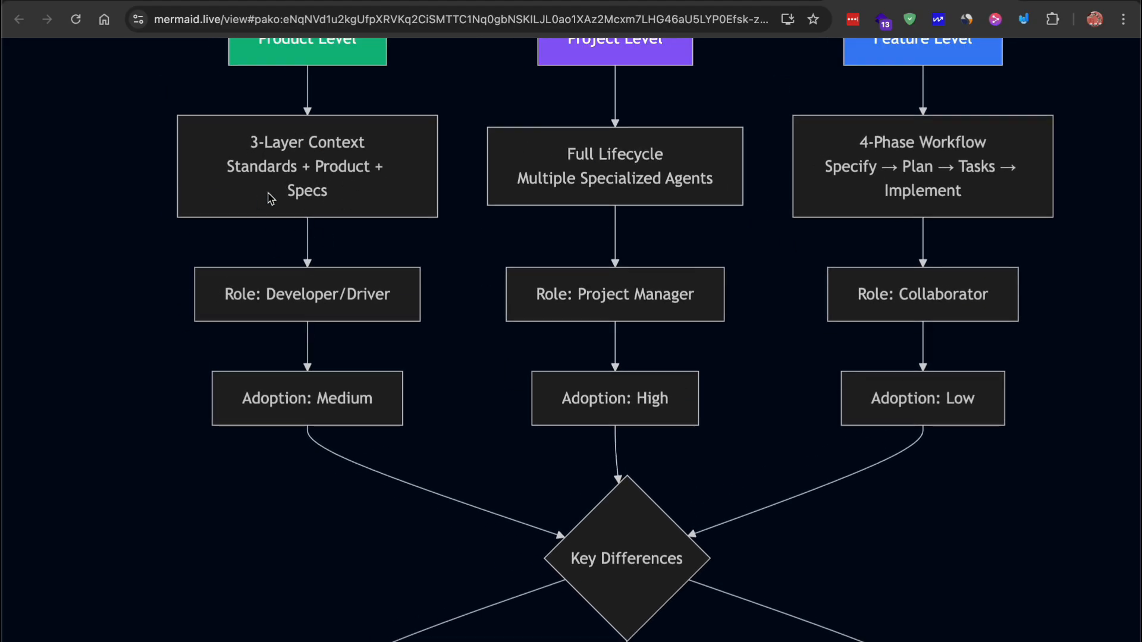
mouse_move(306, 295)
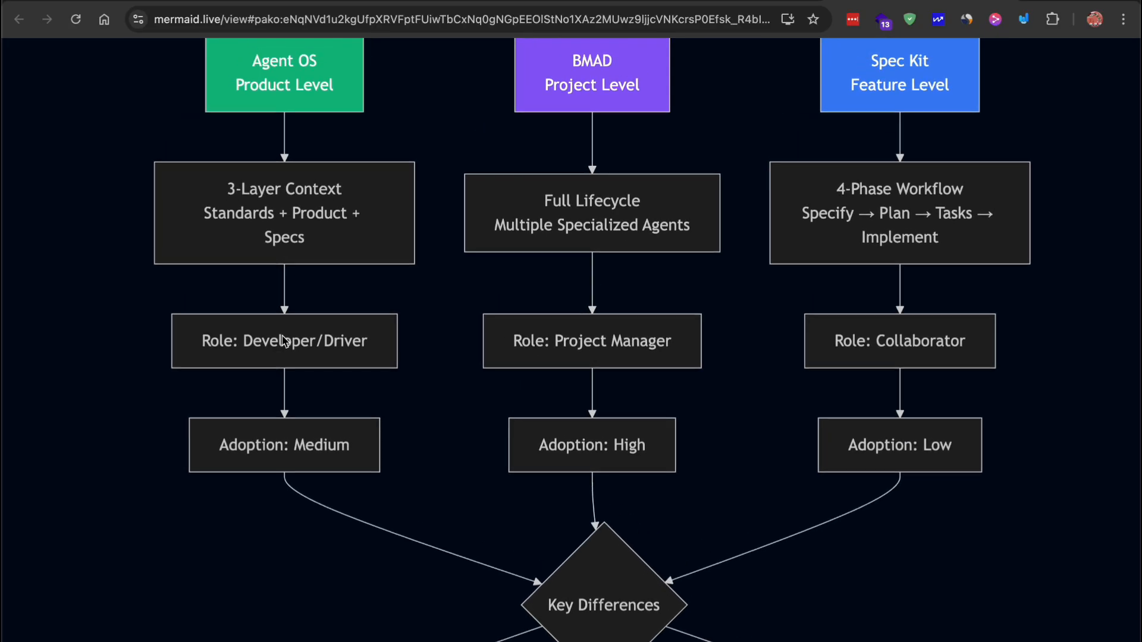
mouse_move(322, 356)
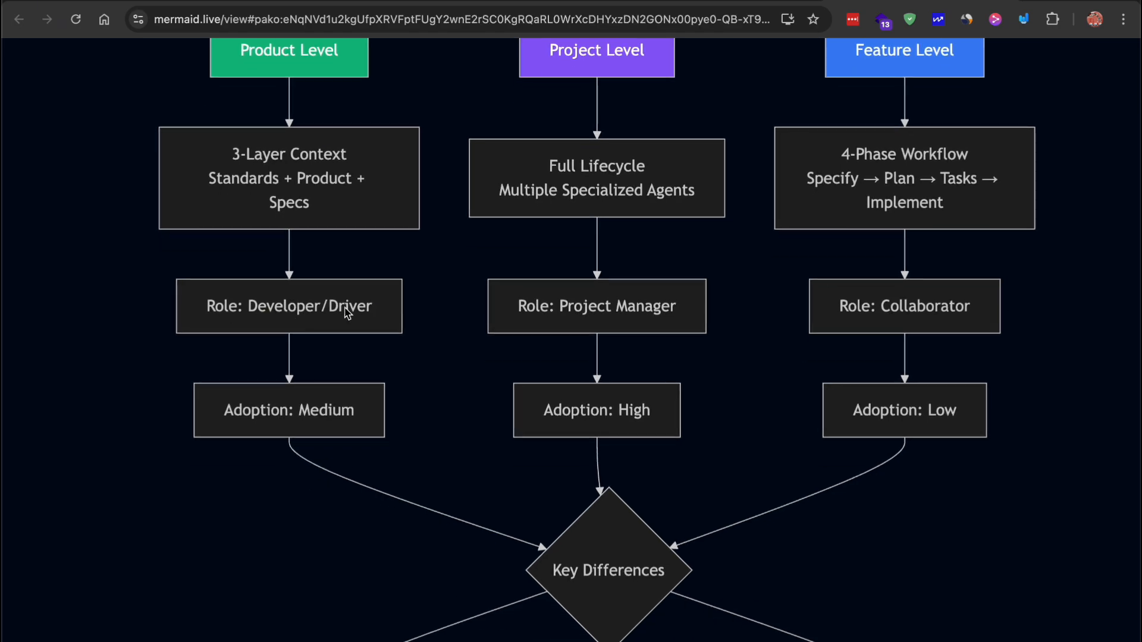
mouse_move(374, 327)
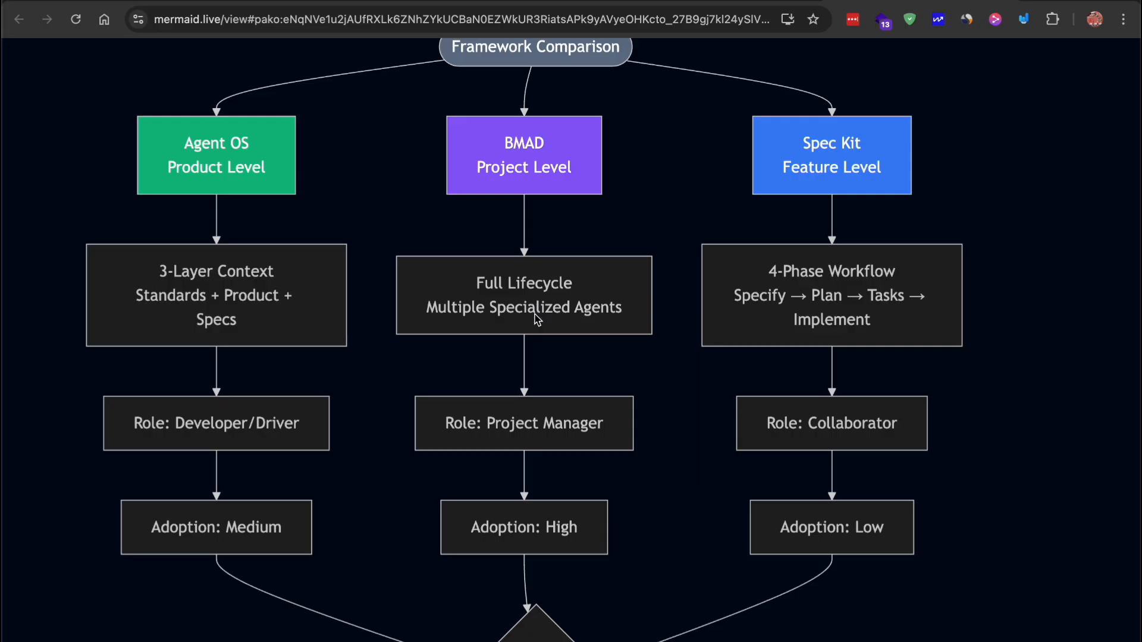
mouse_move(541, 396)
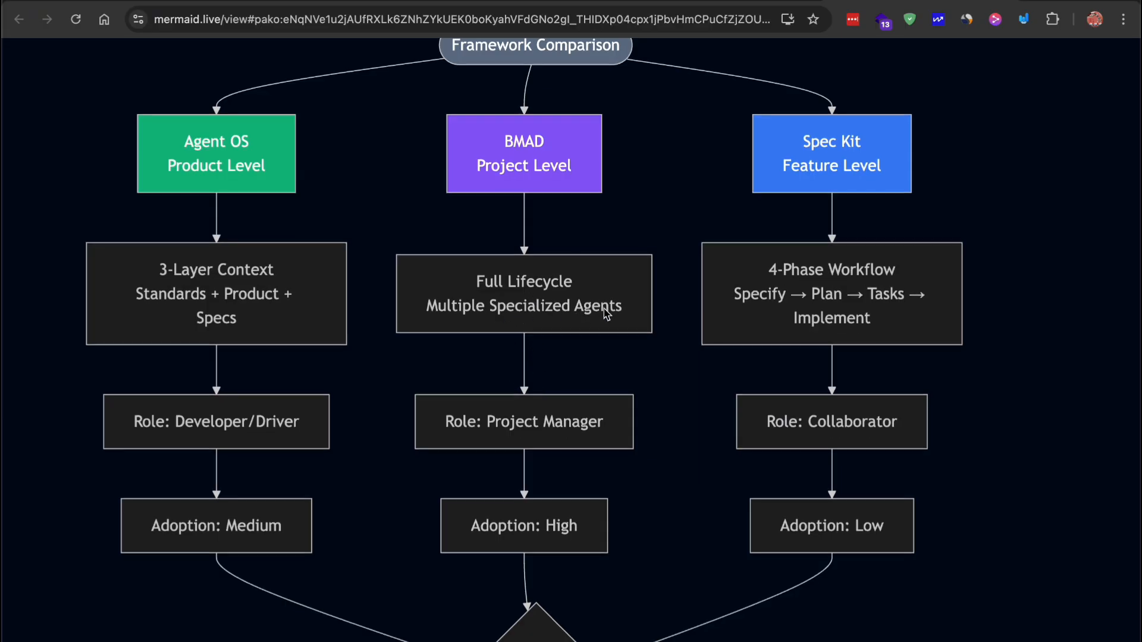
mouse_move(575, 433)
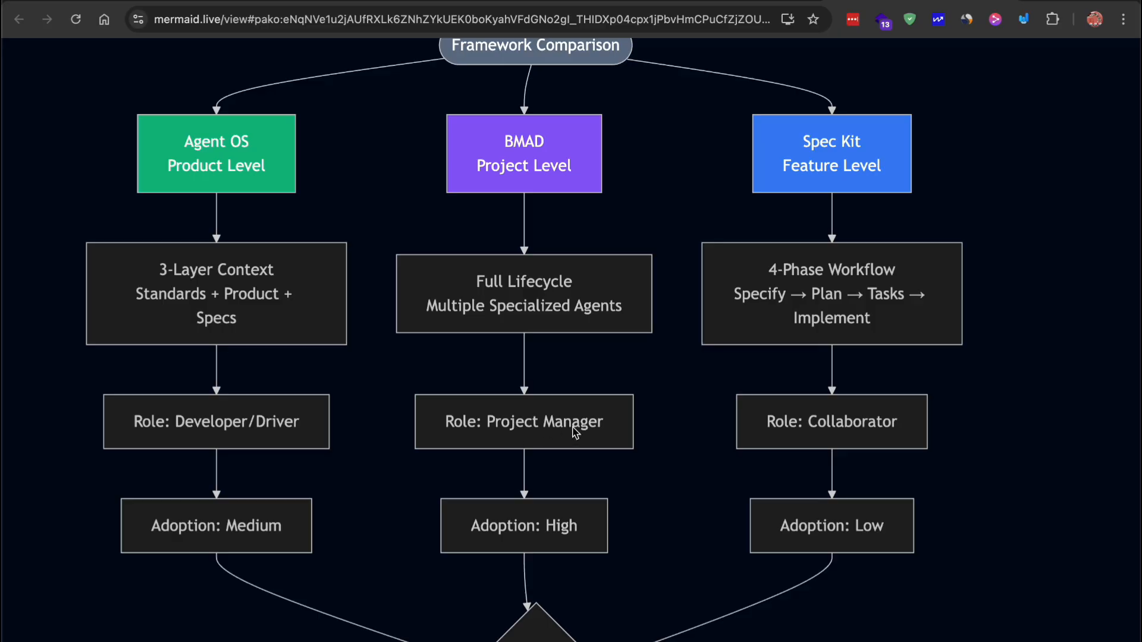
scroll(down, 3)
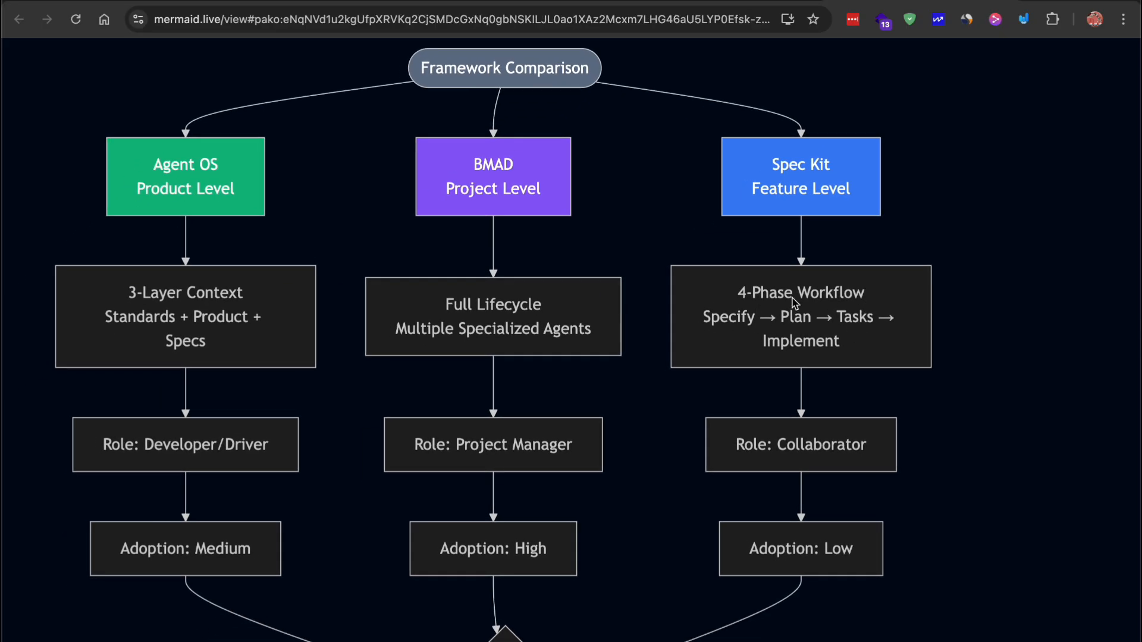
scroll(down, 3)
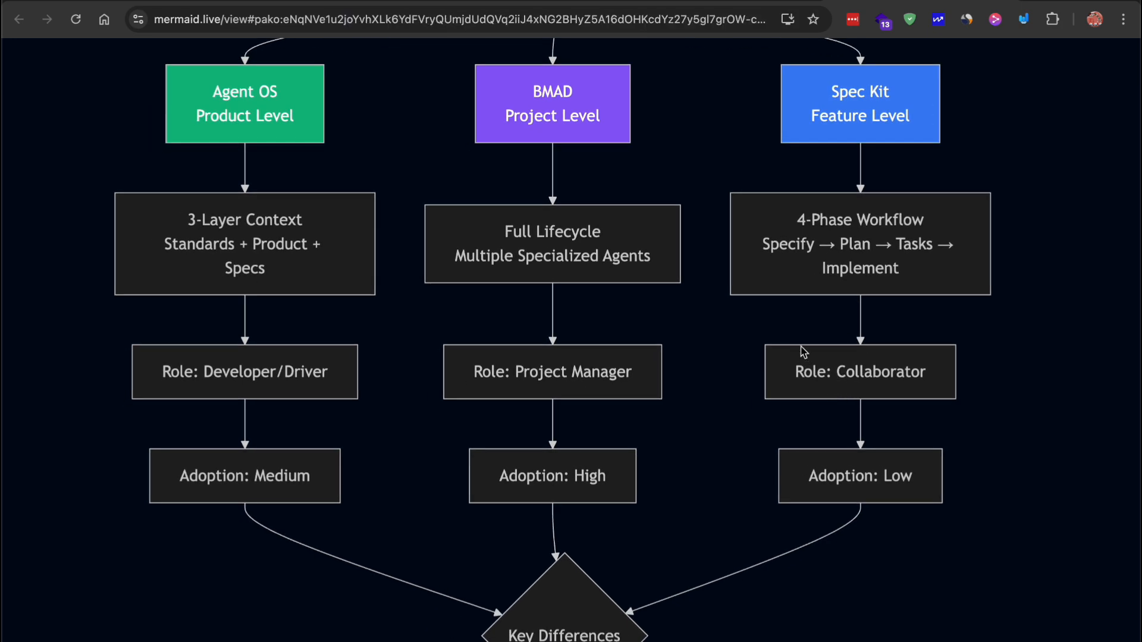
mouse_move(858, 394)
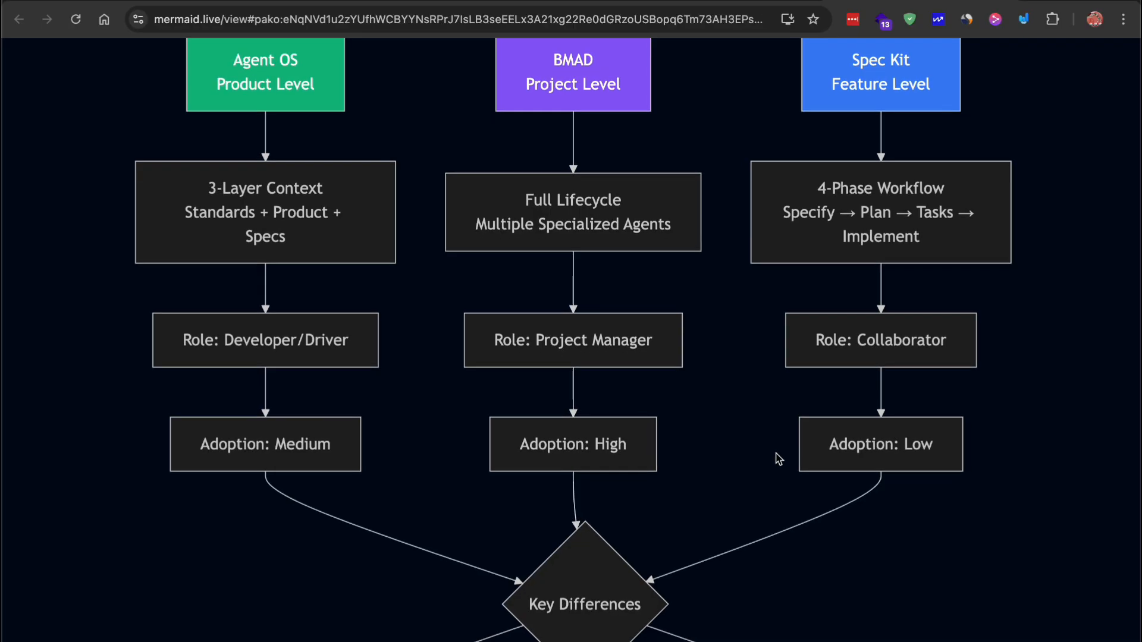
mouse_move(732, 435)
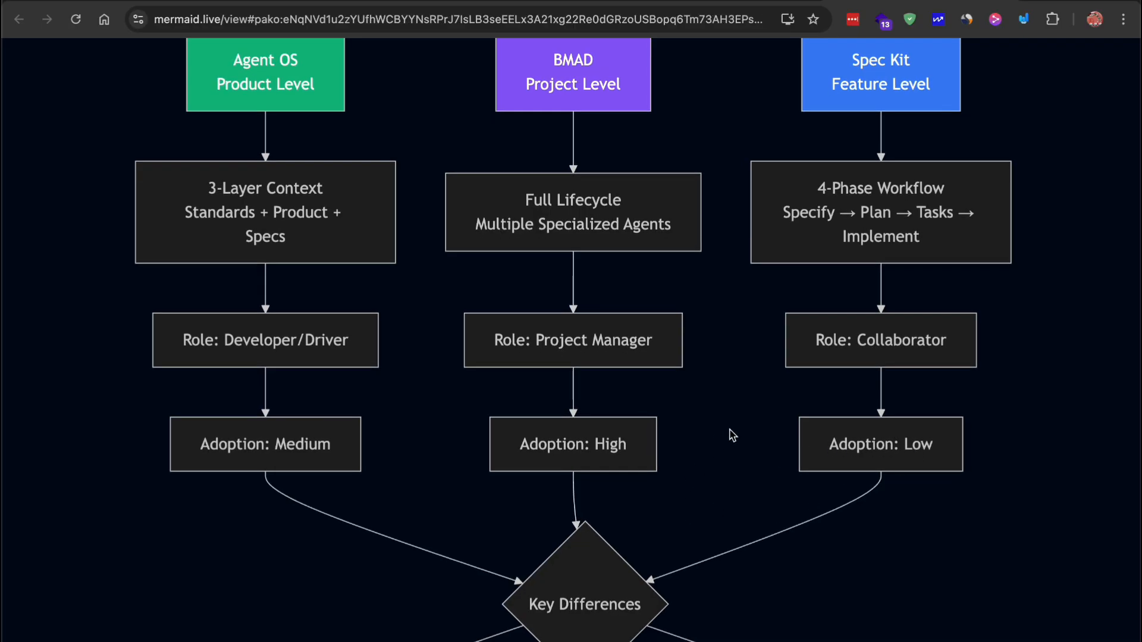
Scroll the comparison flowchart down to the Key Differences and Best For? section
scroll(down, 3)
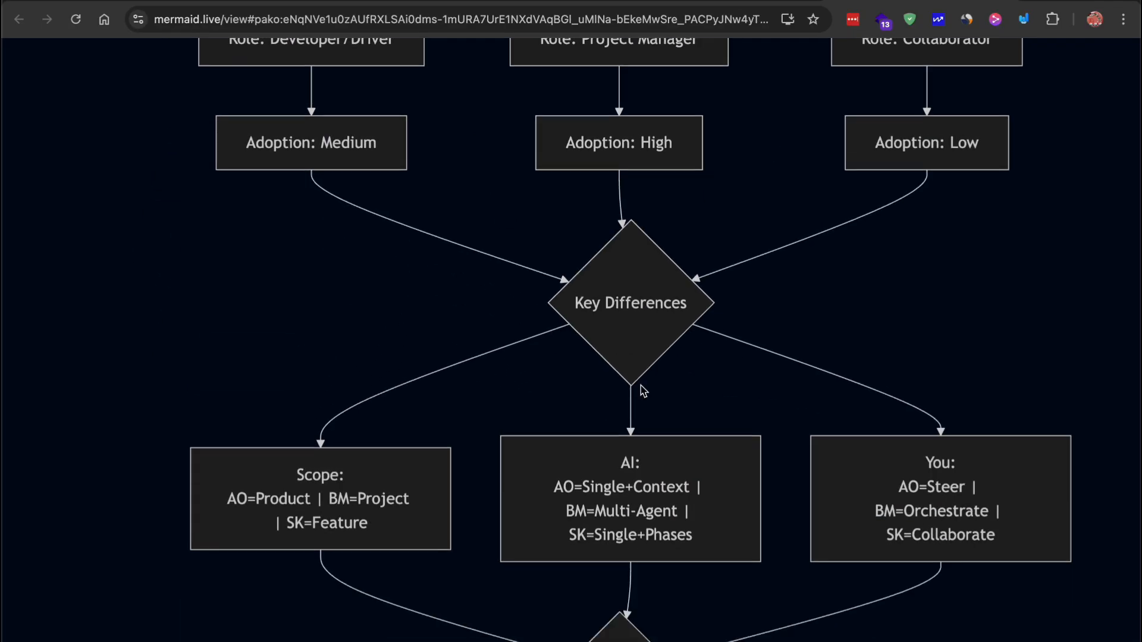
scroll(down, 3)
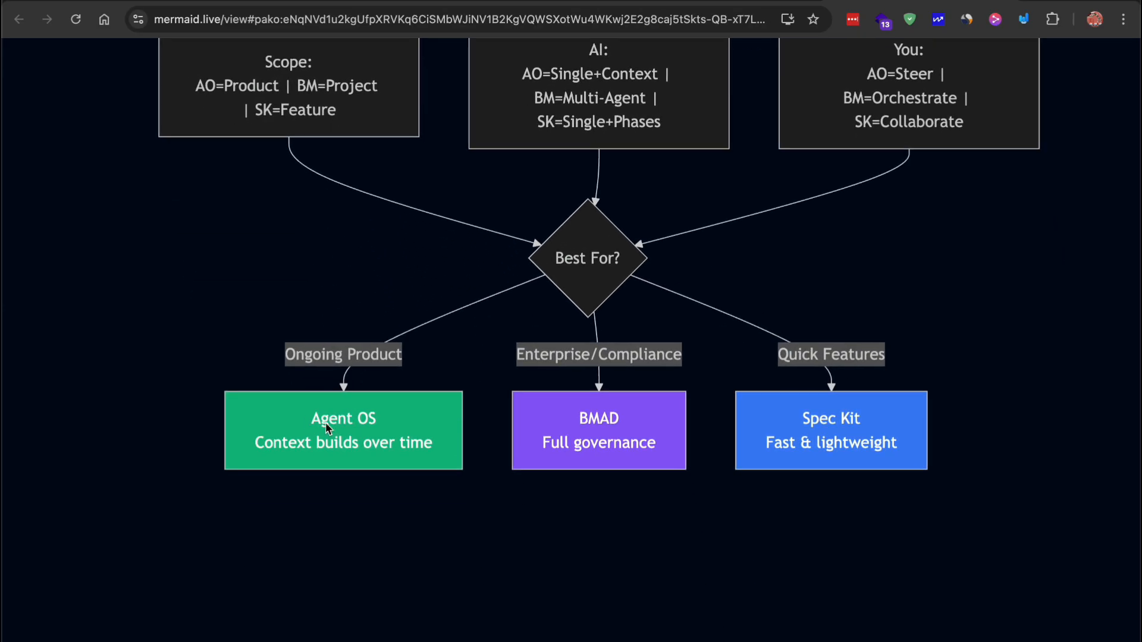
mouse_move(336, 469)
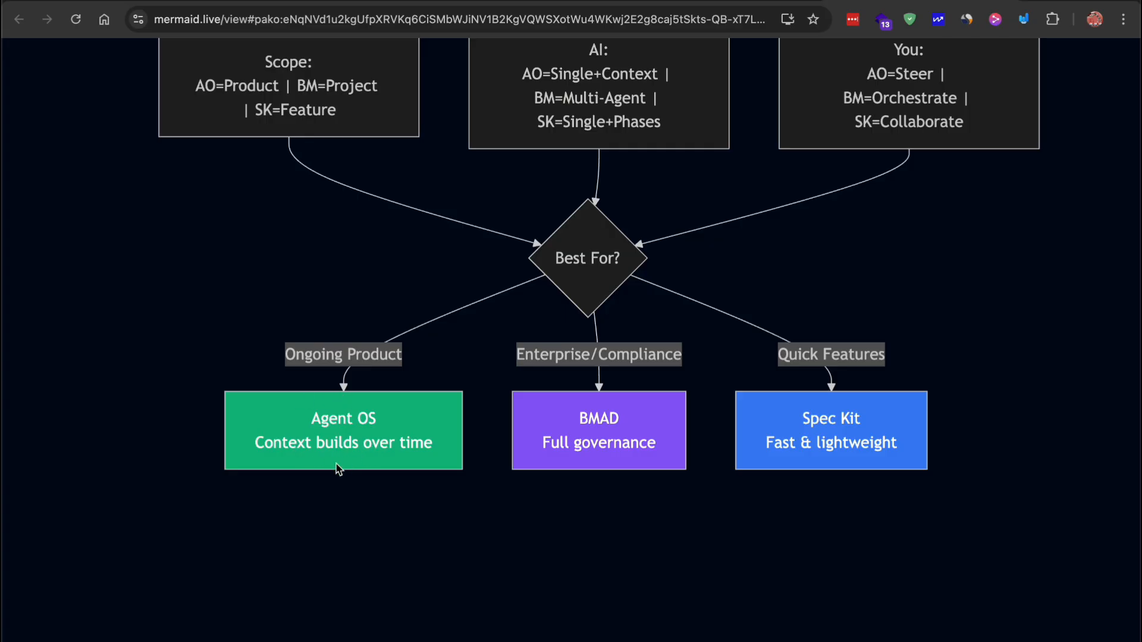
mouse_move(340, 473)
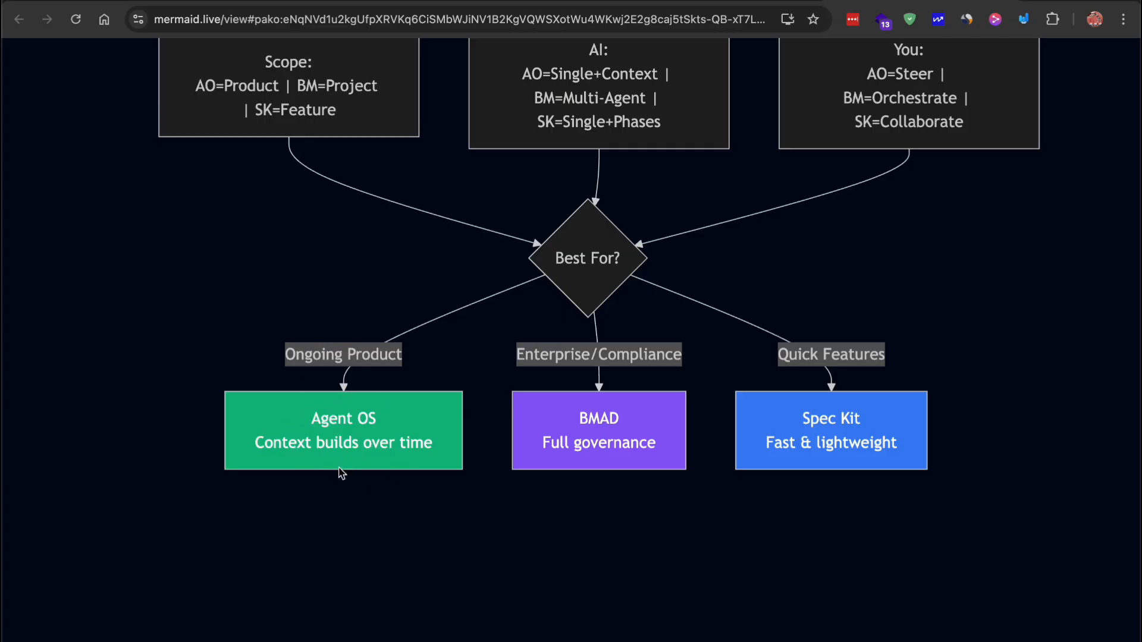
mouse_move(350, 448)
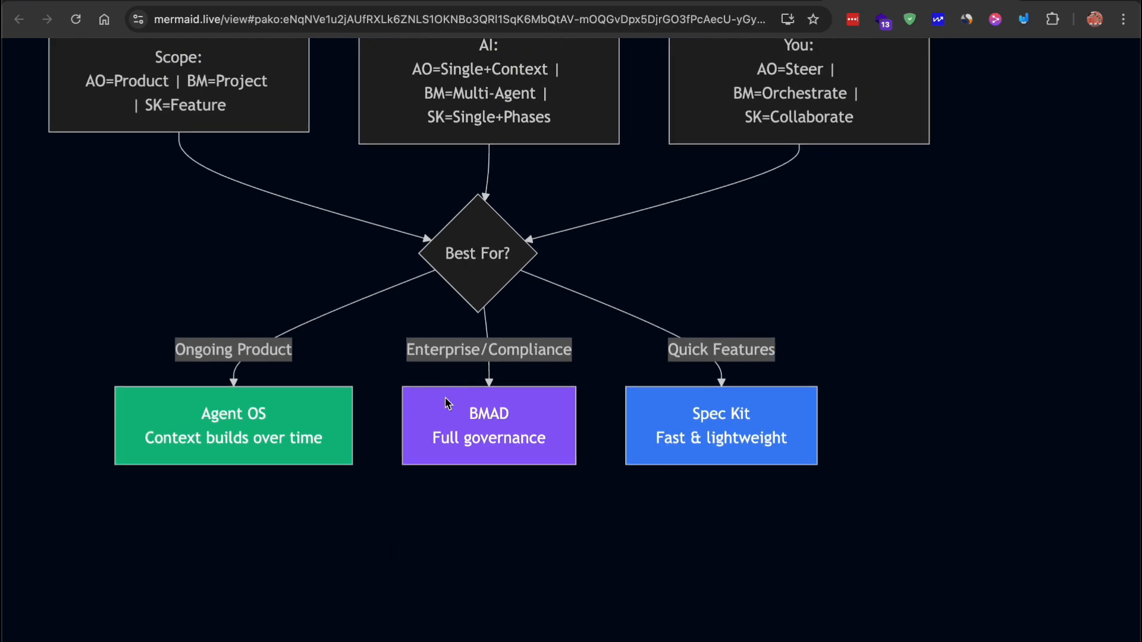
mouse_move(371, 490)
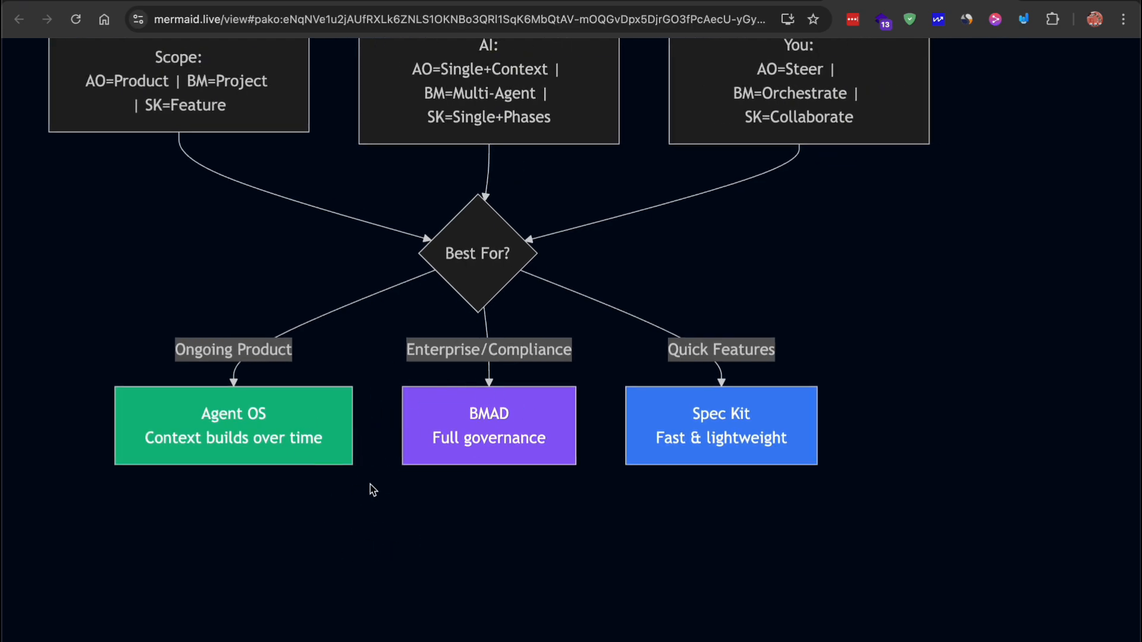
mouse_move(737, 398)
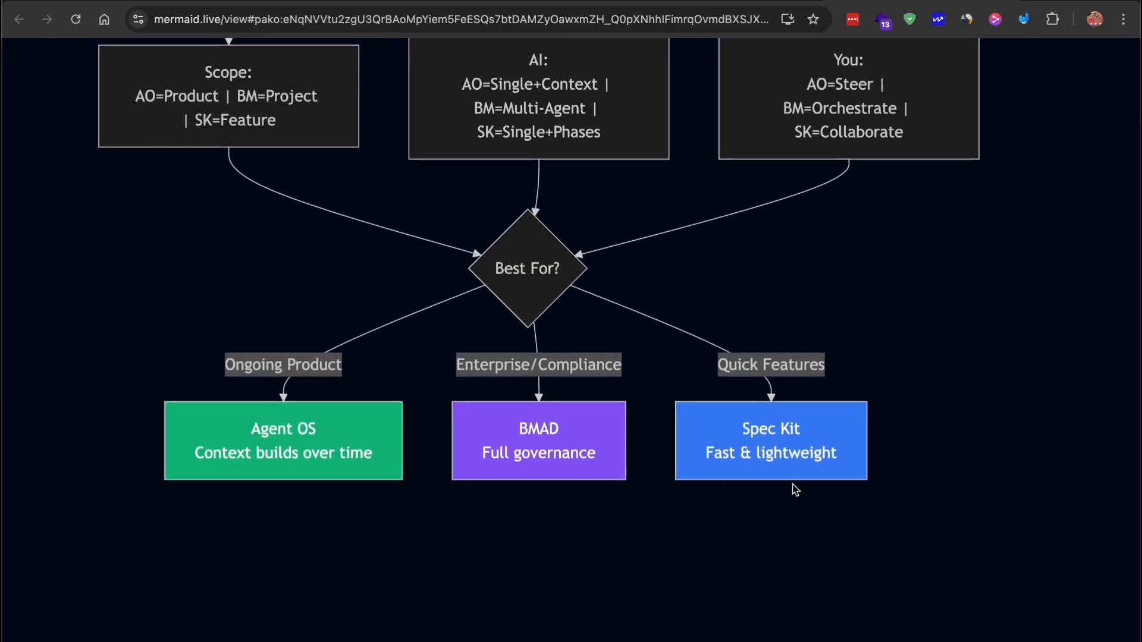
mouse_move(739, 445)
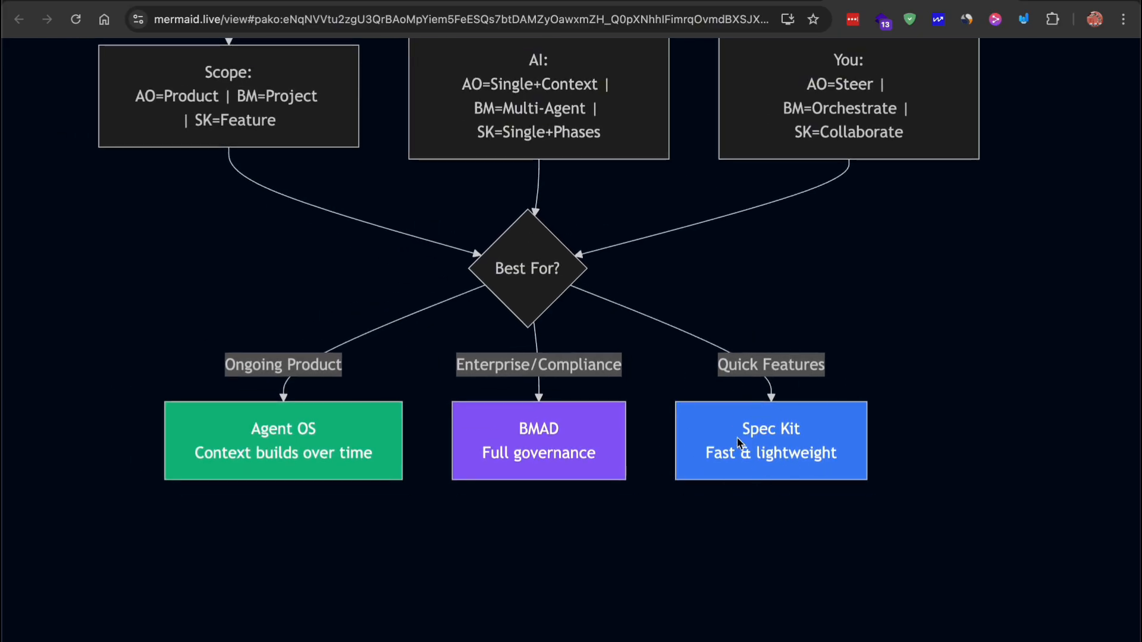
mouse_move(772, 474)
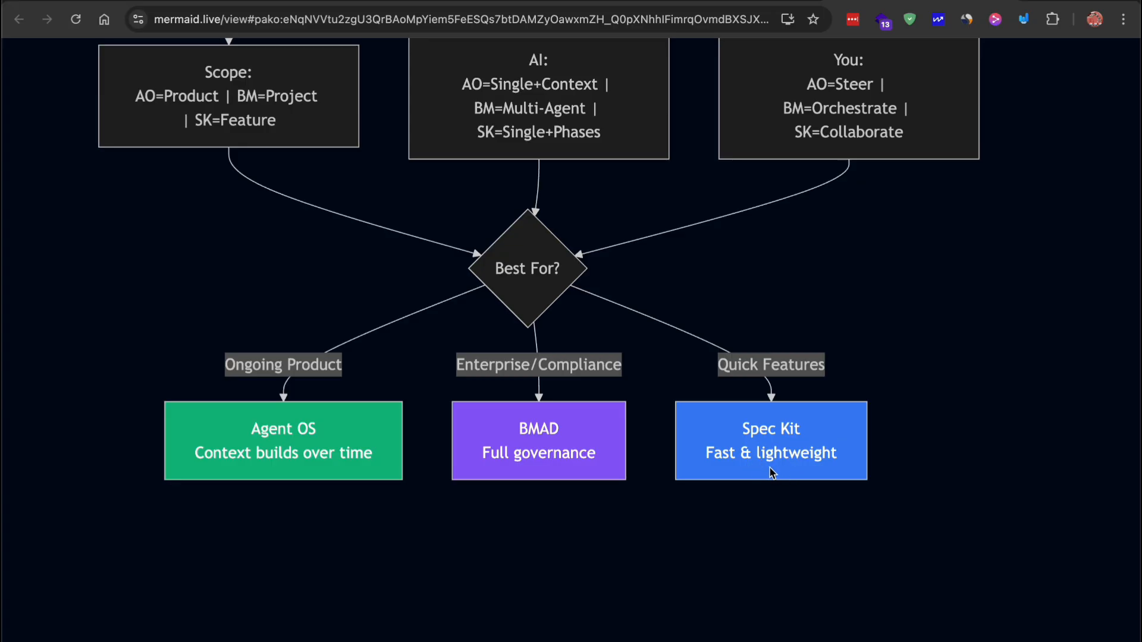
mouse_move(793, 450)
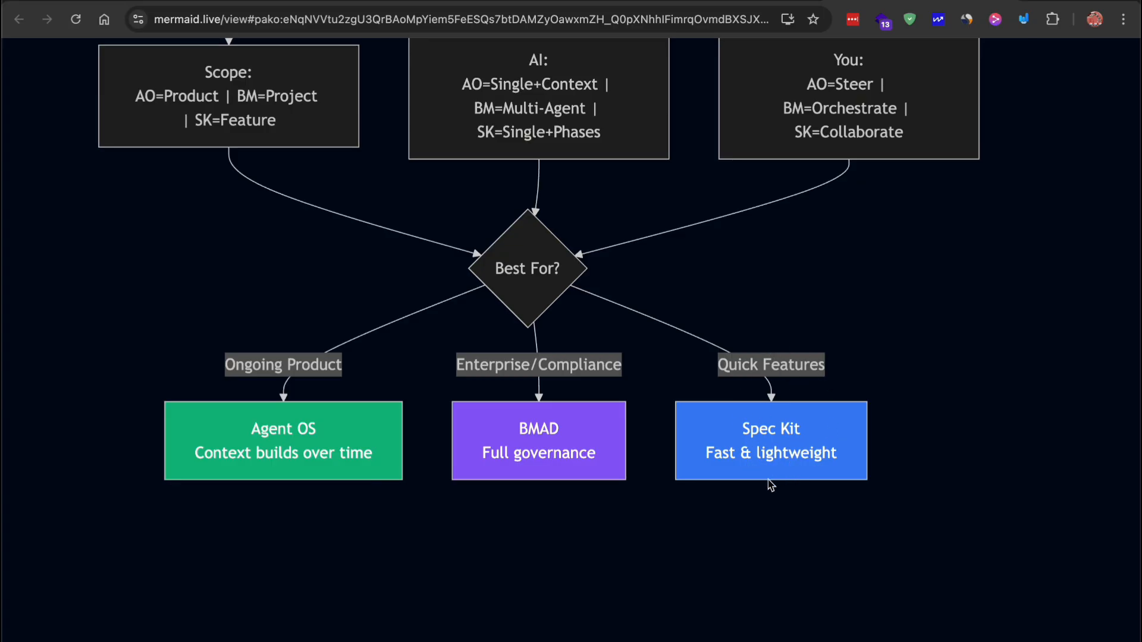
mouse_move(825, 356)
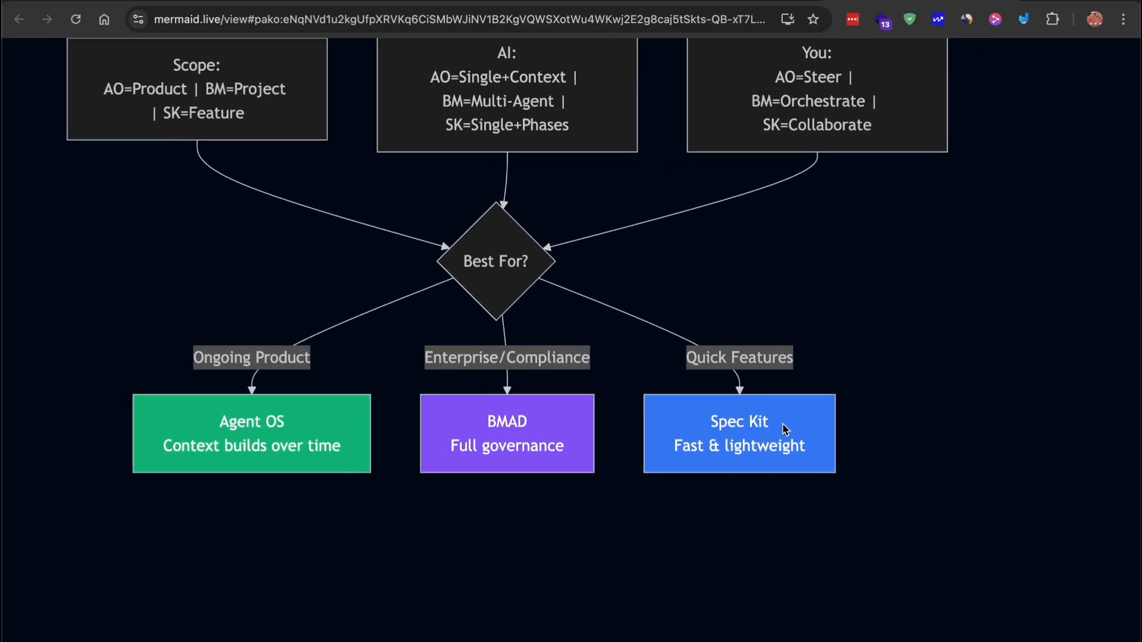
mouse_move(542, 442)
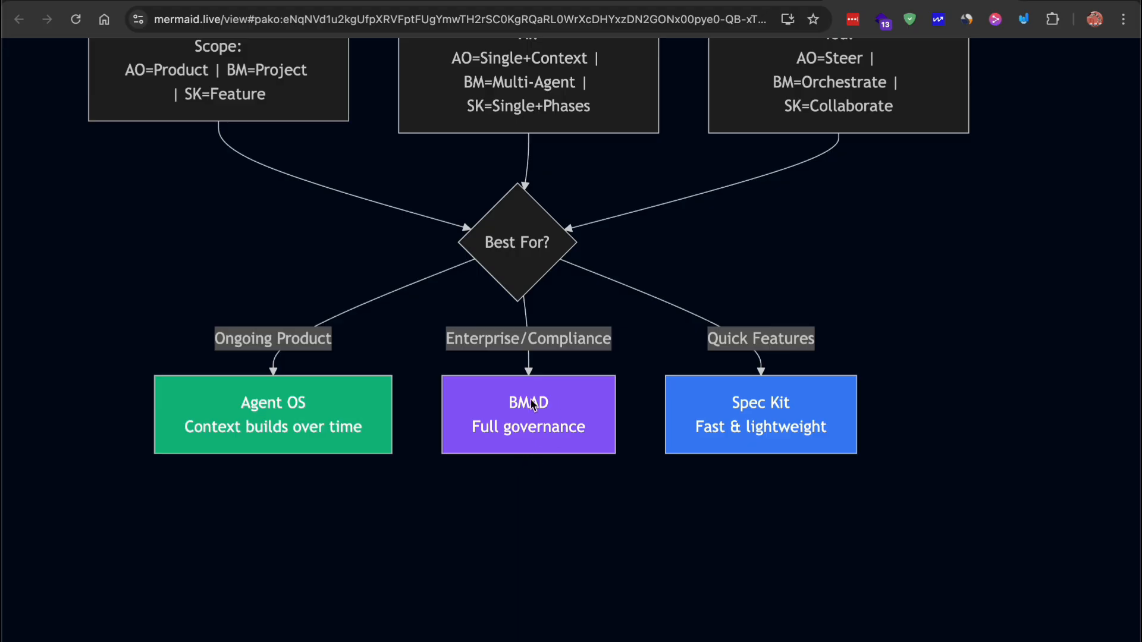
mouse_move(490, 426)
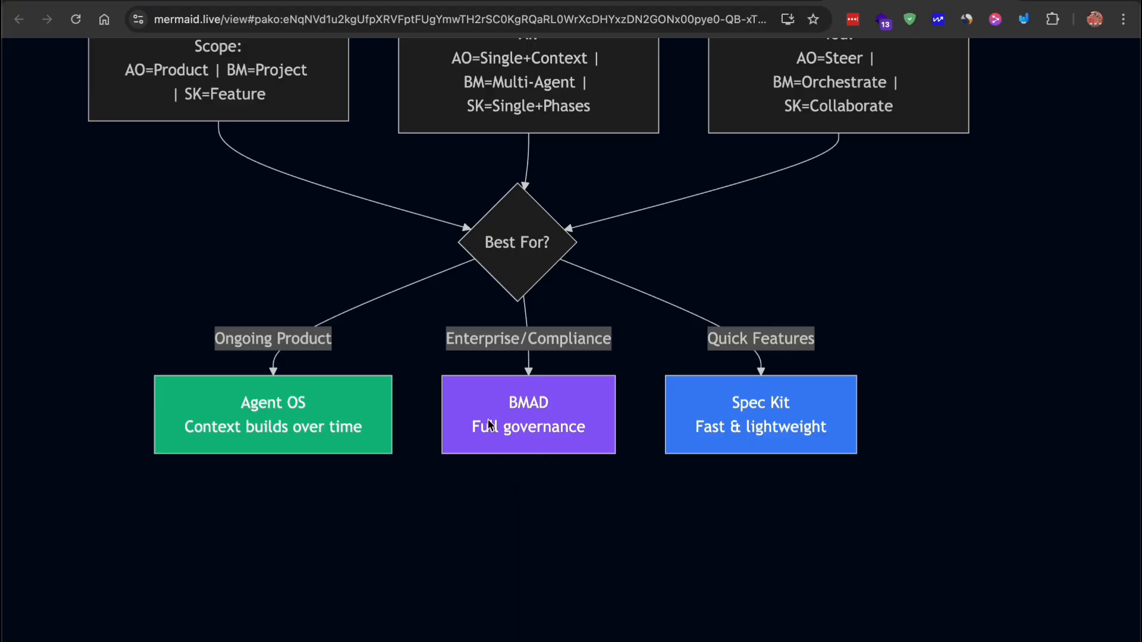
mouse_move(506, 471)
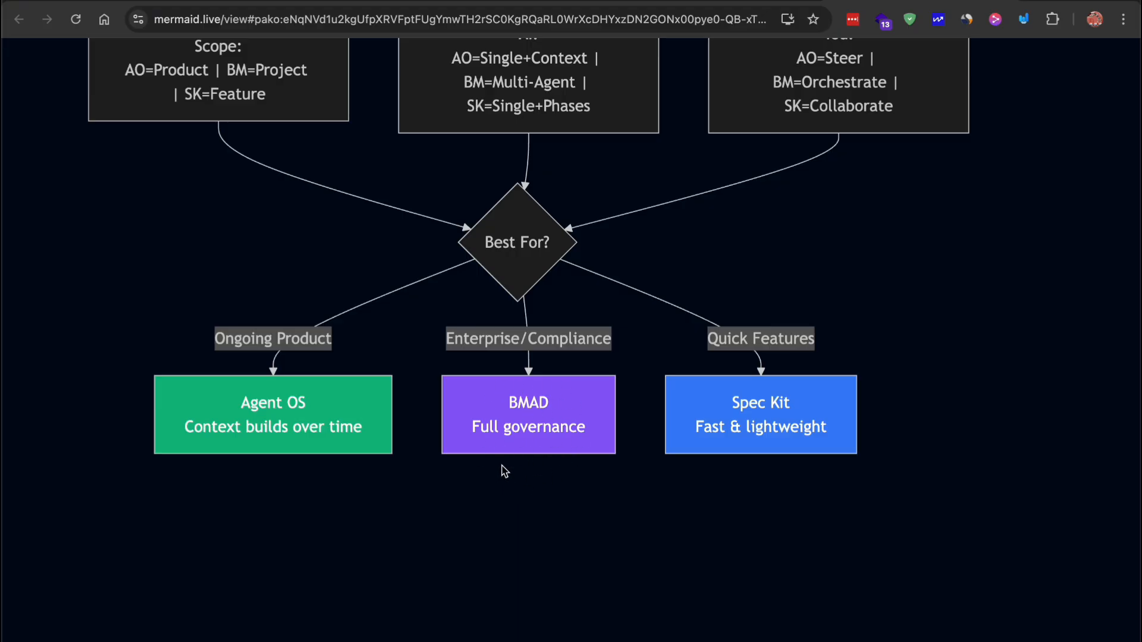
mouse_move(523, 432)
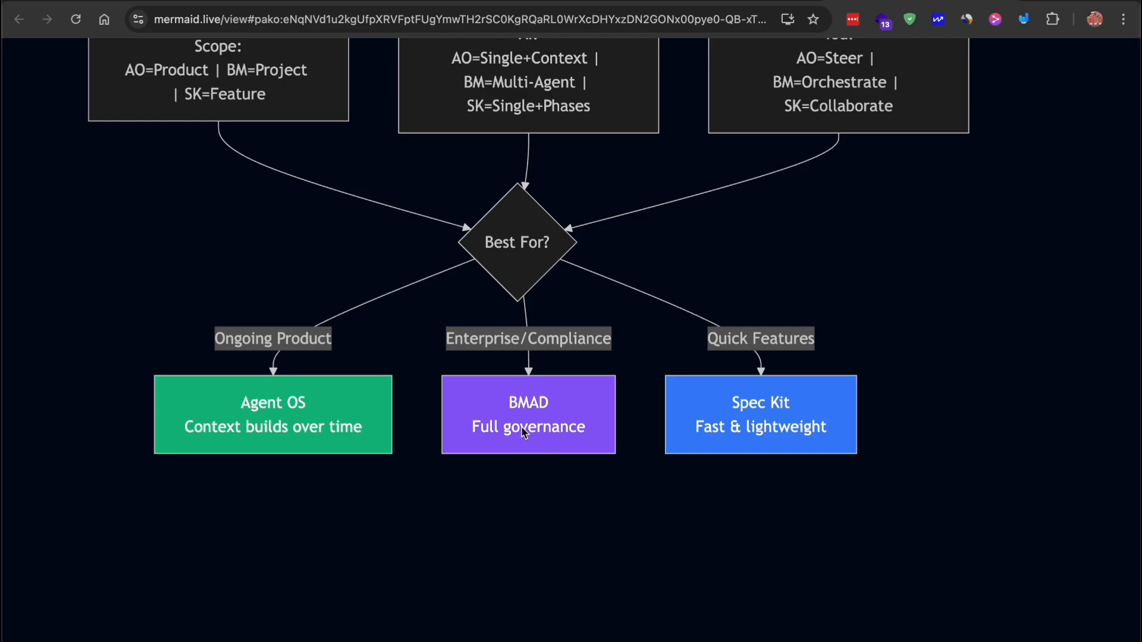
mouse_move(531, 464)
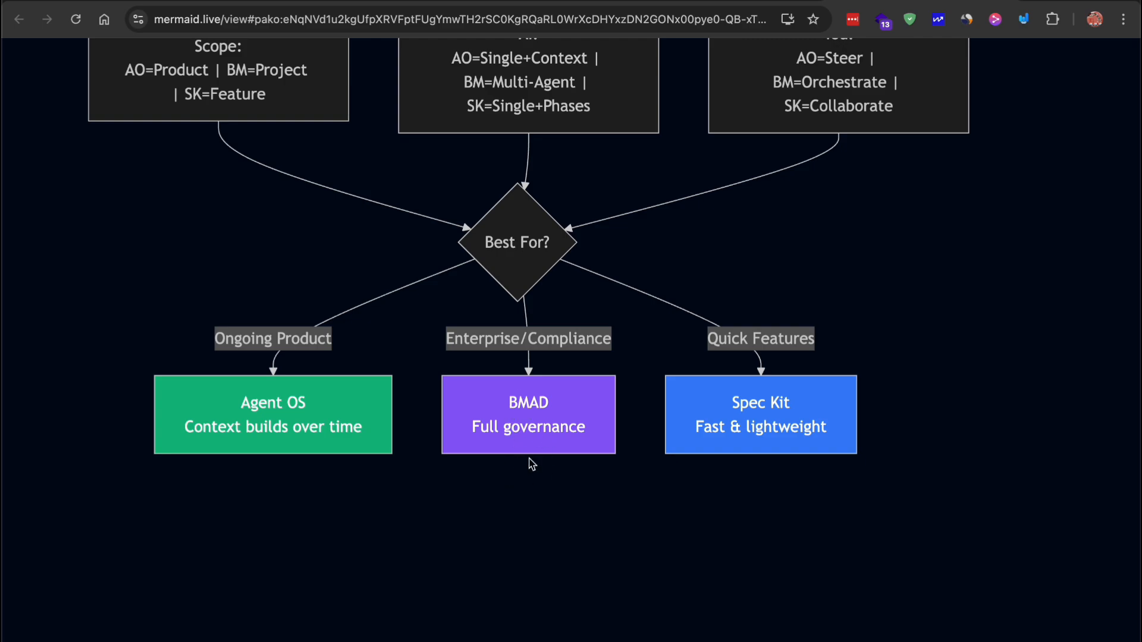
mouse_move(503, 367)
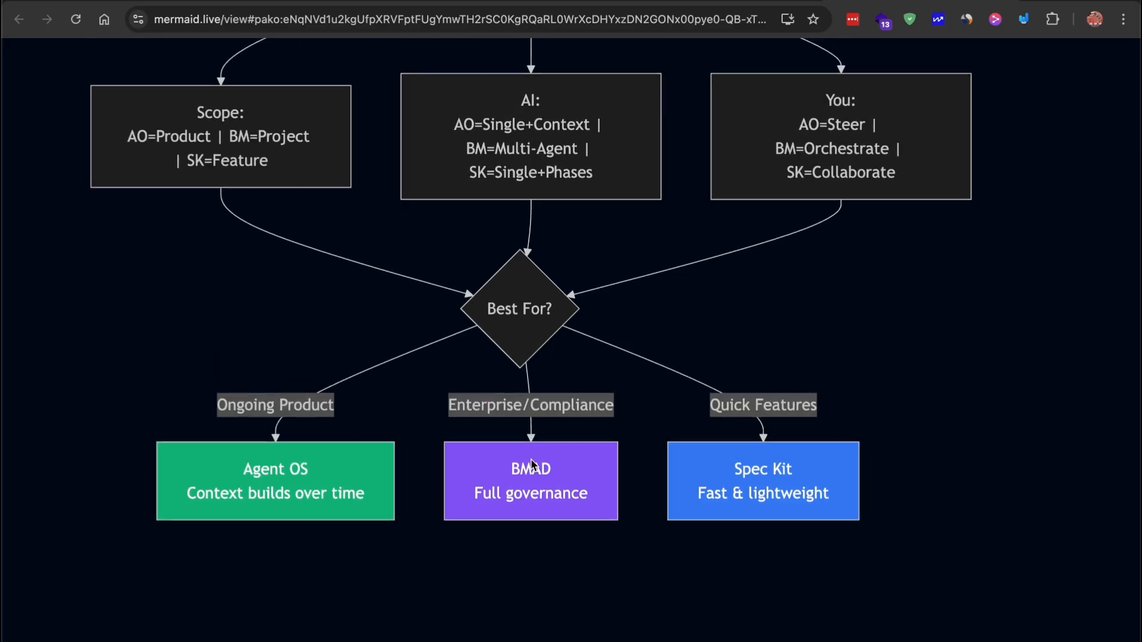
scroll(down, 3)
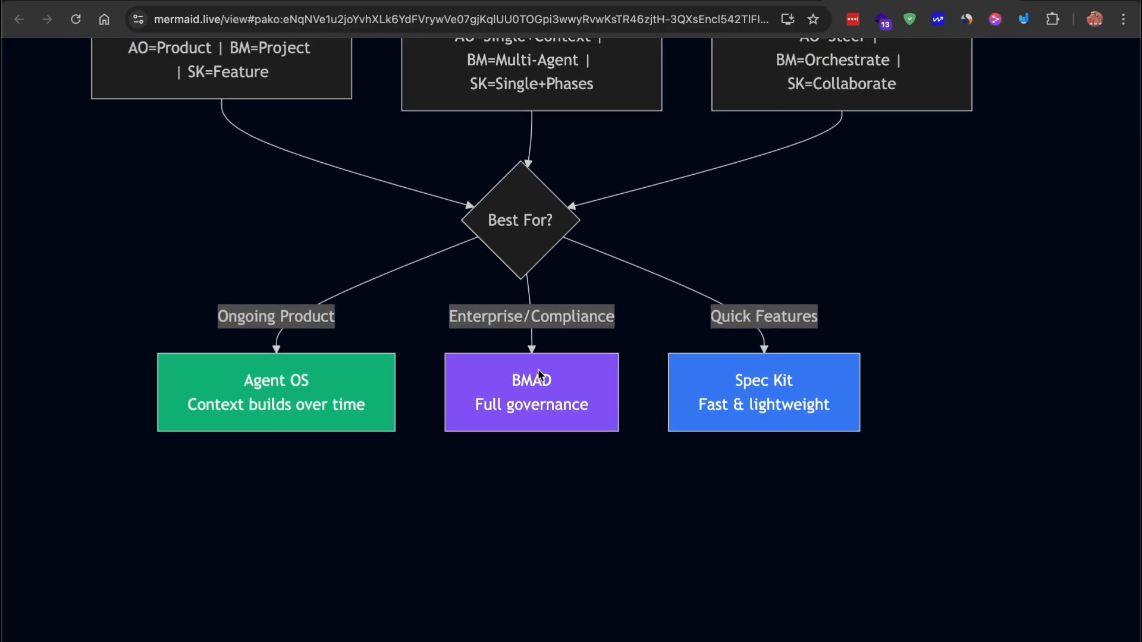
mouse_move(538, 436)
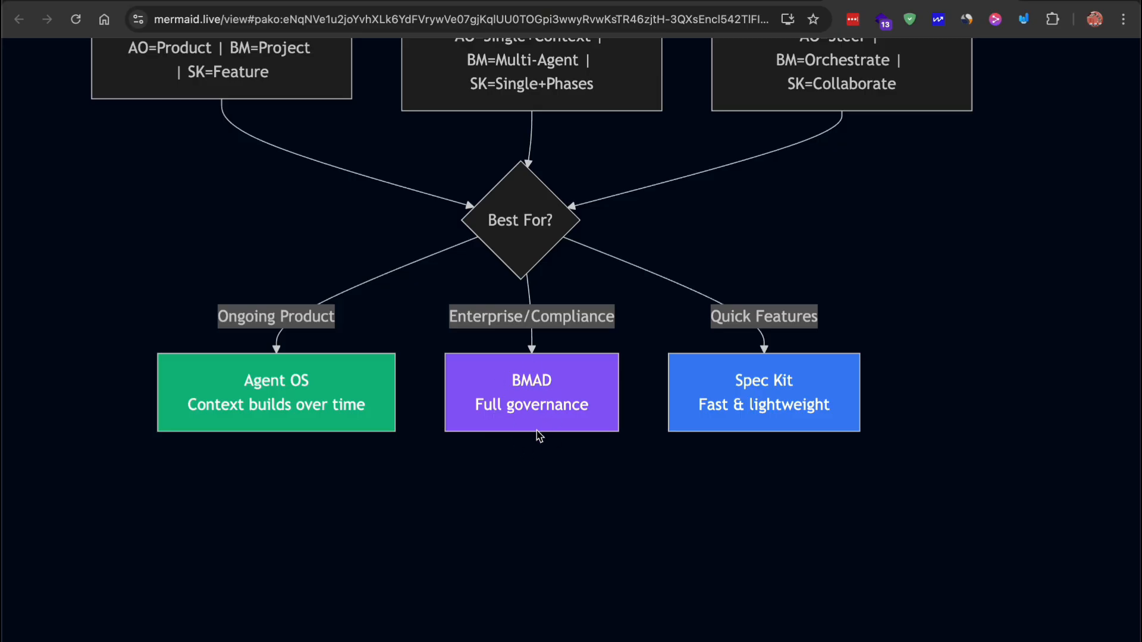
mouse_move(508, 422)
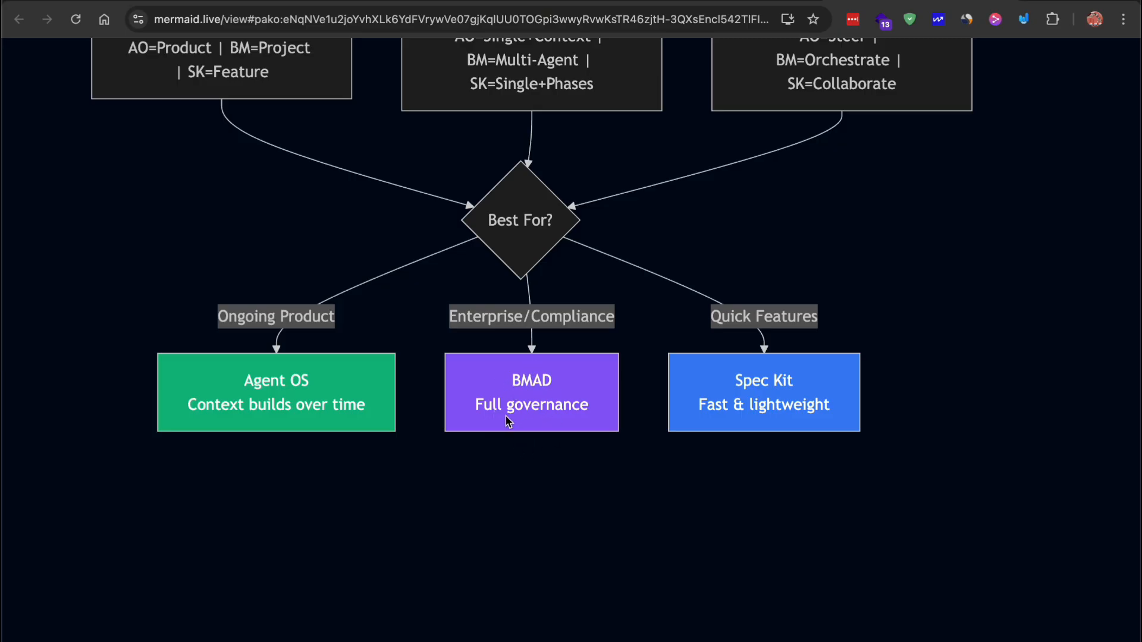
mouse_move(521, 439)
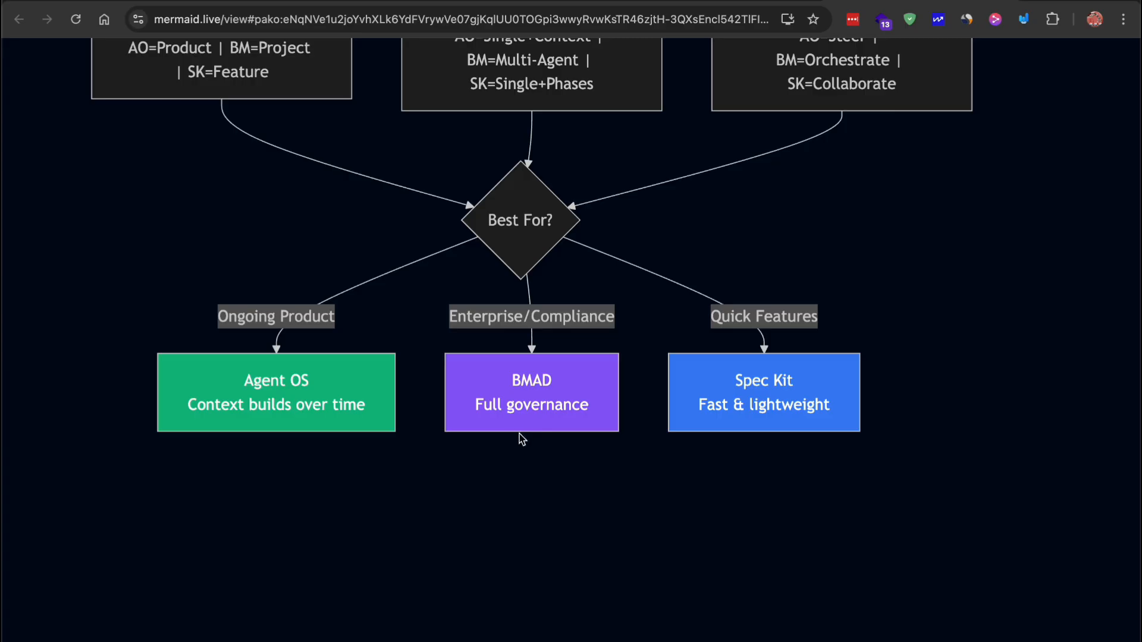
mouse_move(500, 395)
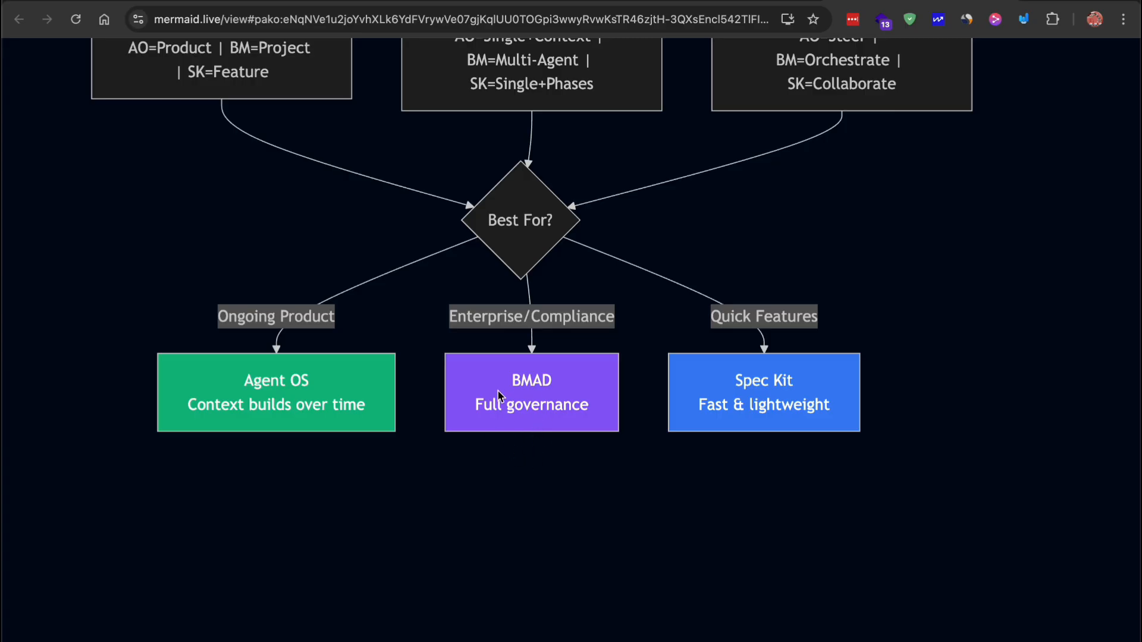
scroll(down, 3)
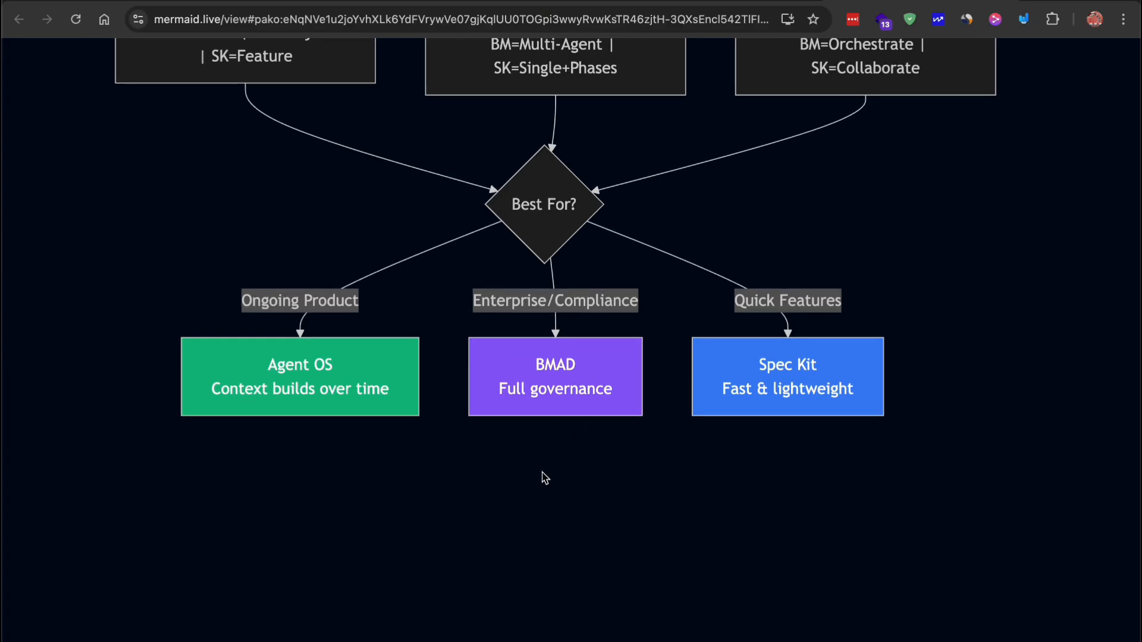